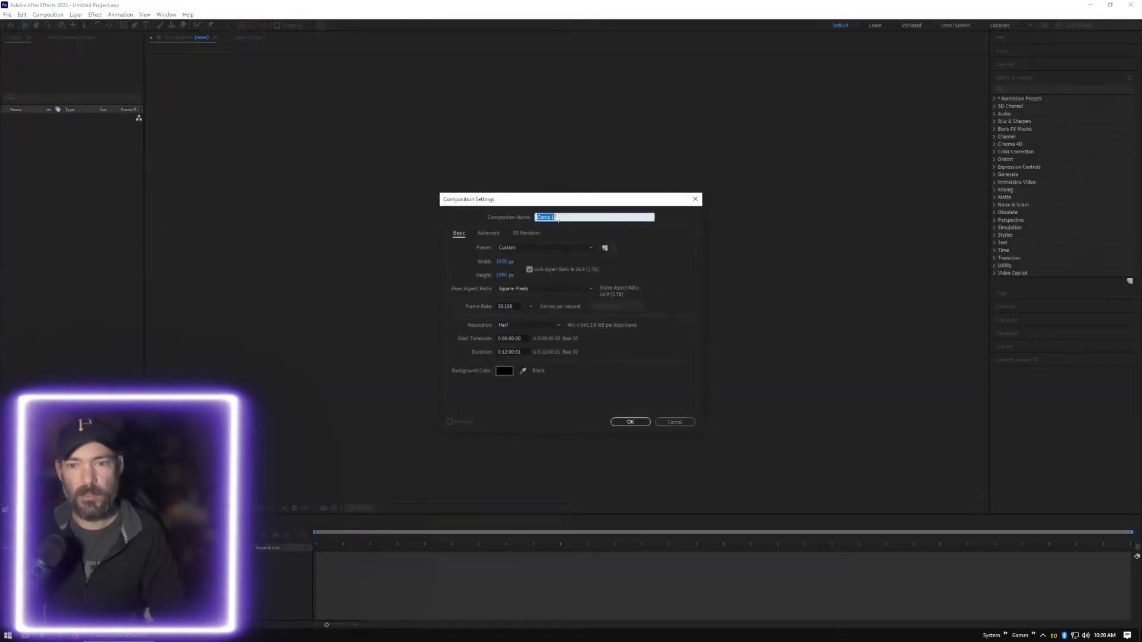
- Create a new 1920×1080 composition named 'binary' with a 0:00:10:00 duration
{"action": "type", "text": "new"}
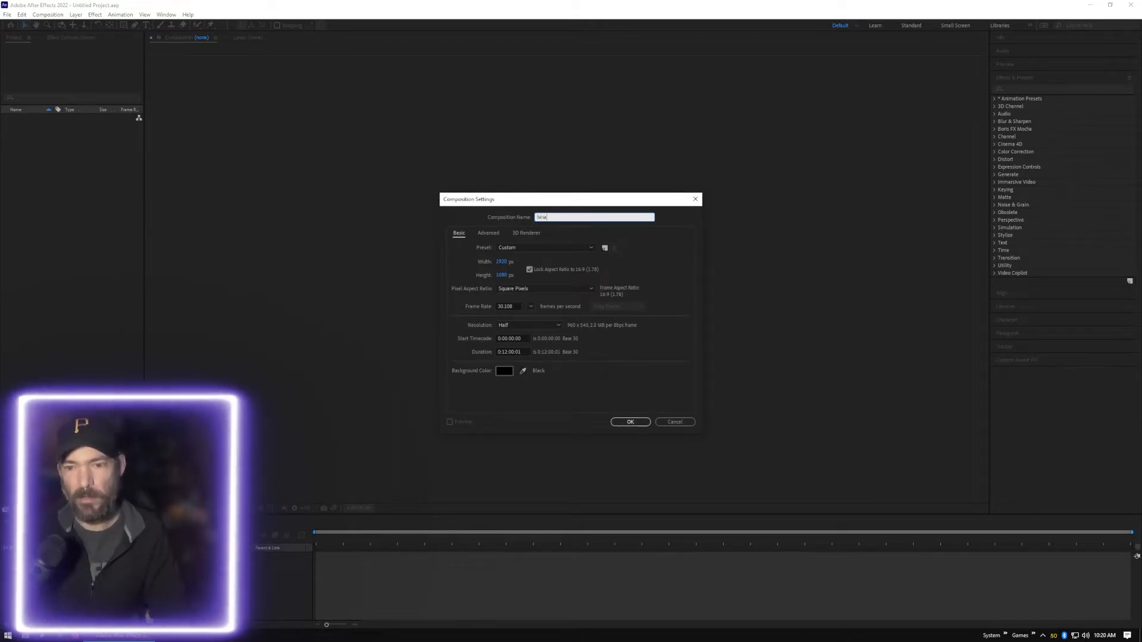
{"action": "type", "text": "binary"}
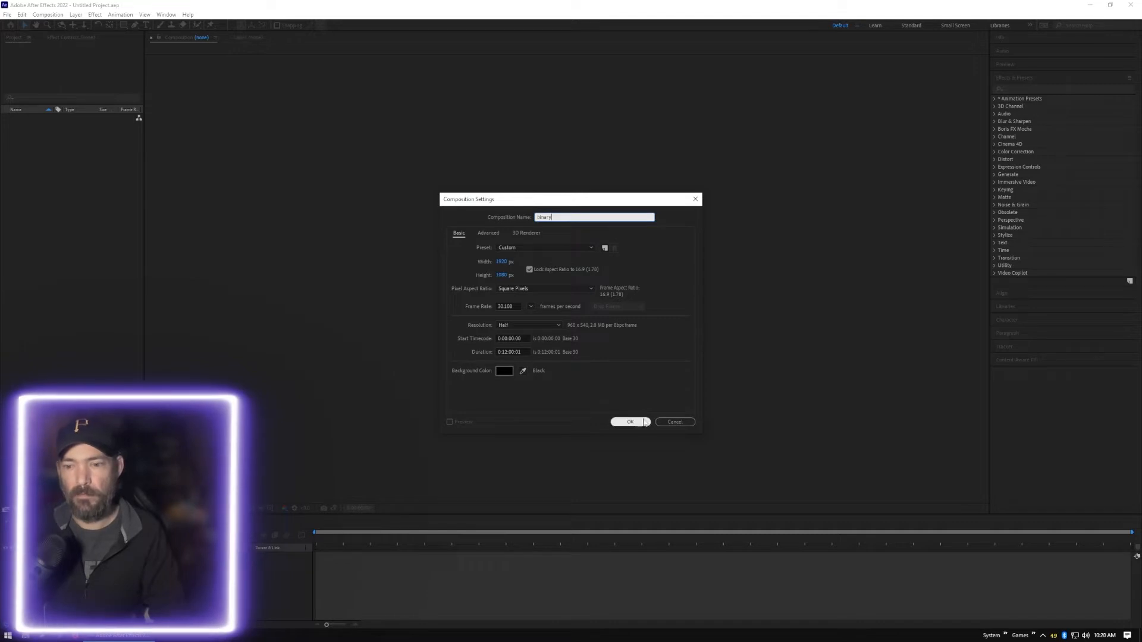
{"action": "left_click", "coordinate": [511, 352]}
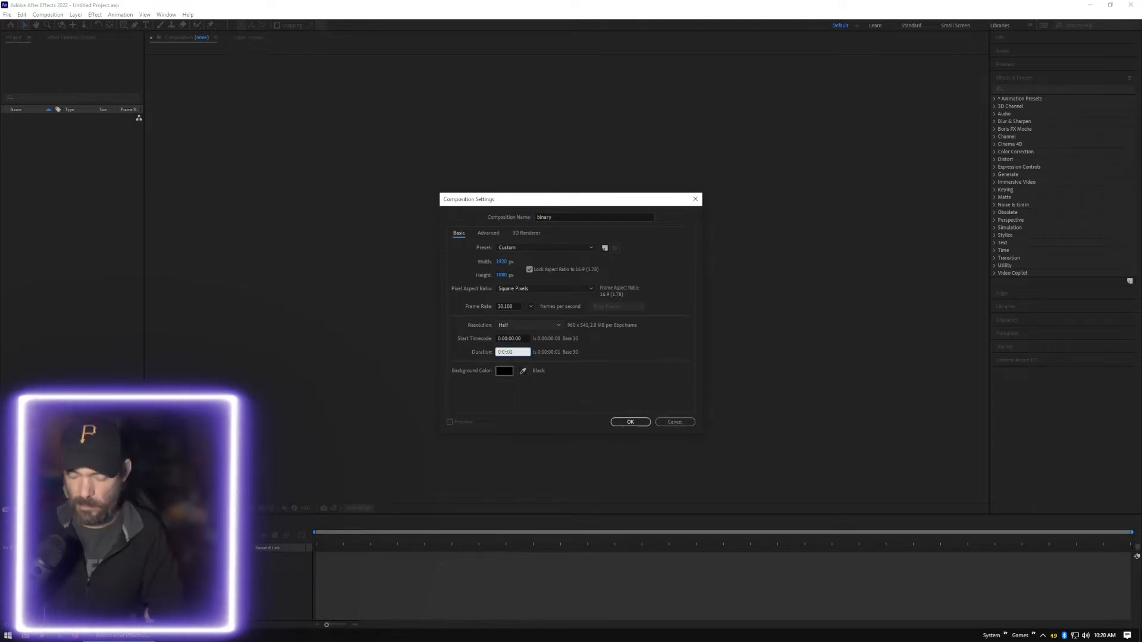
{"action": "type", "text": "0:00:10:00"}
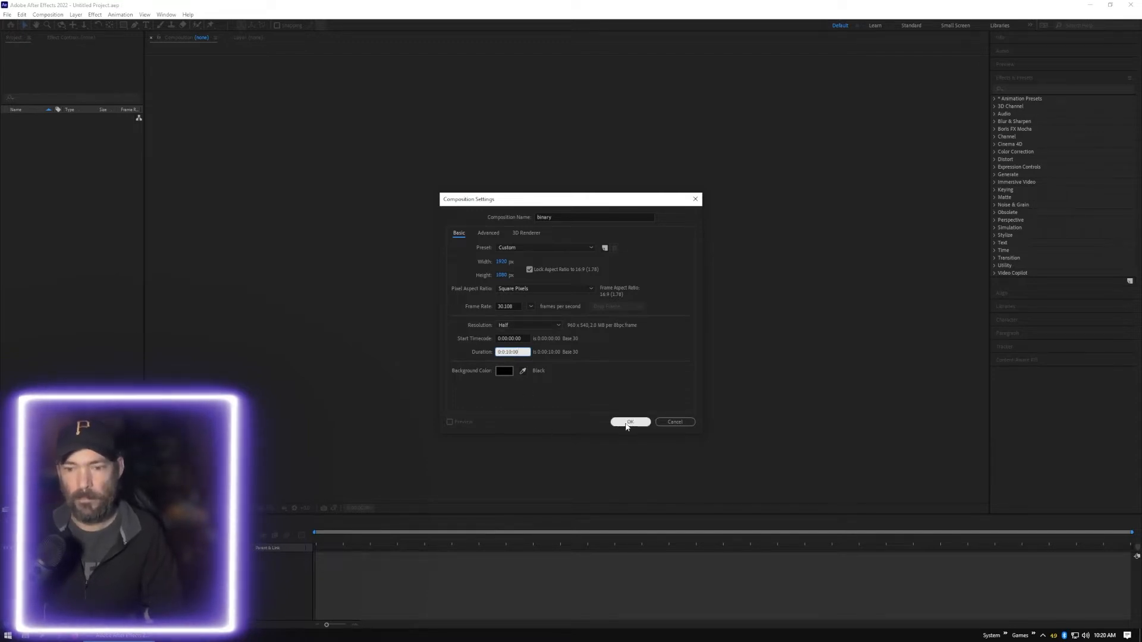
{"action": "left_click", "coordinate": [630, 422]}
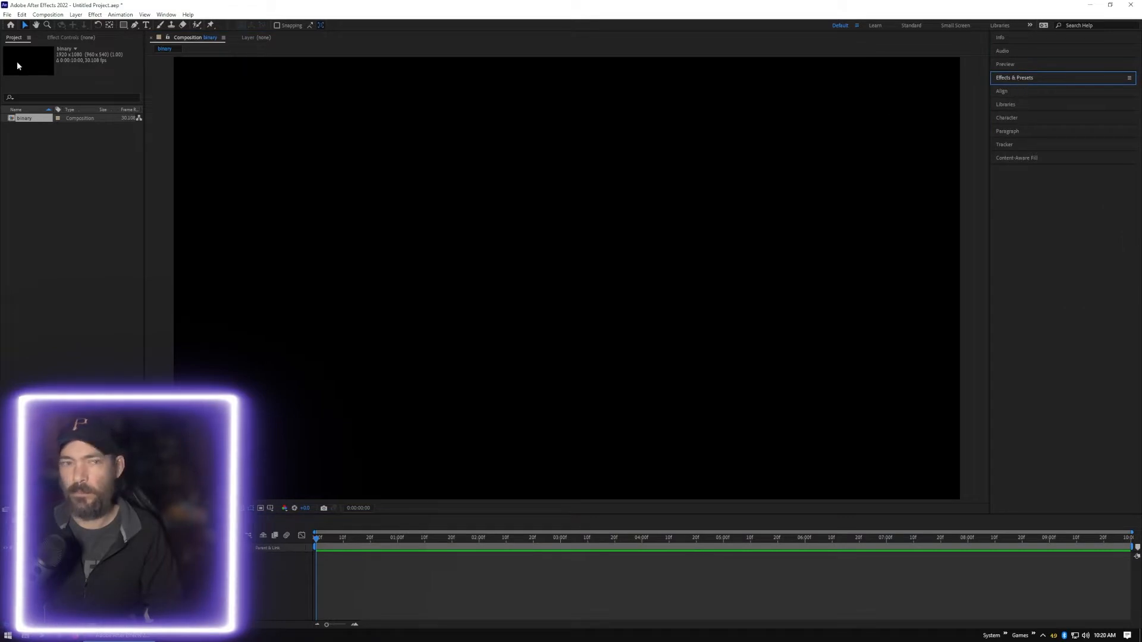
- Add a text layer near the top of the composition reading 00000000
{"action": "left_click", "coordinate": [146, 25]}
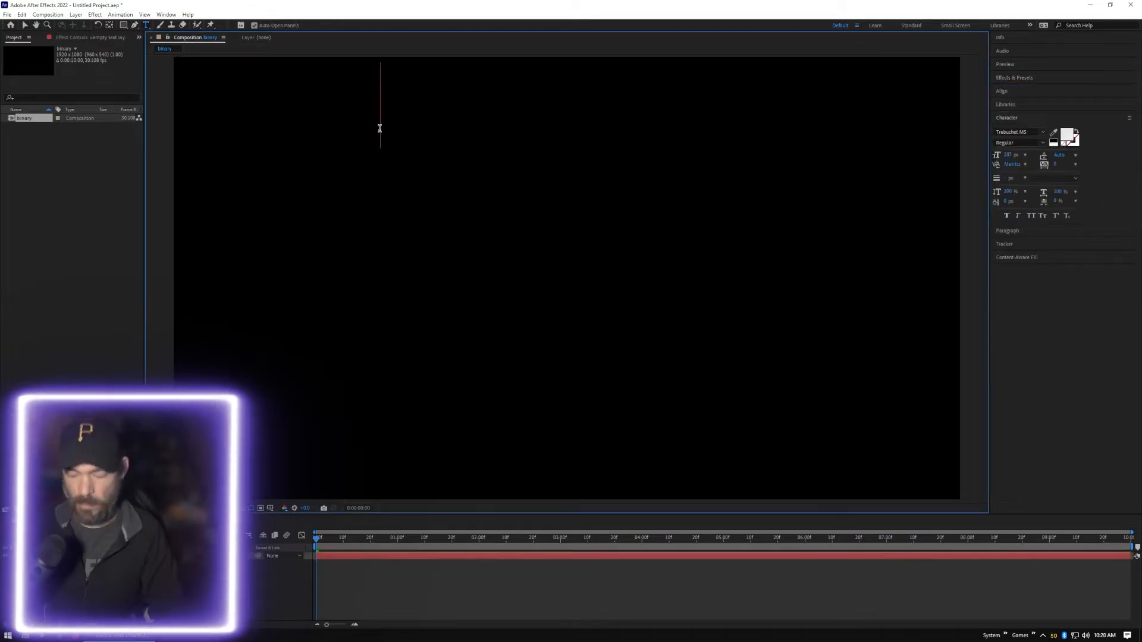
{"action": "type", "text": "000"}
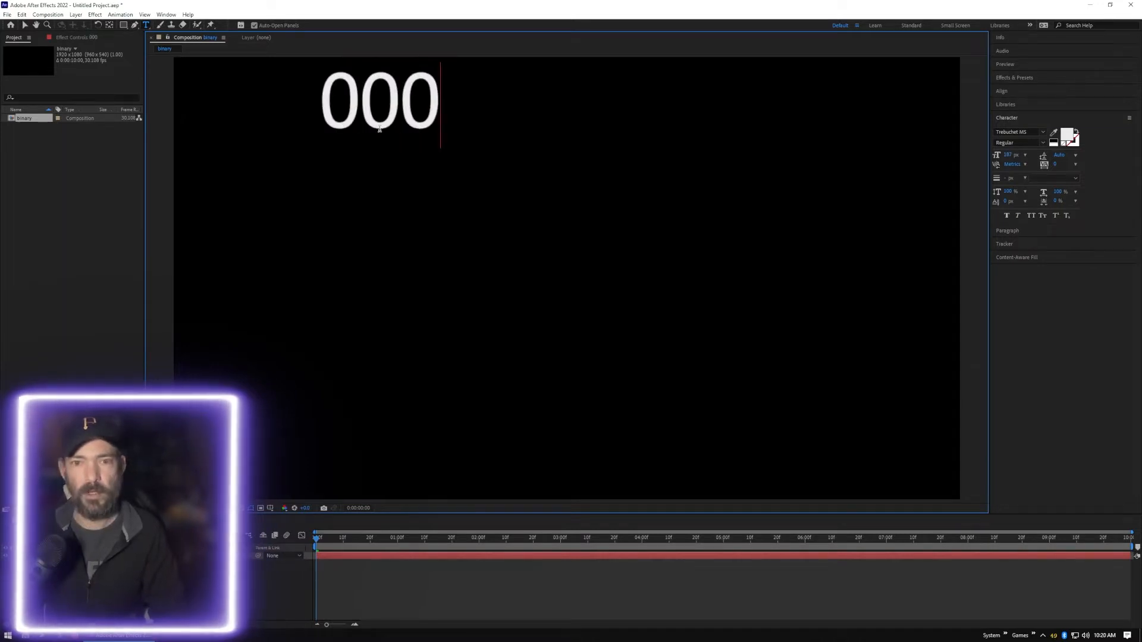
{"action": "type", "text": "00000"}
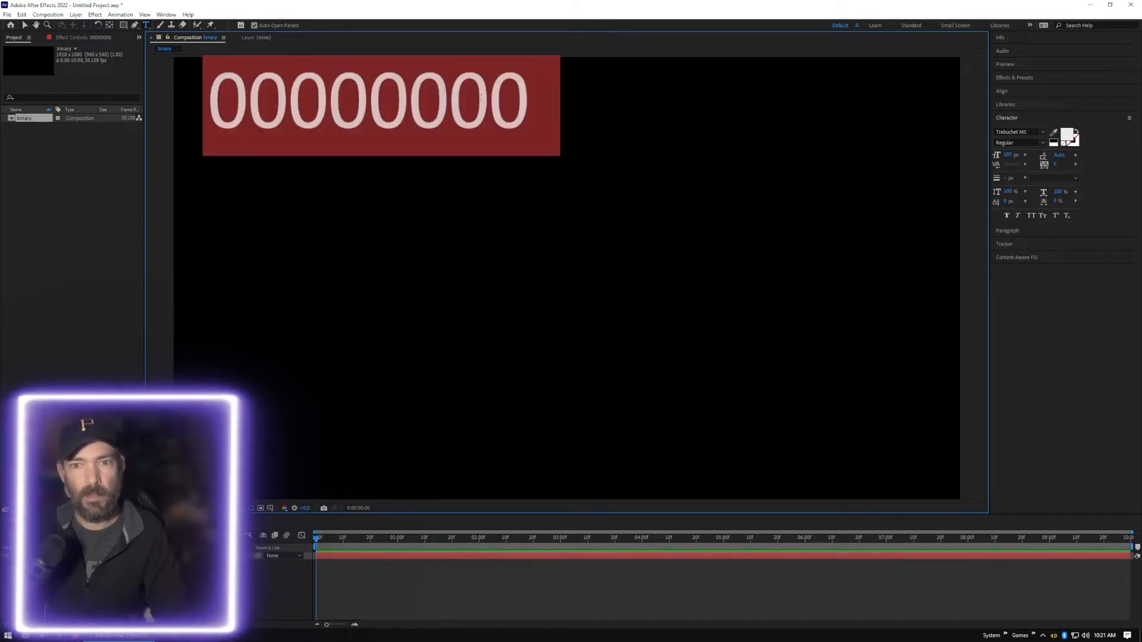
- Search the font list for 'oc' and set the zeros in OCR A Std
{"action": "left_click", "coordinate": [1043, 132]}
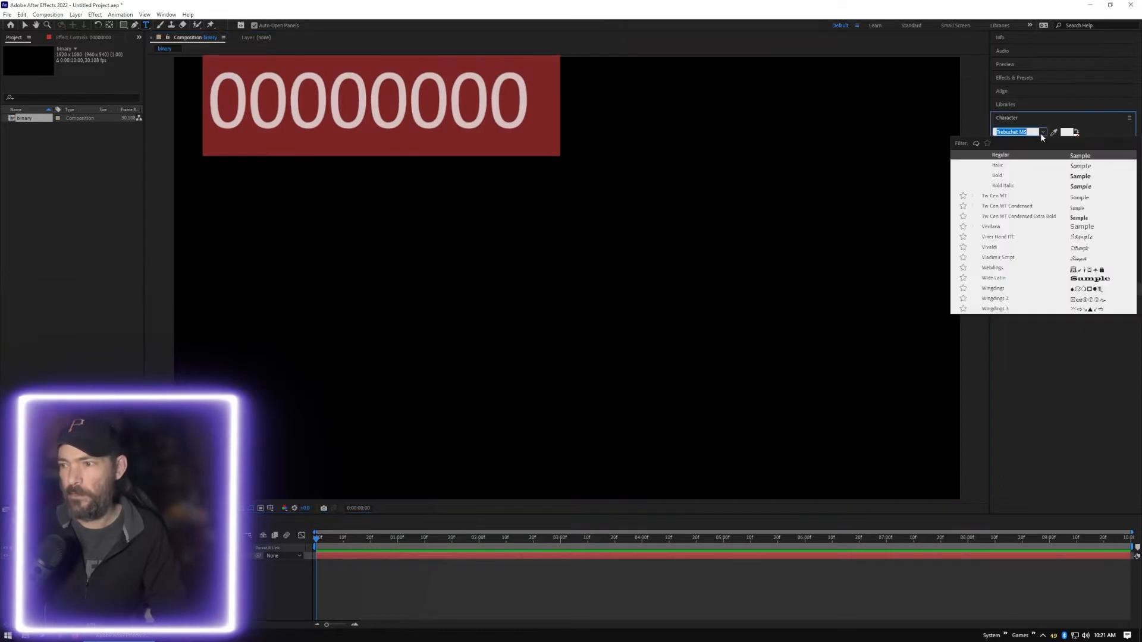
{"action": "type", "text": "oc"}
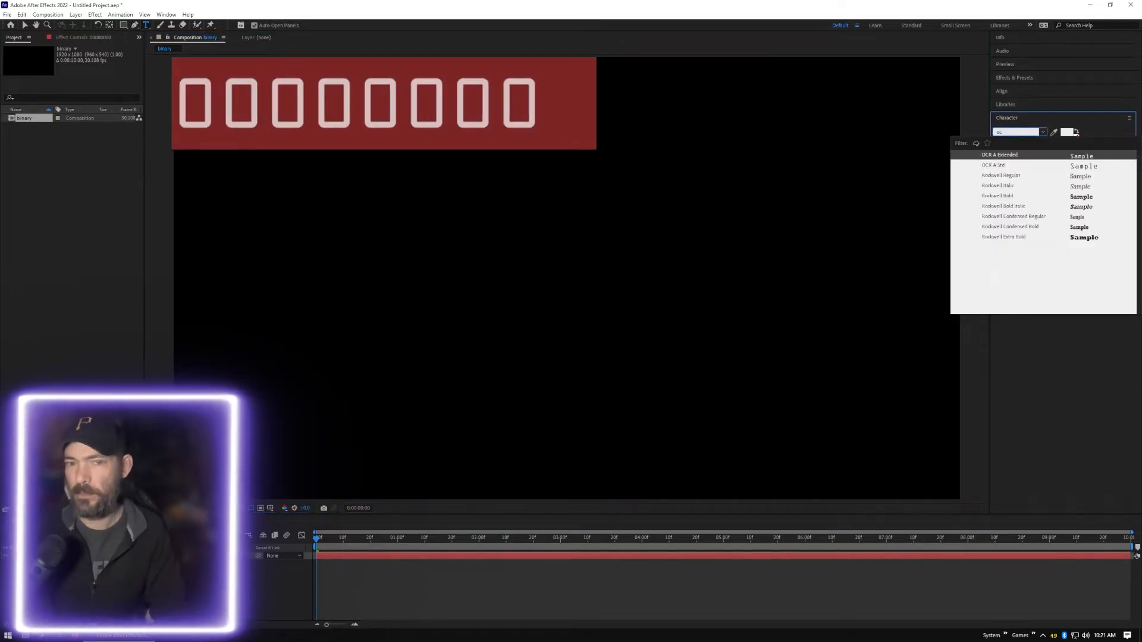
{"action": "mouse_move", "coordinate": [1059, 150]}
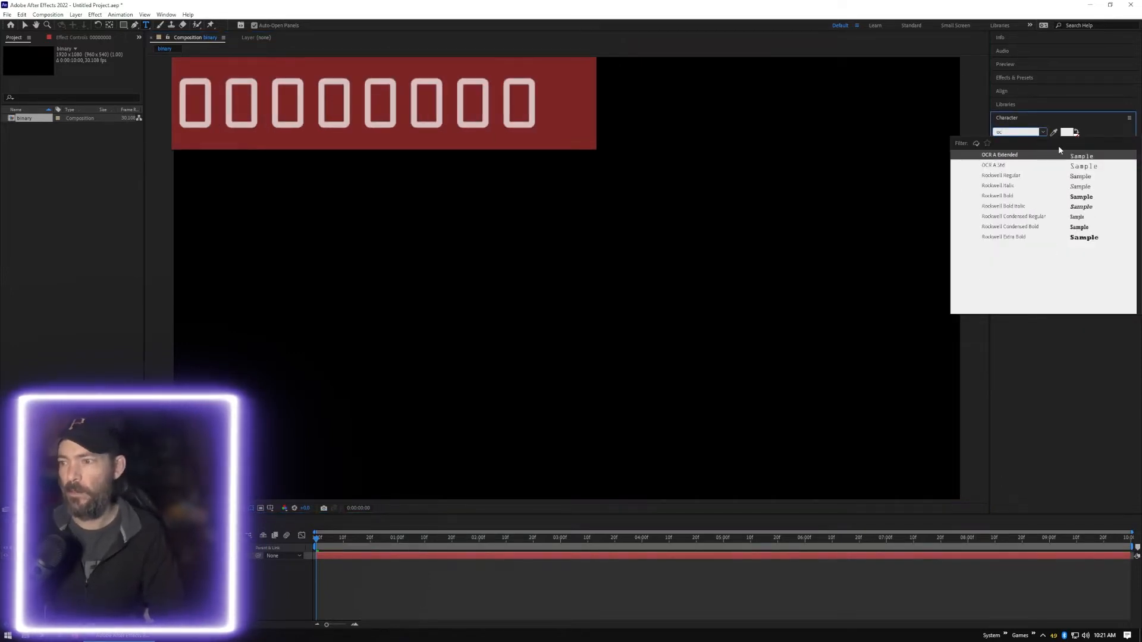
{"action": "left_click", "coordinate": [984, 164]}
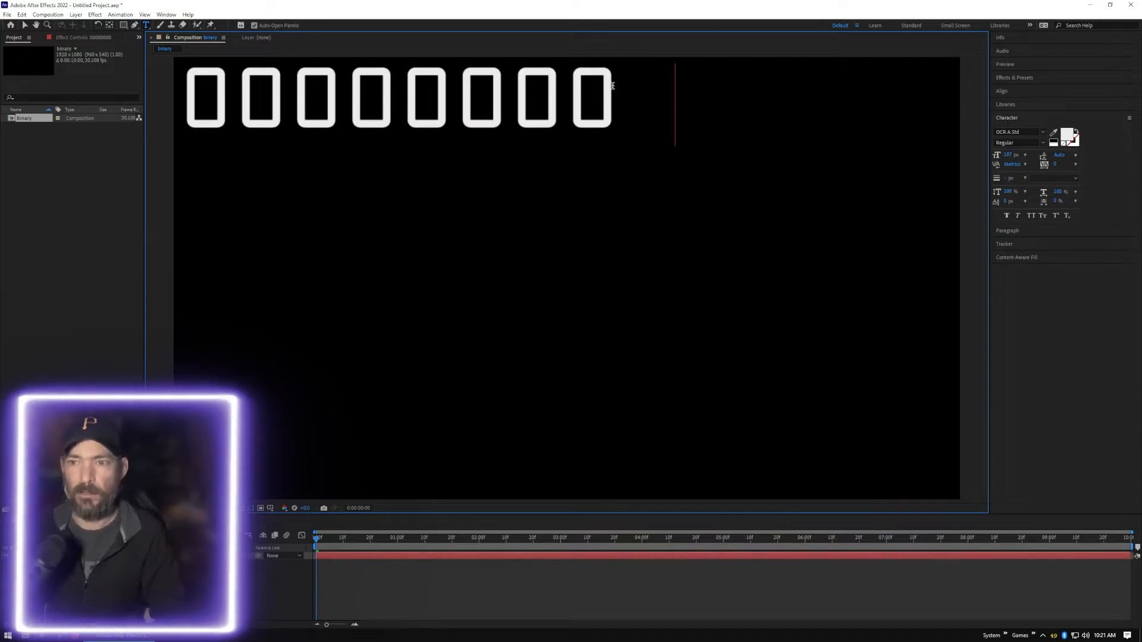
{"action": "mouse_move", "coordinate": [869, 64]}
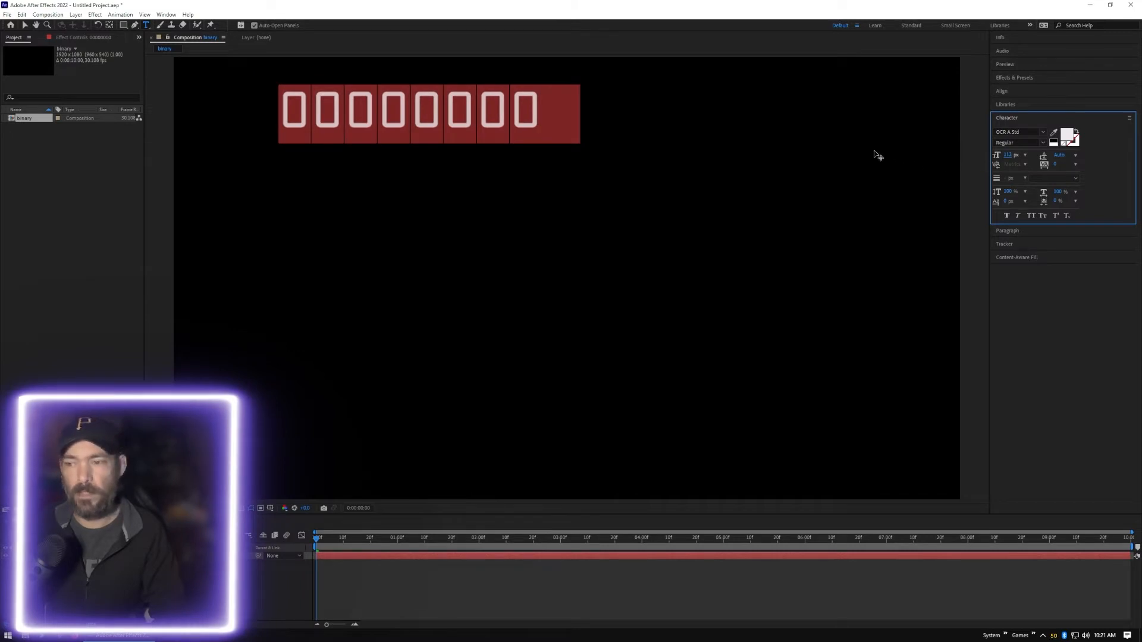
{"action": "mouse_move", "coordinate": [1031, 312]}
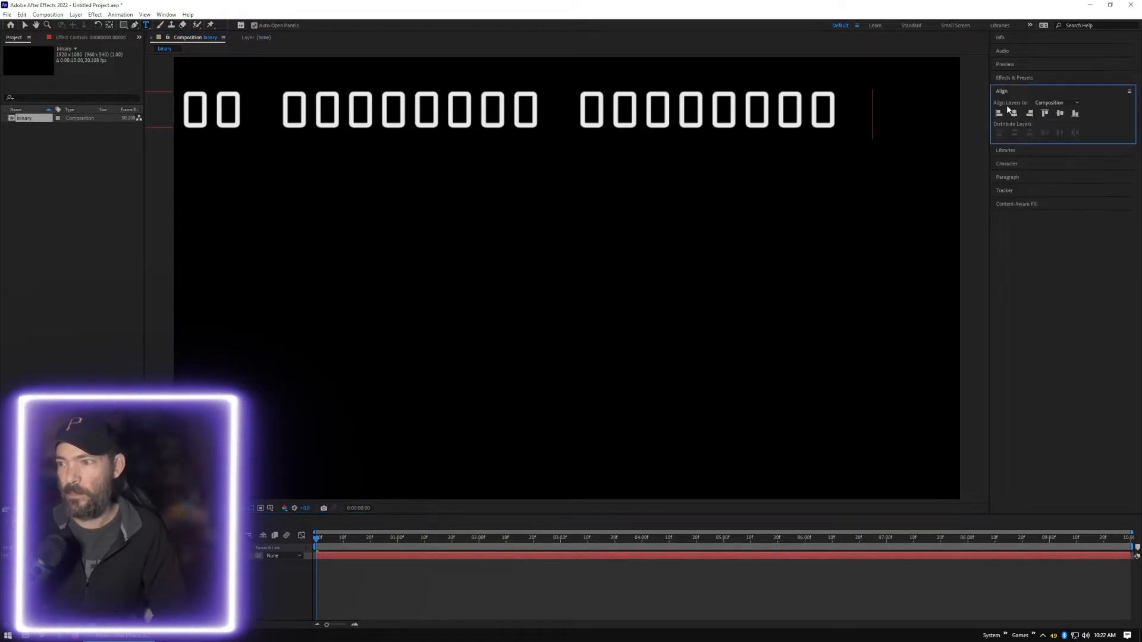
- Center the widened three-group row horizontally and align it to the composition's top edge
{"action": "left_click", "coordinate": [996, 114]}
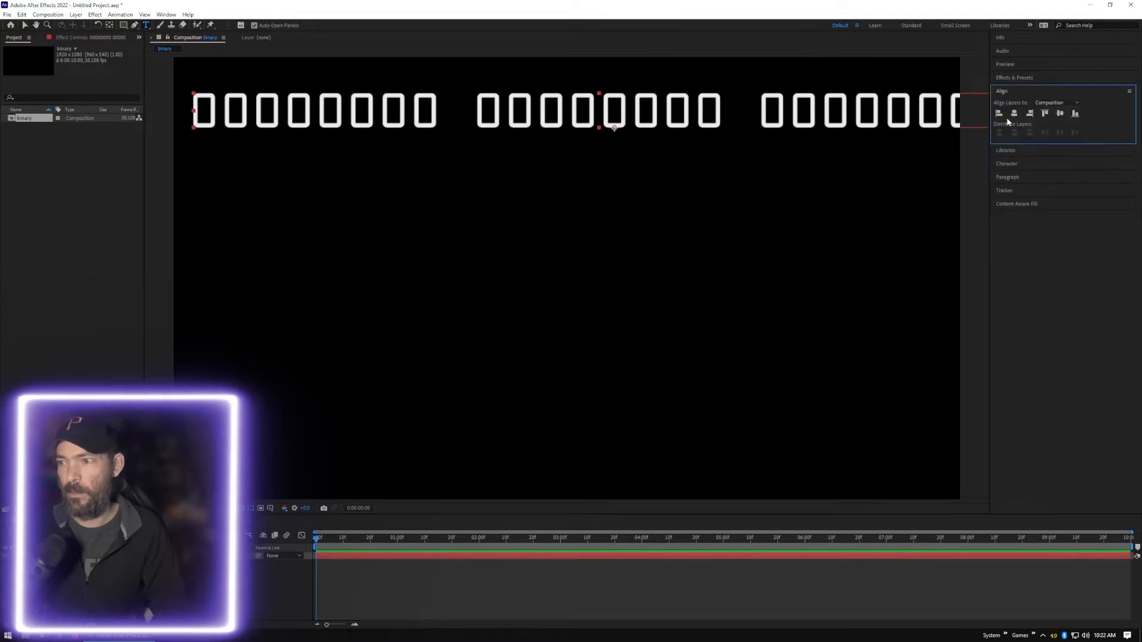
{"action": "left_click", "coordinate": [997, 113]}
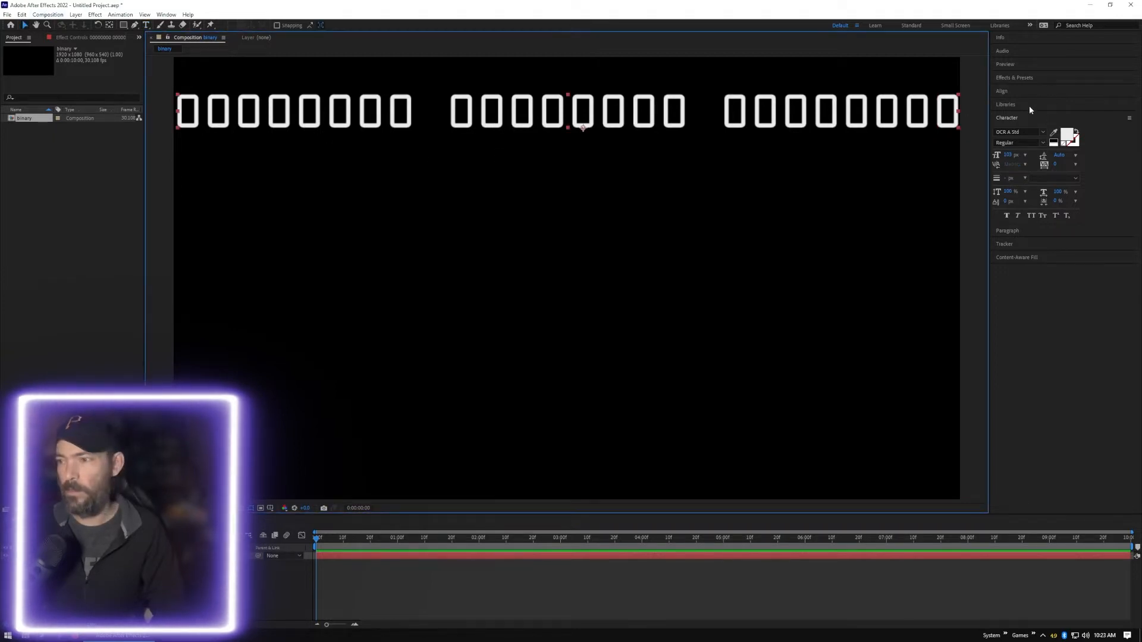
{"action": "left_click", "coordinate": [1000, 91]}
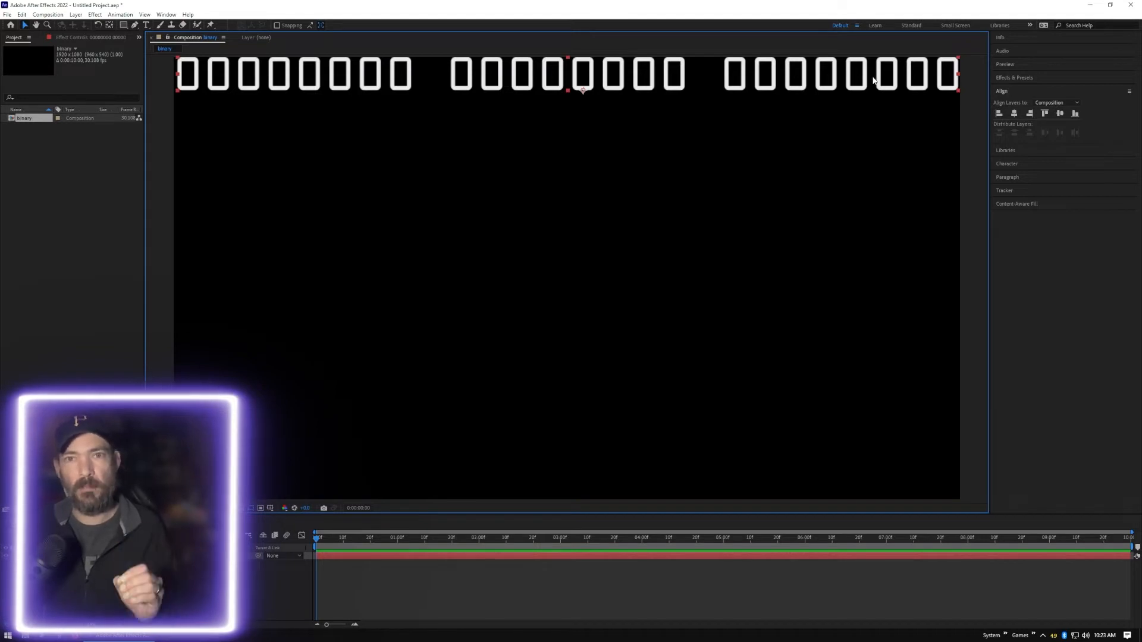
{"action": "mouse_move", "coordinate": [840, 139]}
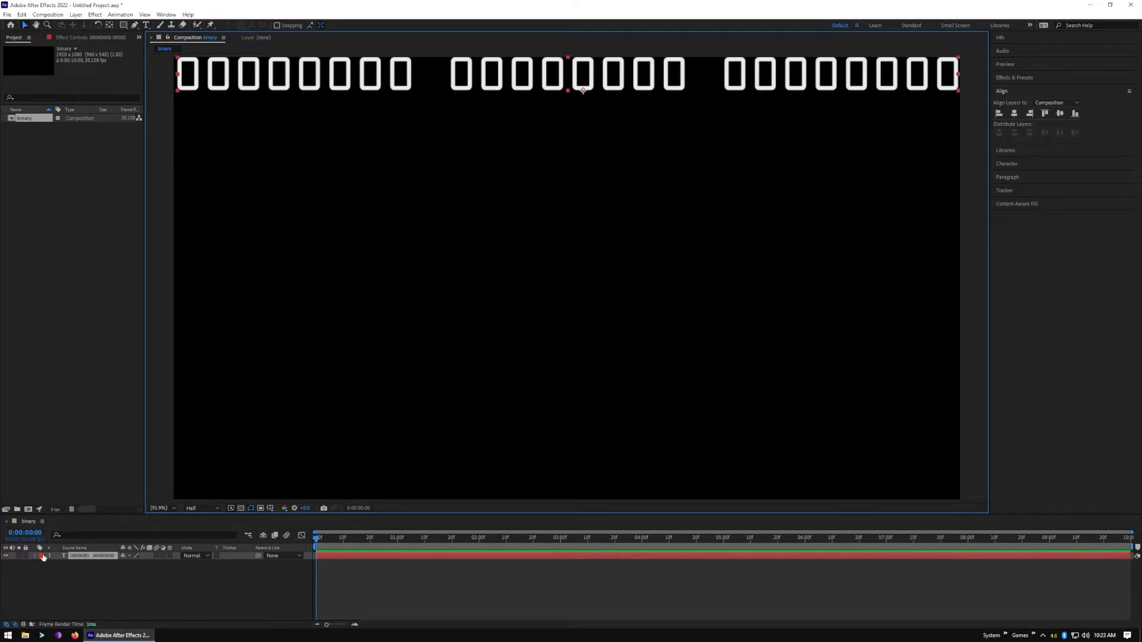
- Add a Character Offset animator to the text layer and set the offset to 1
{"action": "left_click", "coordinate": [40, 557]}
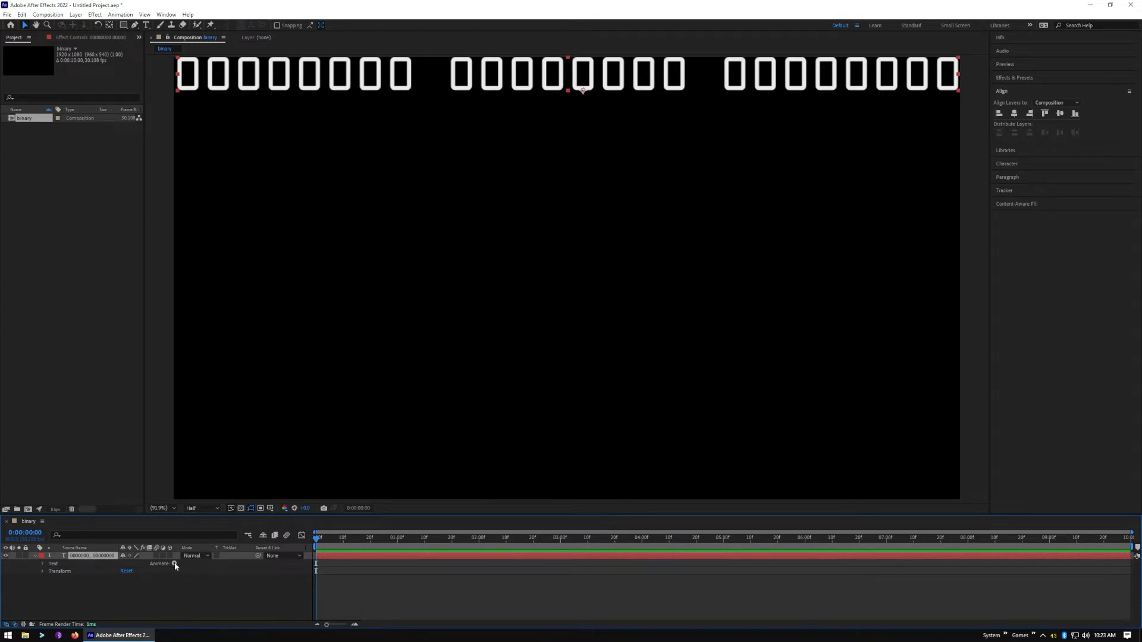
{"action": "left_click", "coordinate": [172, 564]}
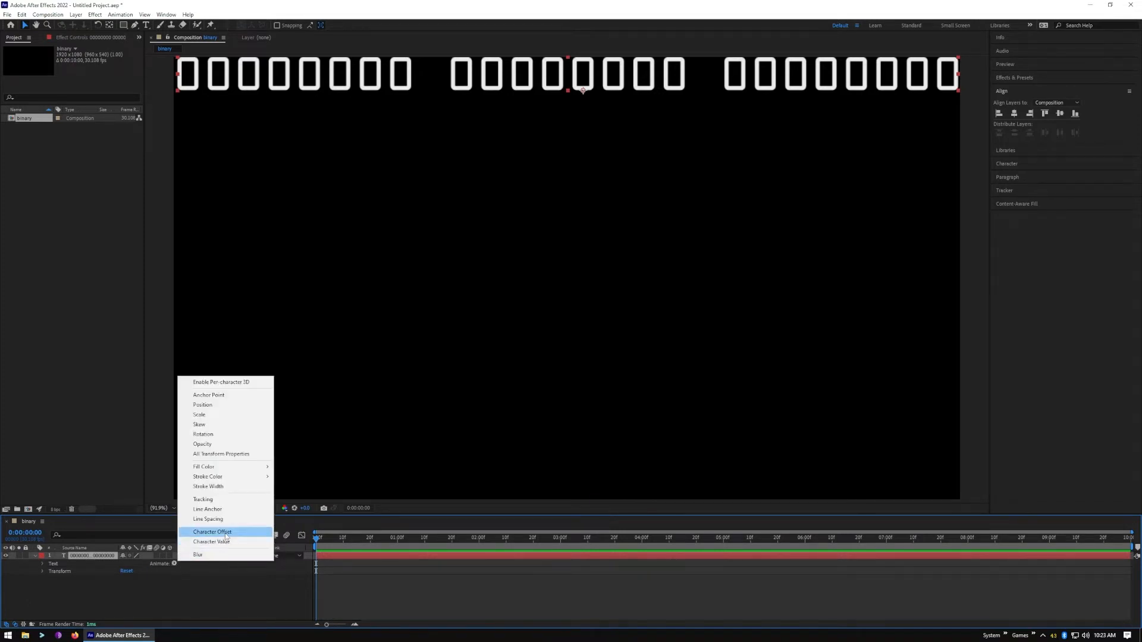
{"action": "left_click", "coordinate": [213, 531]}
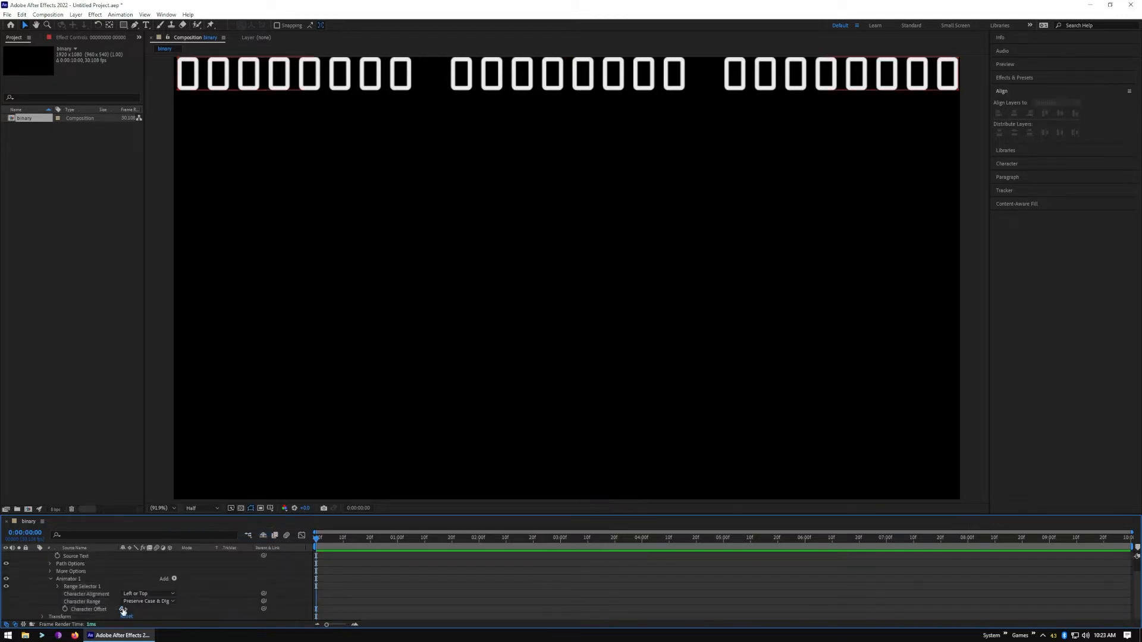
{"action": "left_click", "coordinate": [115, 609]}
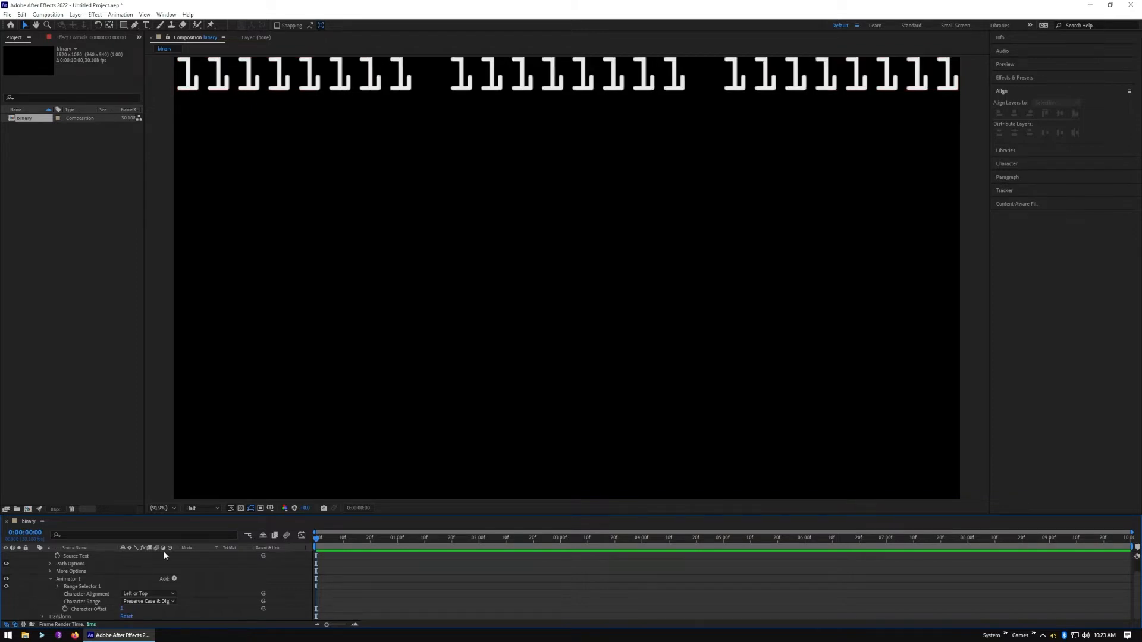
{"action": "mouse_move", "coordinate": [165, 555]}
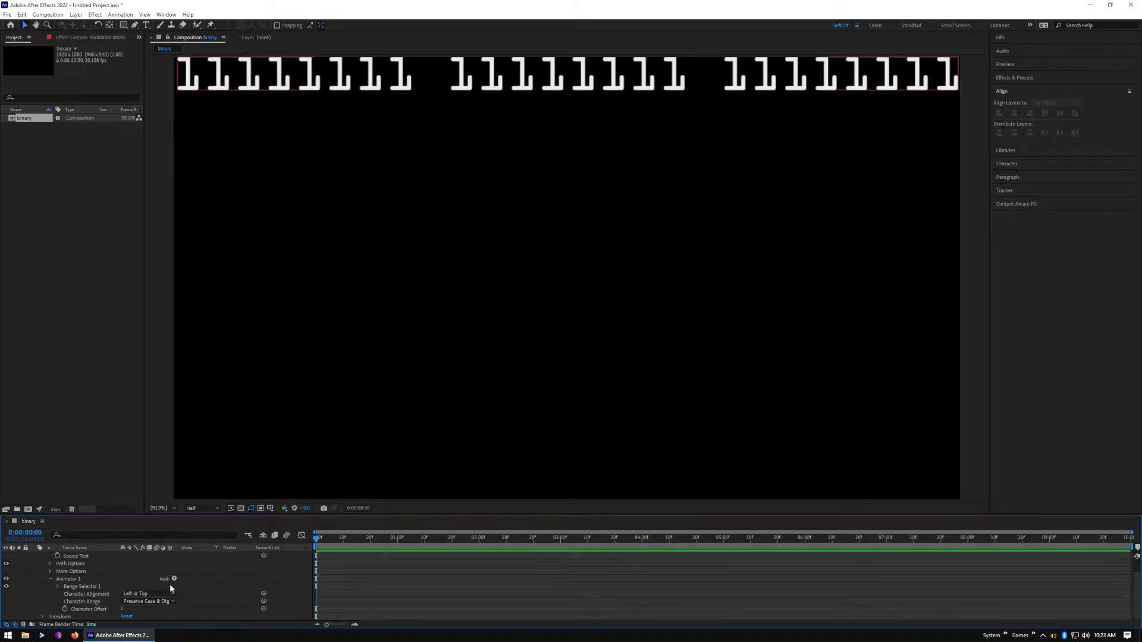
- Add a Wiggly selector to the animator and return the time indicator to the start
{"action": "left_click", "coordinate": [174, 578]}
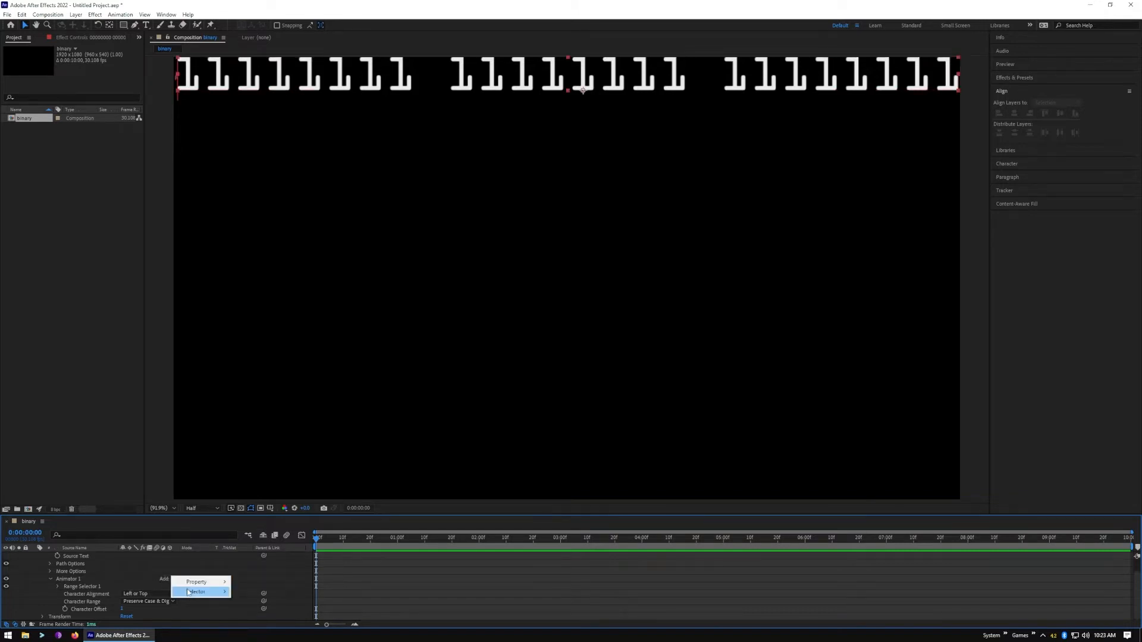
{"action": "left_click", "coordinate": [195, 591]}
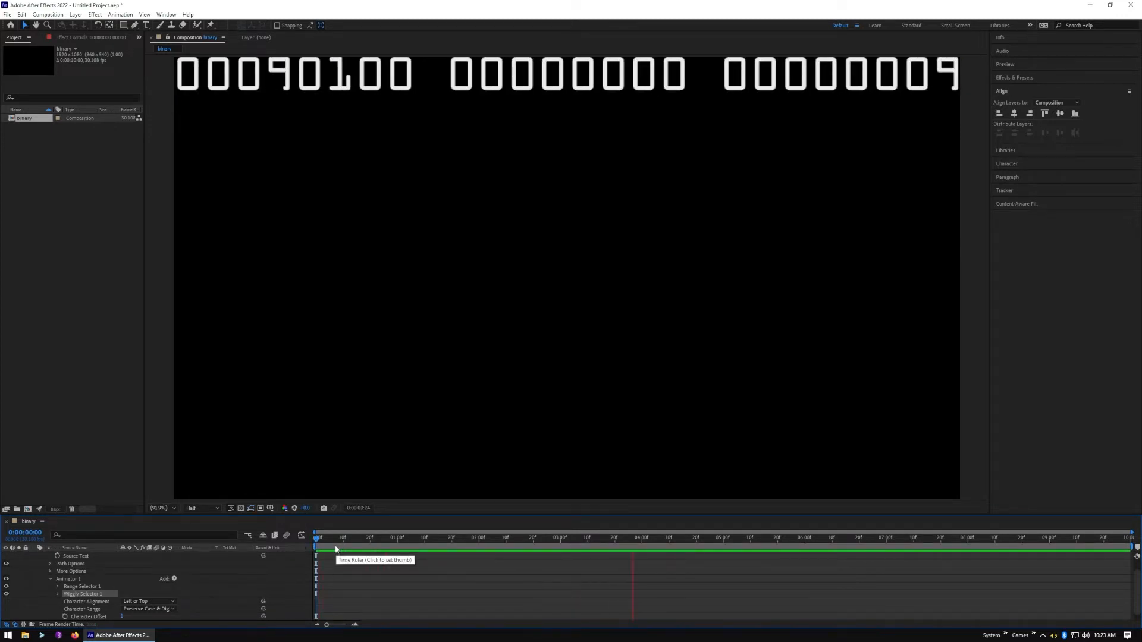
{"action": "left_click", "coordinate": [702, 537]}
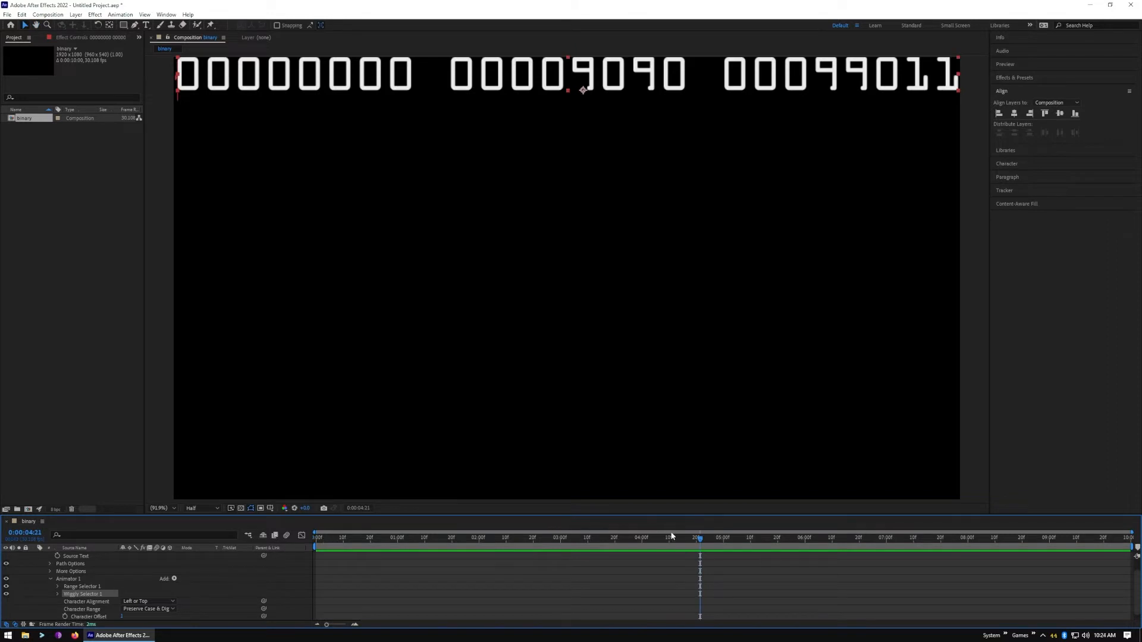
{"action": "left_click", "coordinate": [315, 538]}
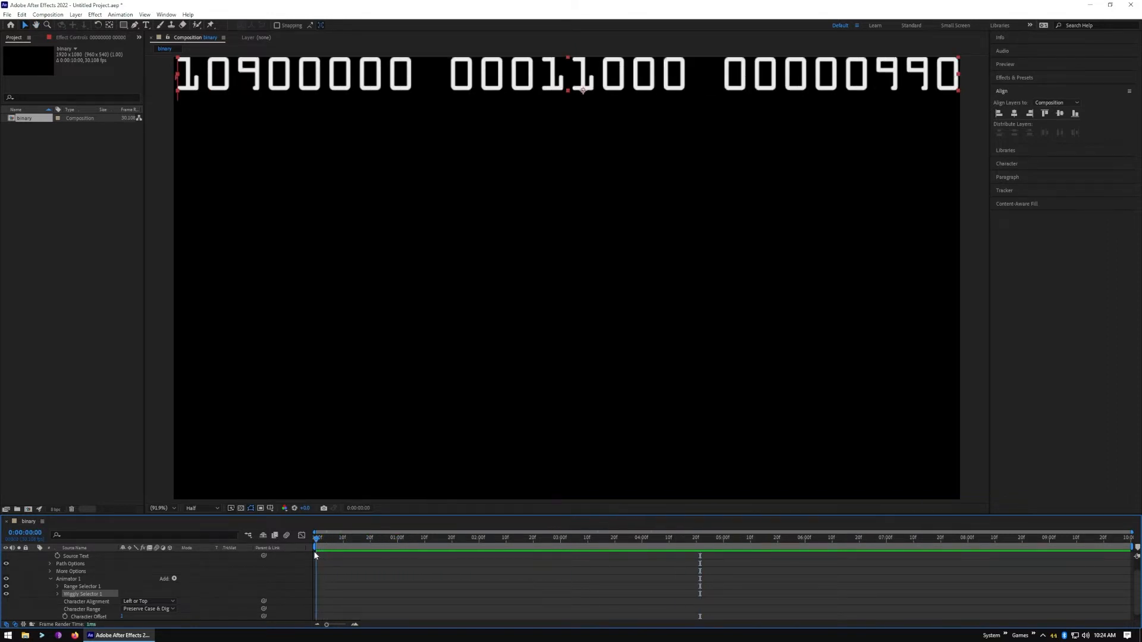
{"action": "mouse_move", "coordinate": [300, 552]}
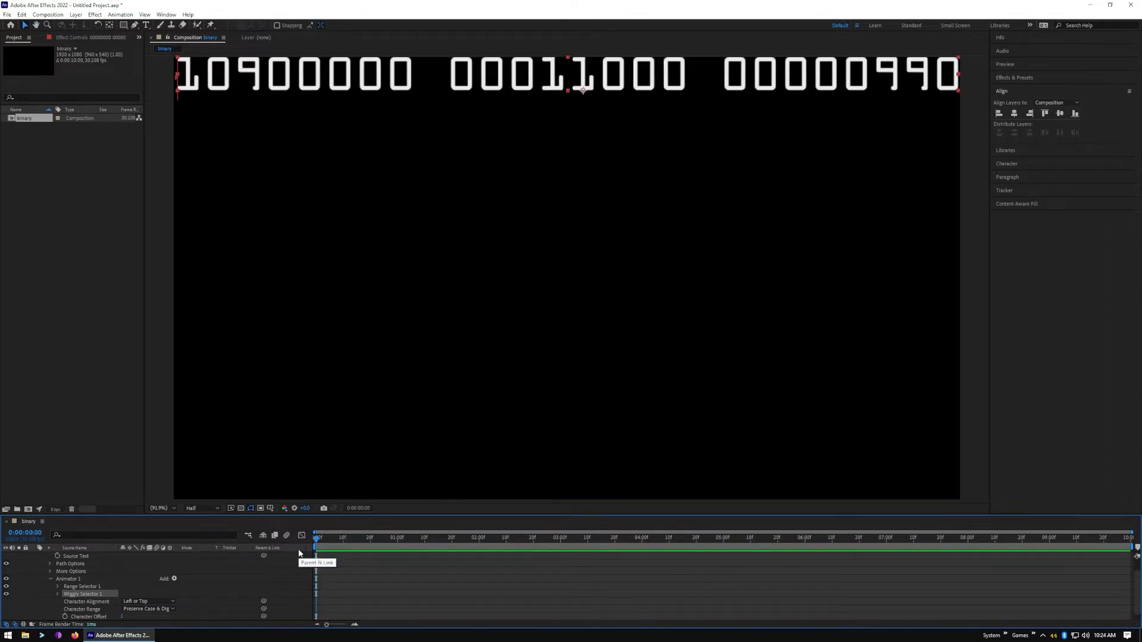
{"action": "mouse_move", "coordinate": [269, 550]}
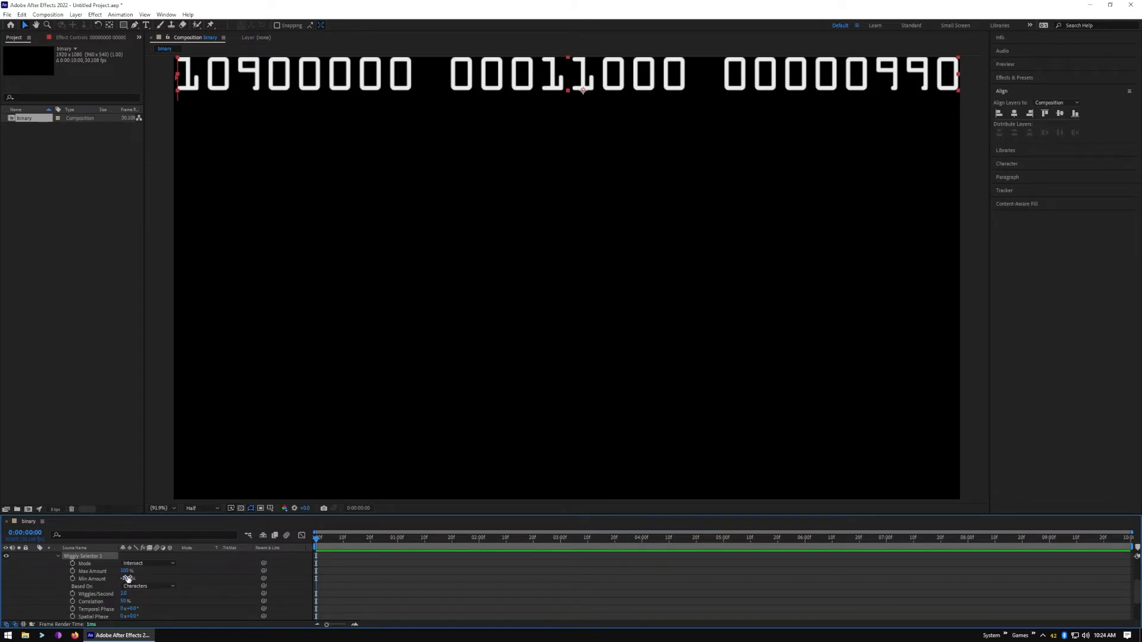
- Adjust the Wiggly selector's Min Amount, then scrub the timeline to preview the flicker
{"action": "left_click", "coordinate": [125, 579]}
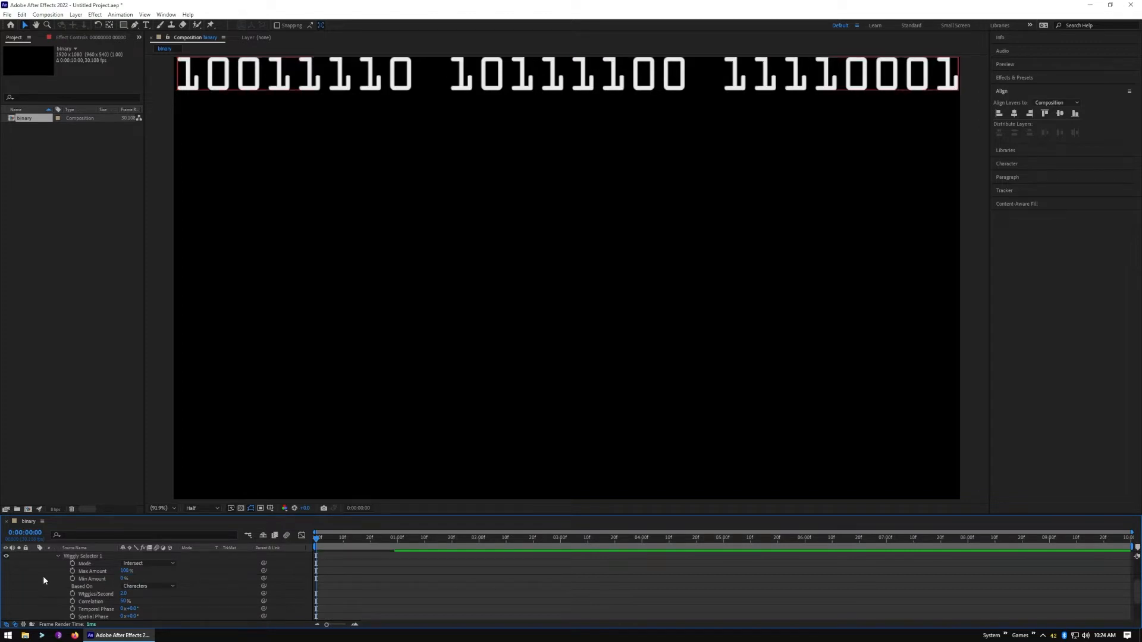
{"action": "left_click", "coordinate": [345, 538]}
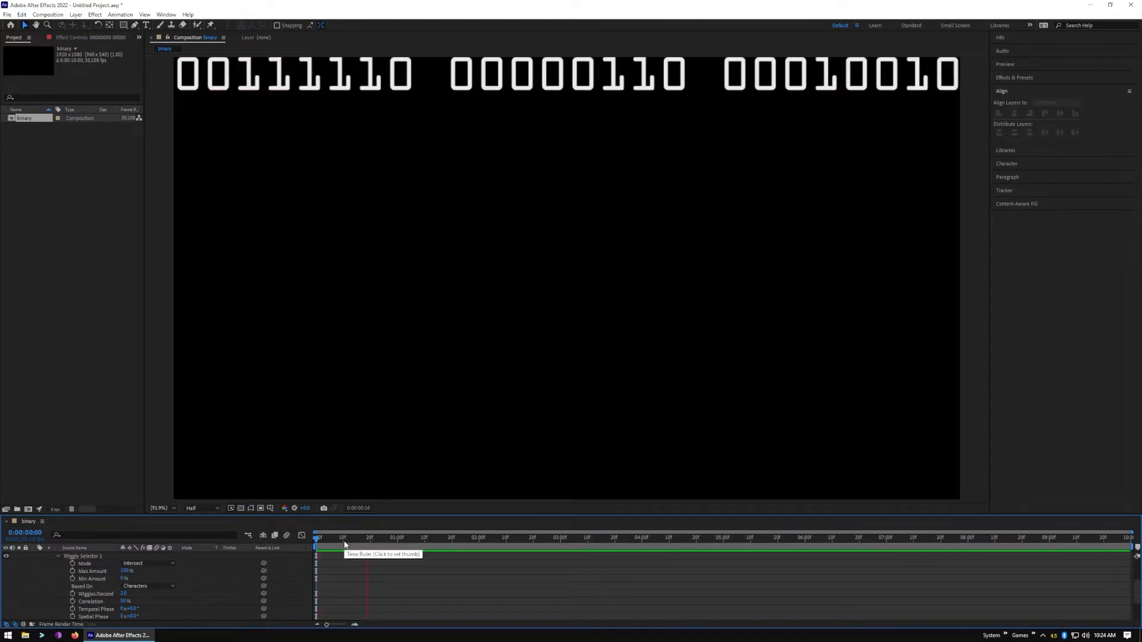
{"action": "left_click", "coordinate": [467, 538]}
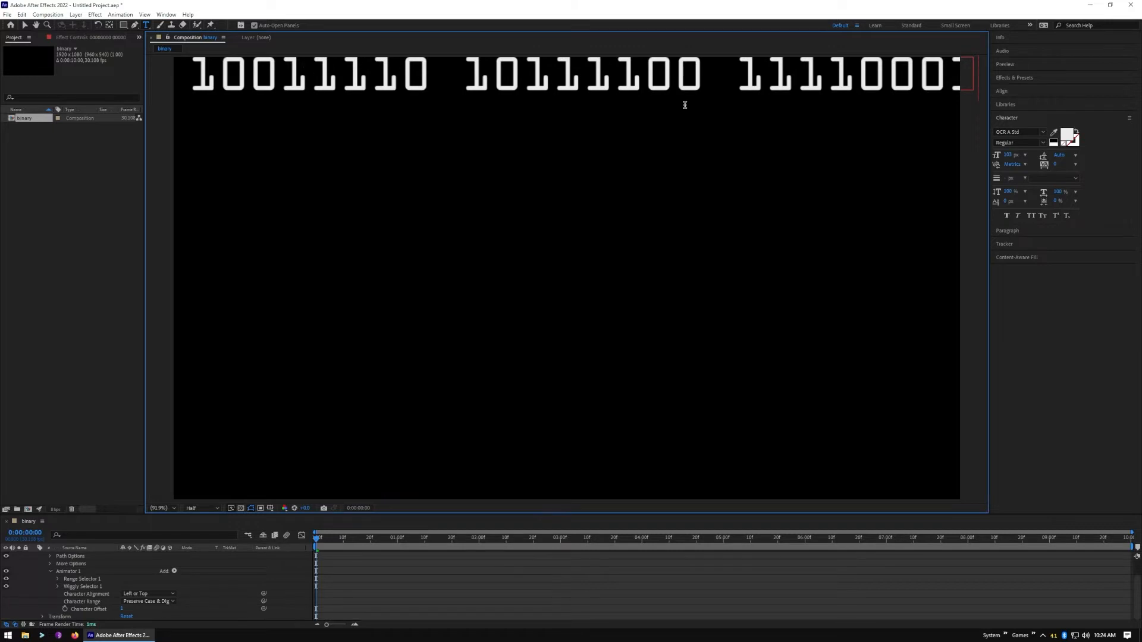
{"action": "left_click", "coordinate": [1000, 91]}
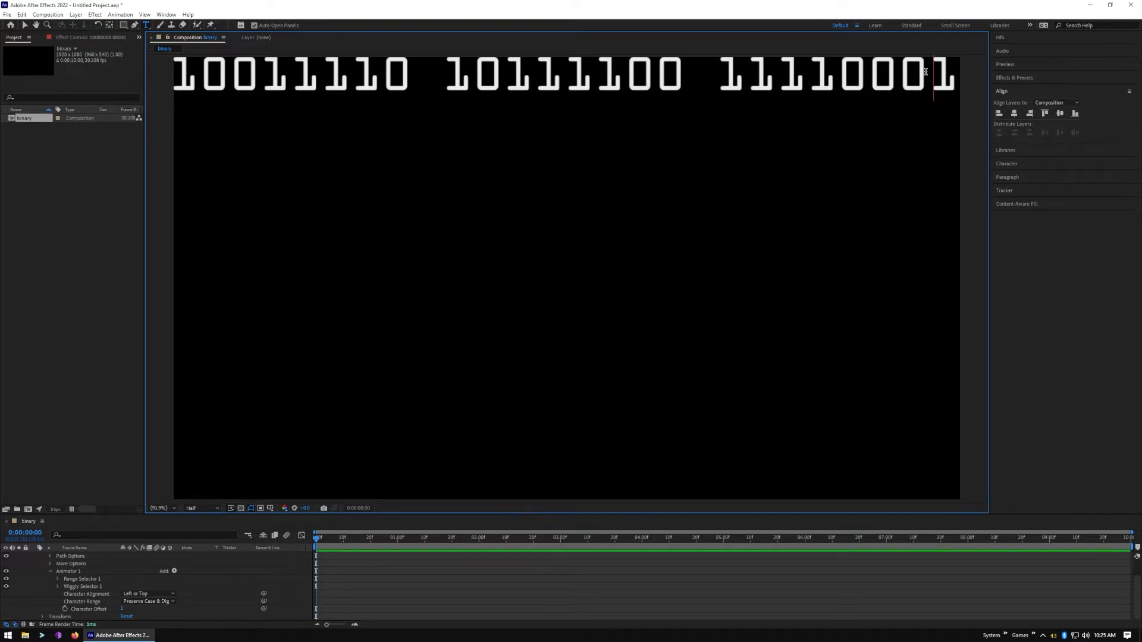
{"action": "mouse_move", "coordinate": [933, 70]}
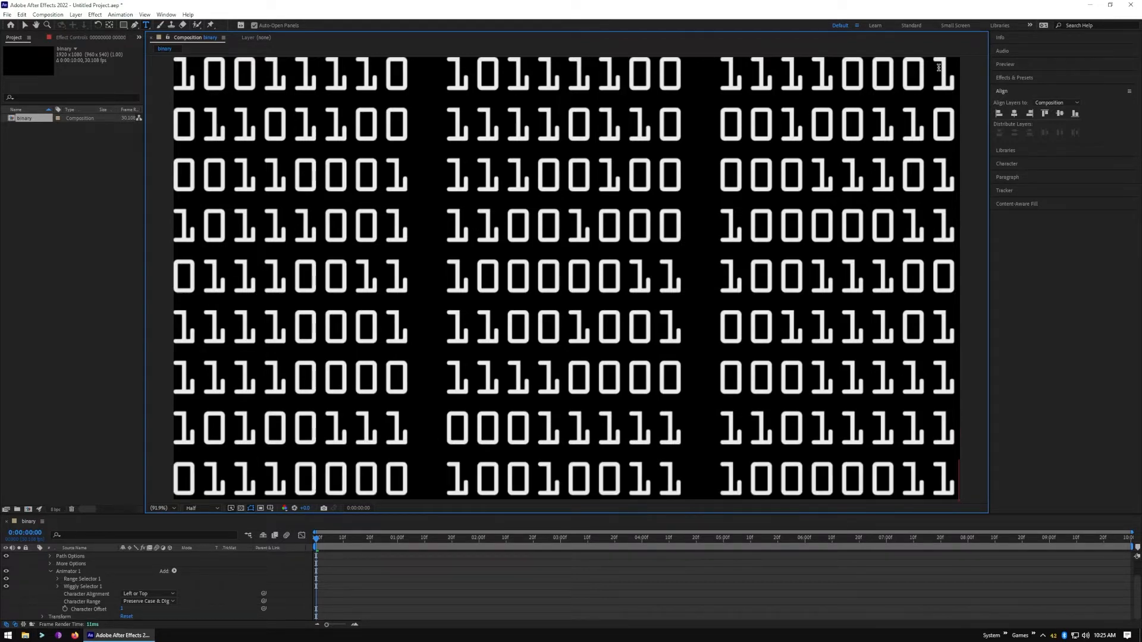
{"action": "mouse_move", "coordinate": [581, 336]}
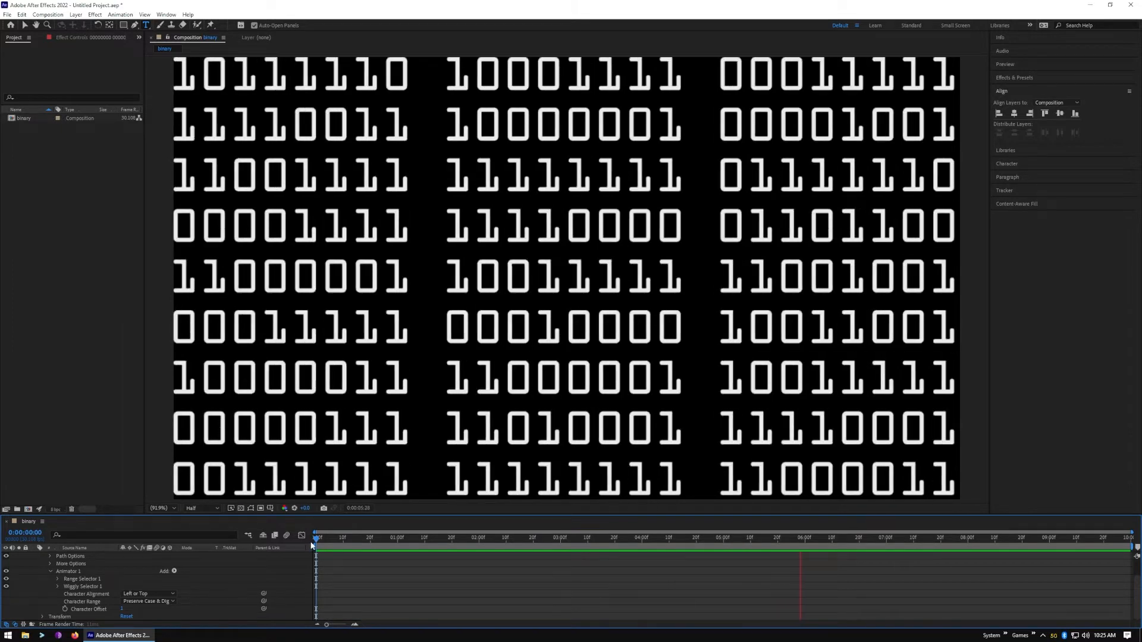
- Stop the preview of the frame-filling binary text animation
{"action": "left_click", "coordinate": [849, 554]}
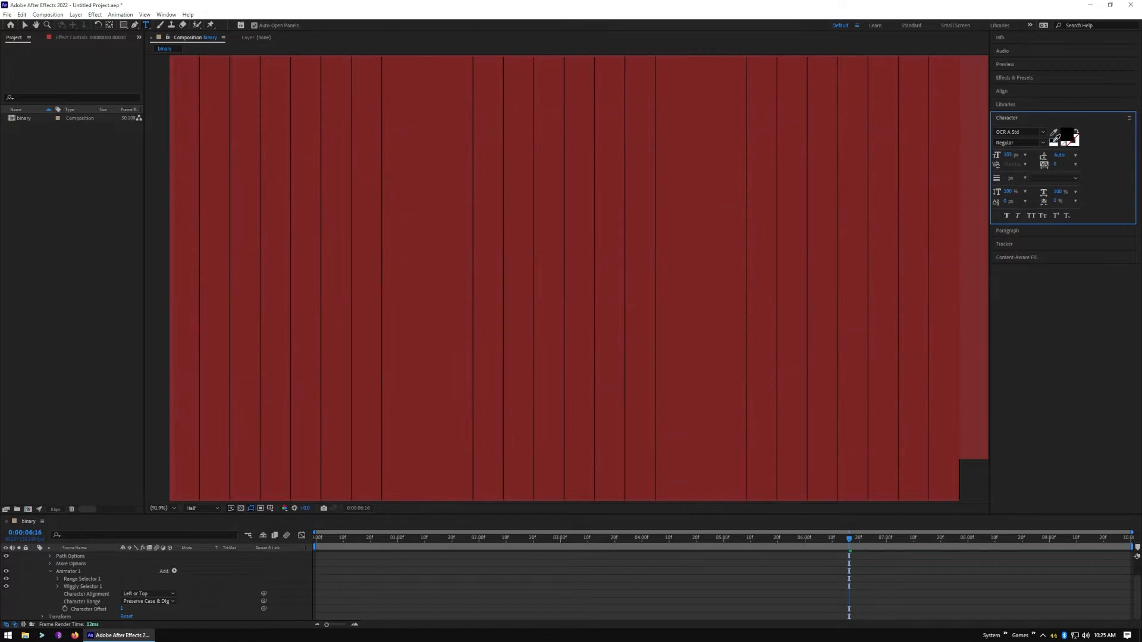
- Give the text a green fill colour and scrub the timeline to check it
{"action": "left_click", "coordinate": [1068, 135]}
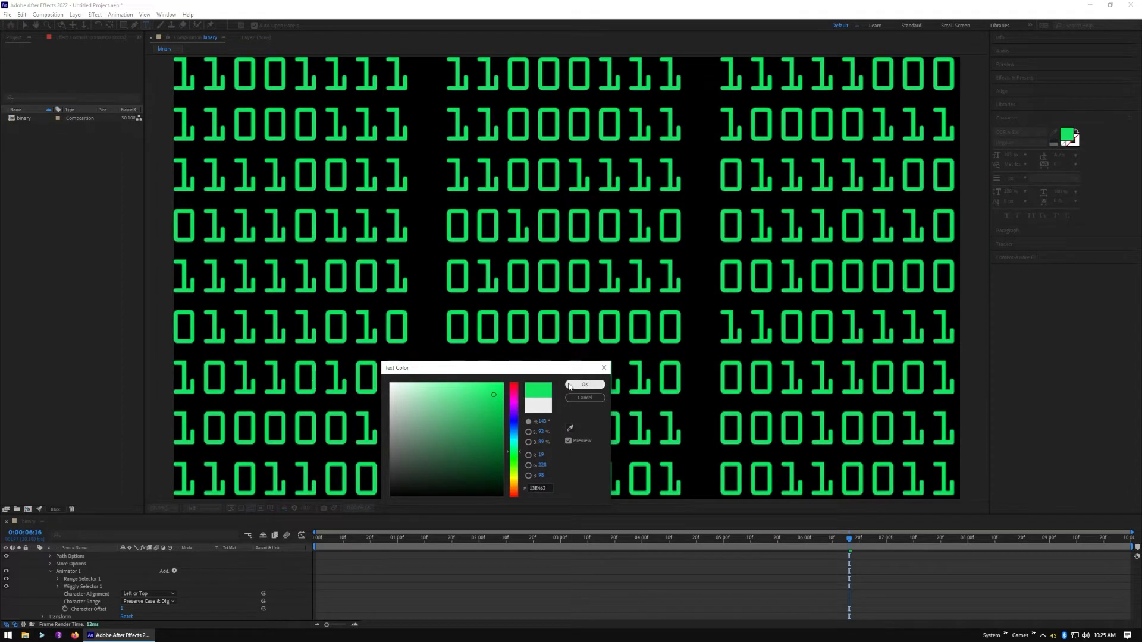
{"action": "left_click", "coordinate": [584, 385]}
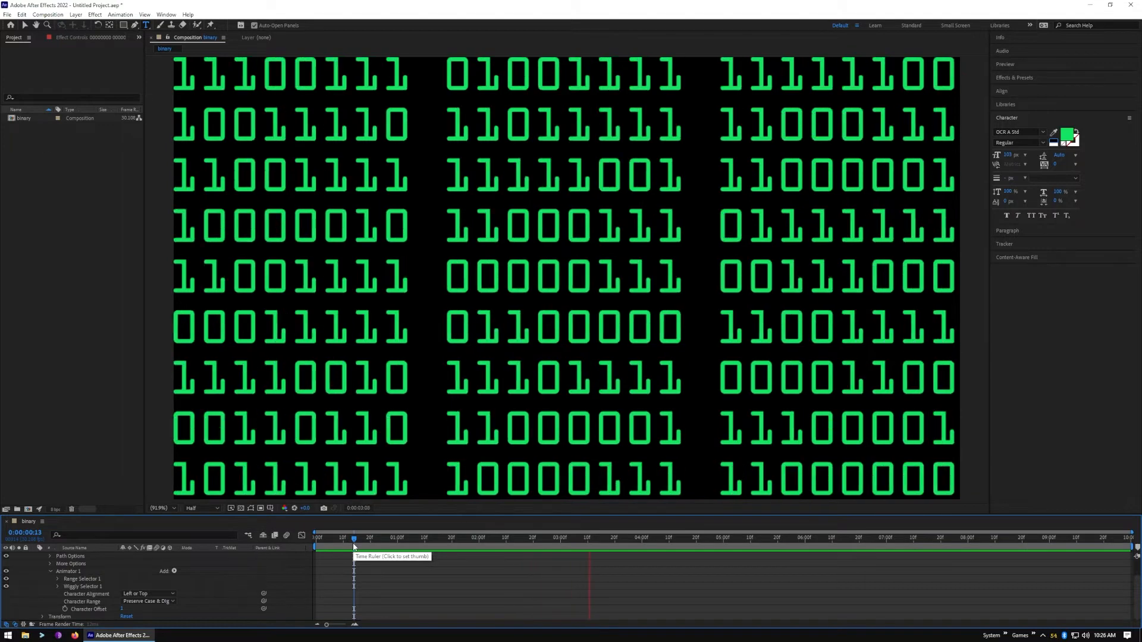
{"action": "left_click", "coordinate": [707, 554]}
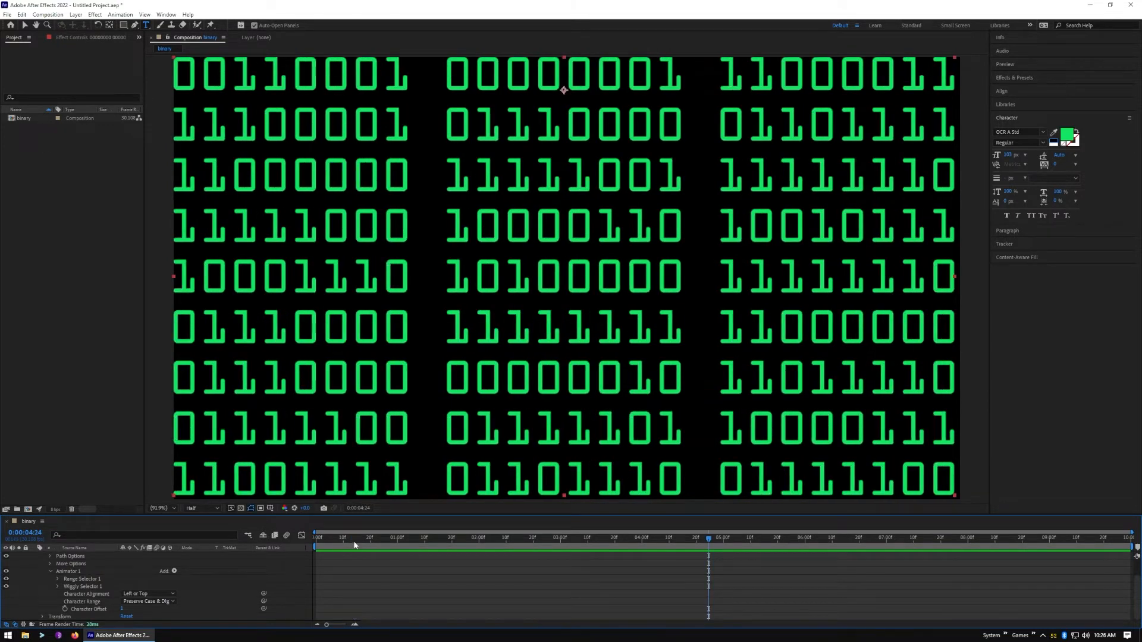
{"action": "left_click", "coordinate": [462, 554]}
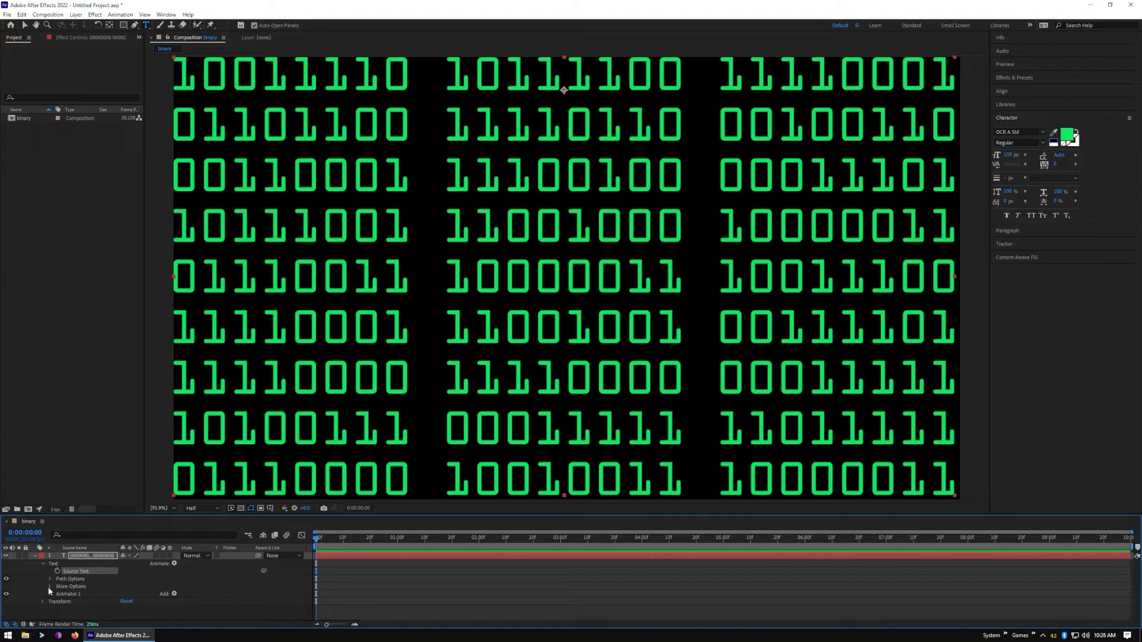
- Collapse the text layer's animator and property lists in the timeline
{"action": "left_click", "coordinate": [44, 563]}
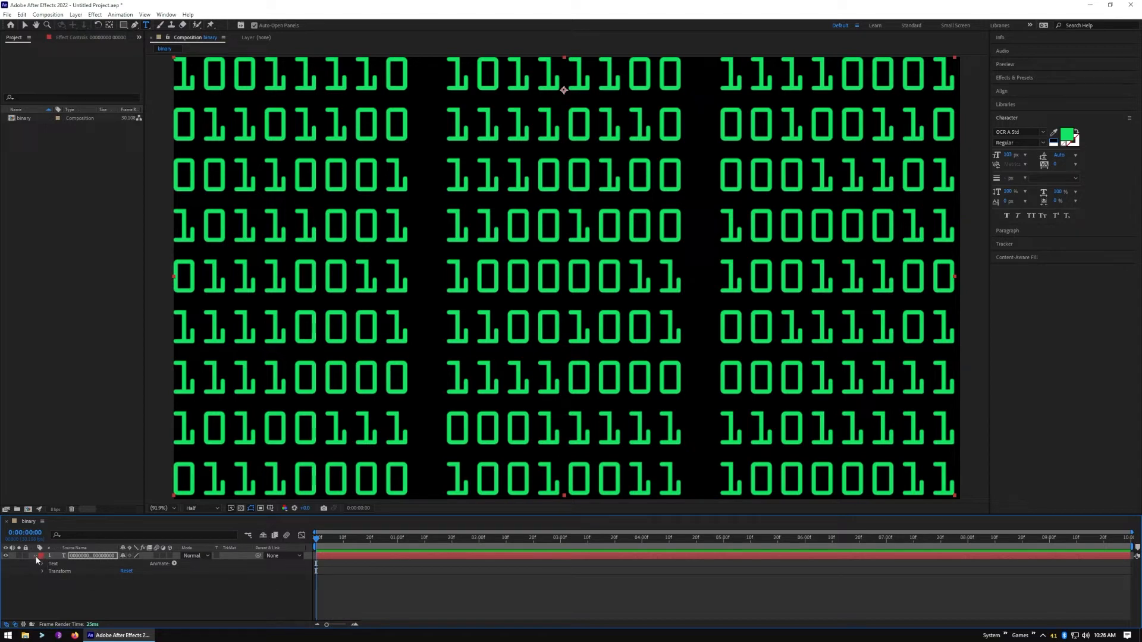
{"action": "left_click", "coordinate": [40, 556]}
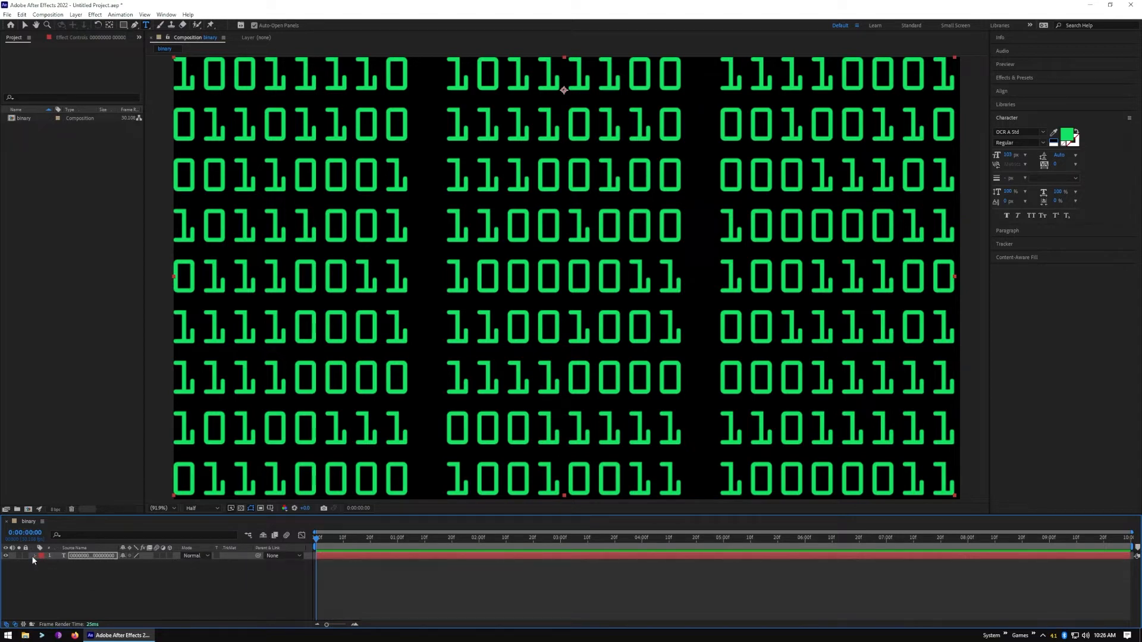
{"action": "left_click", "coordinate": [6, 15]}
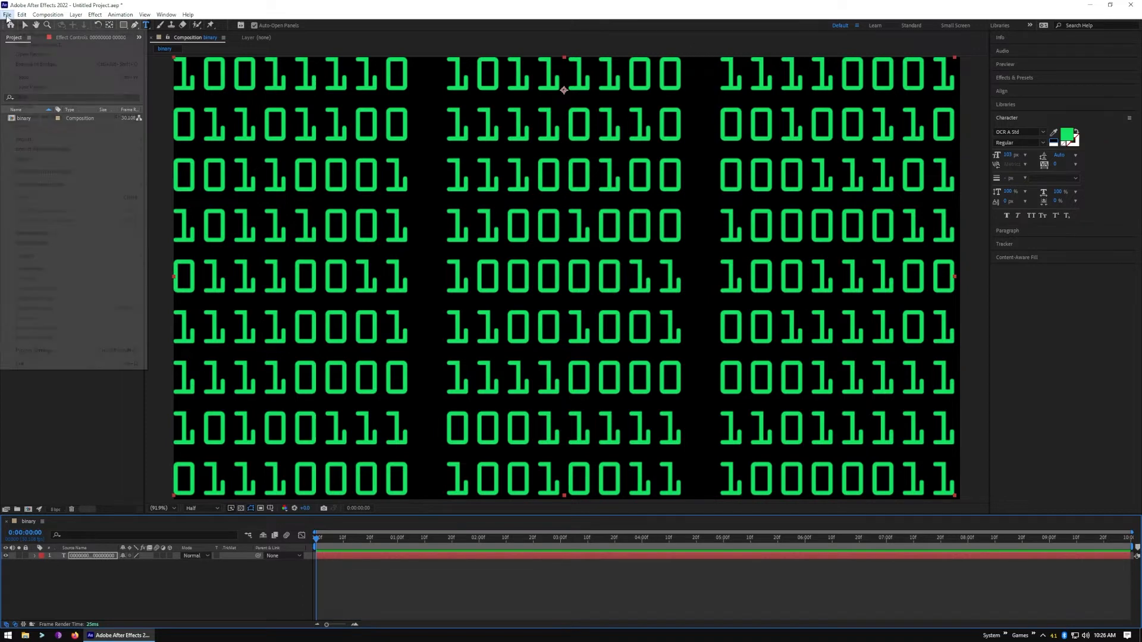
- Add the binary composition to the Render Queue and render it
{"action": "left_click", "coordinate": [7, 13]}
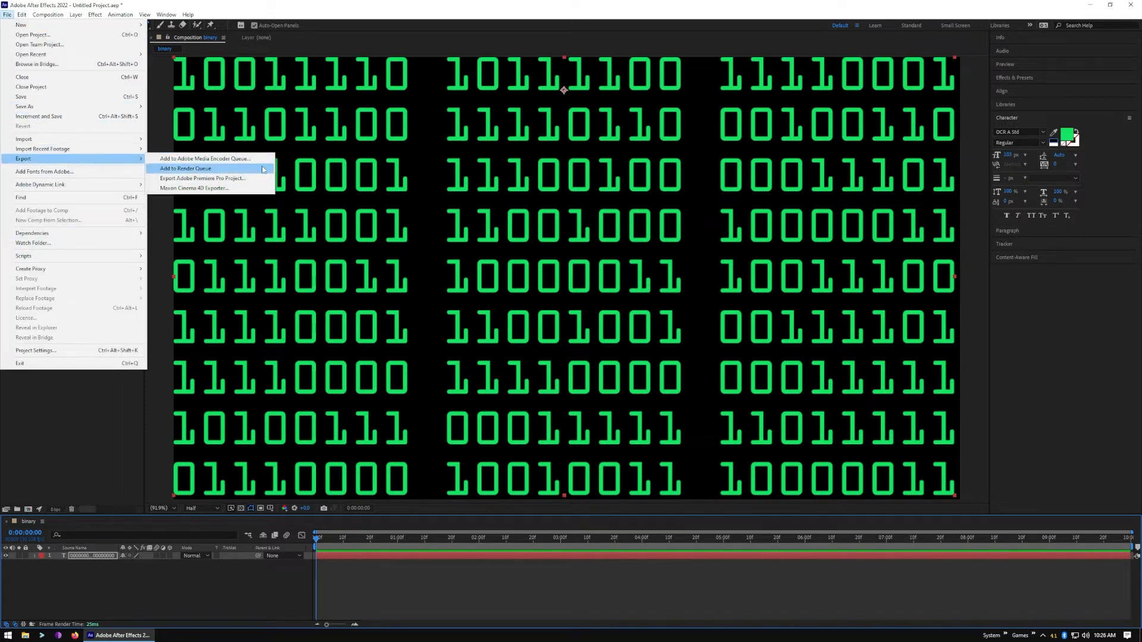
{"action": "left_click", "coordinate": [186, 168]}
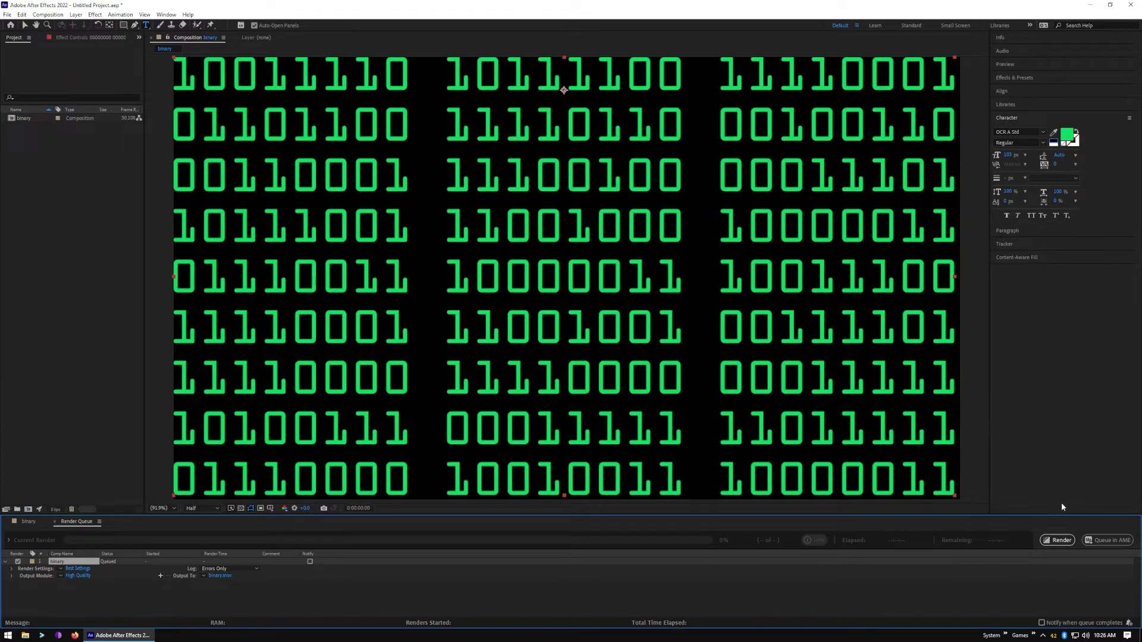
{"action": "left_click", "coordinate": [1057, 540]}
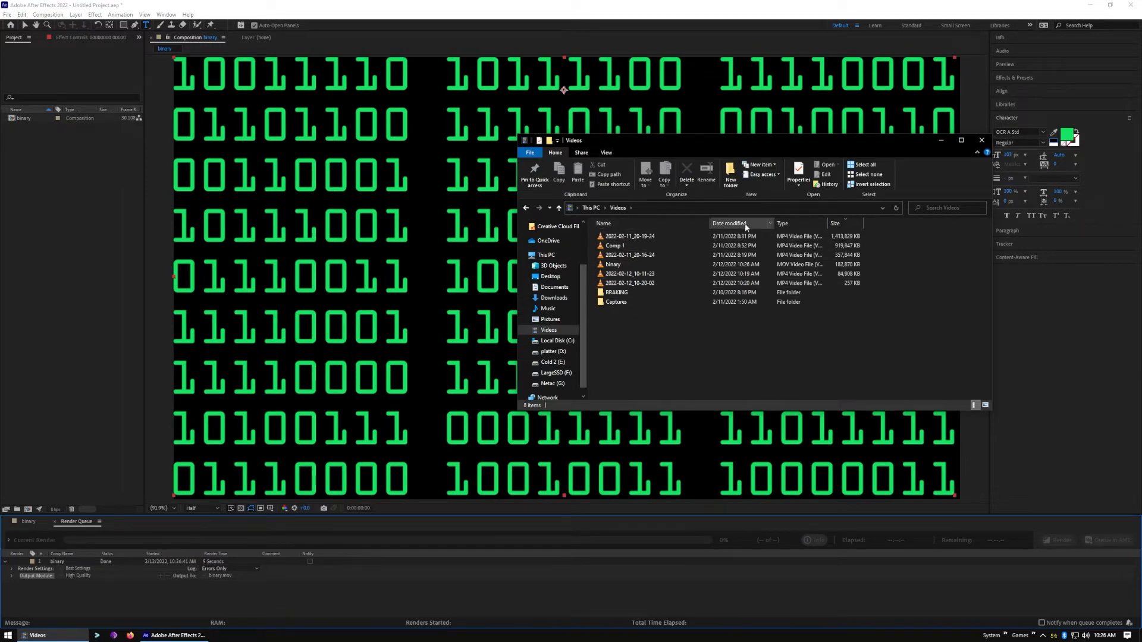
- Sort Videos by date, play the new 2022-02-12_10-20-02 video, and close the player
{"action": "left_click", "coordinate": [629, 283]}
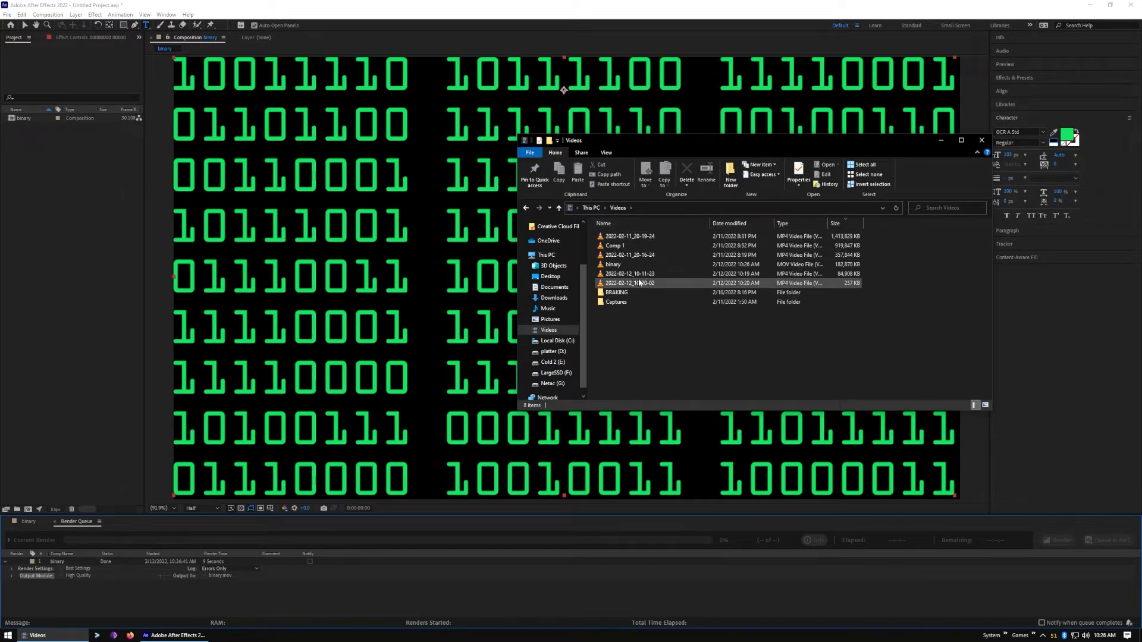
{"action": "left_click", "coordinate": [629, 283]}
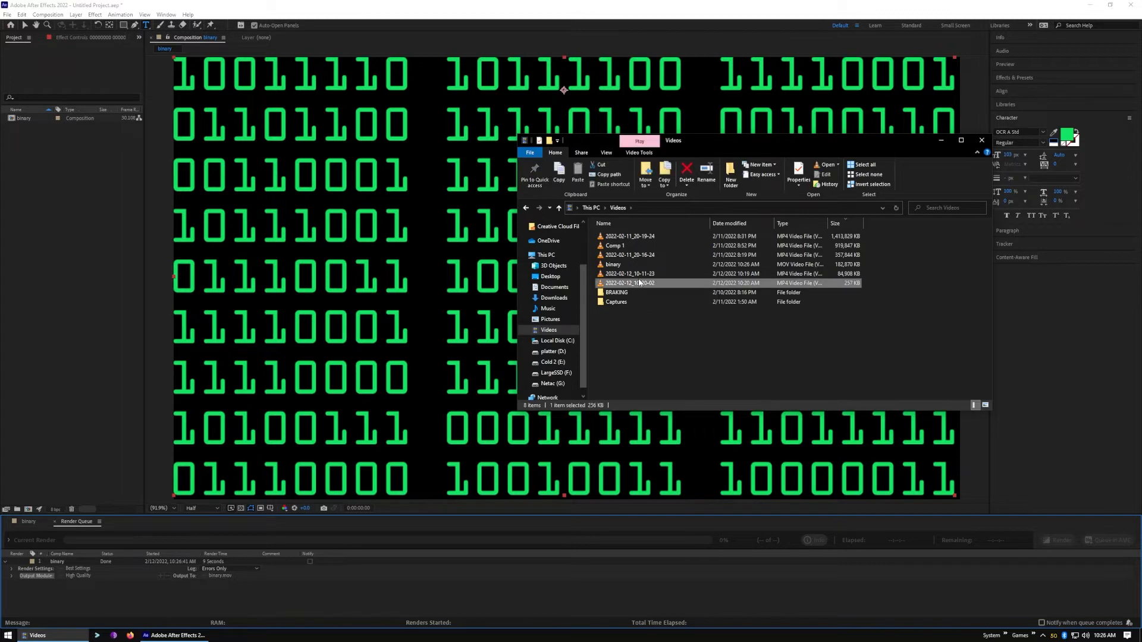
{"action": "double_click", "coordinate": [629, 283]}
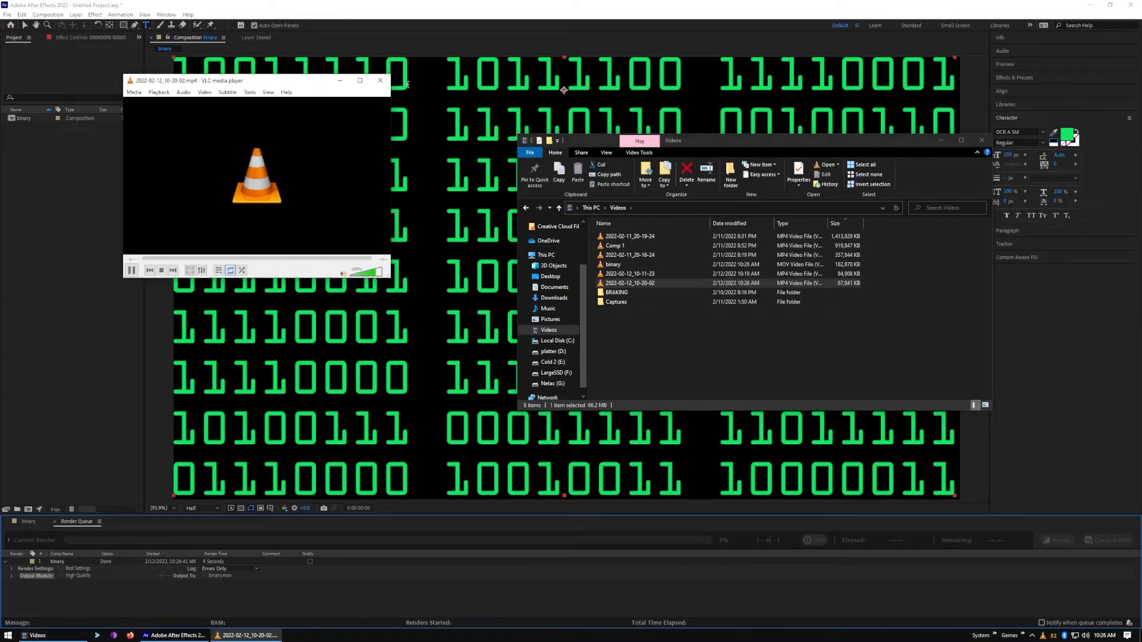
{"action": "left_click", "coordinate": [380, 80]}
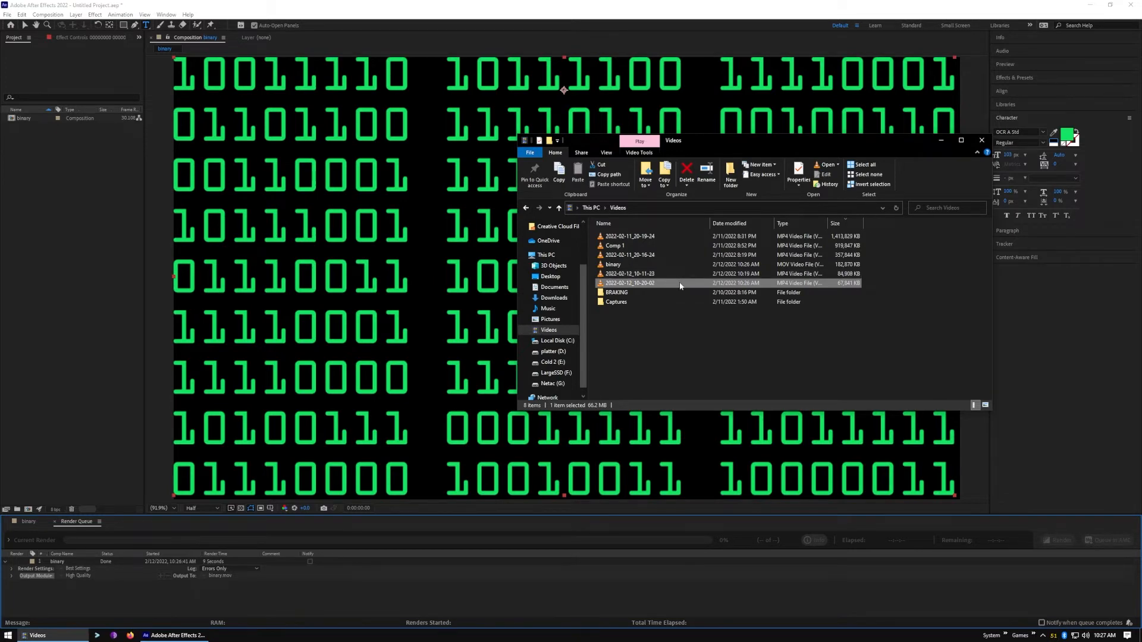
- Replay the clip, close the video player, and close the Videos folder window
{"action": "right_click", "coordinate": [655, 319]}
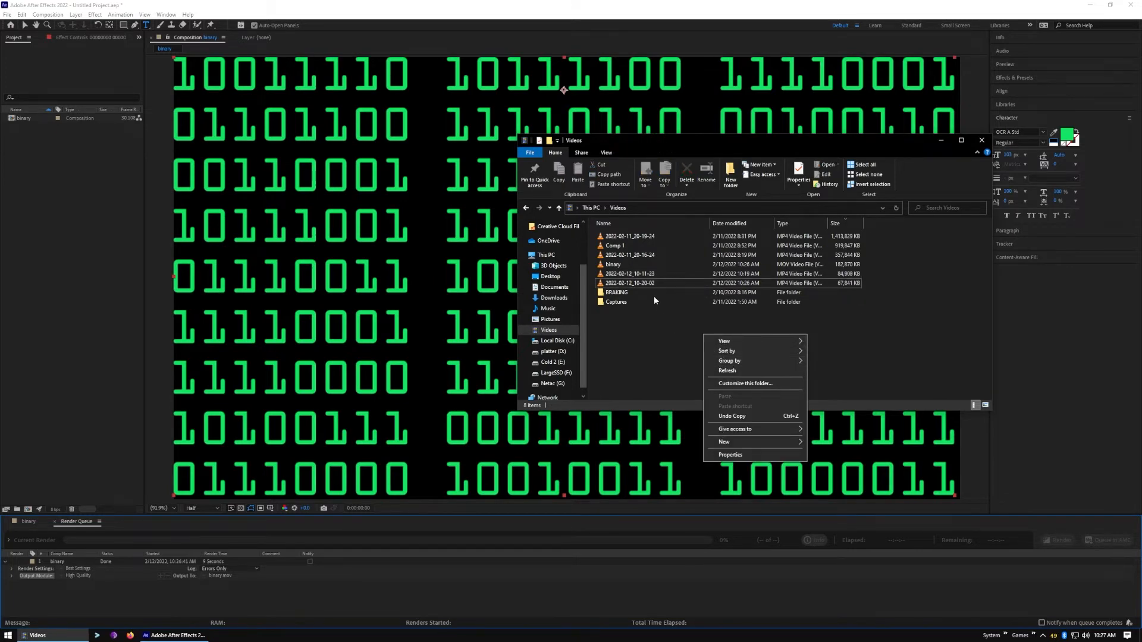
{"action": "double_click", "coordinate": [629, 283]}
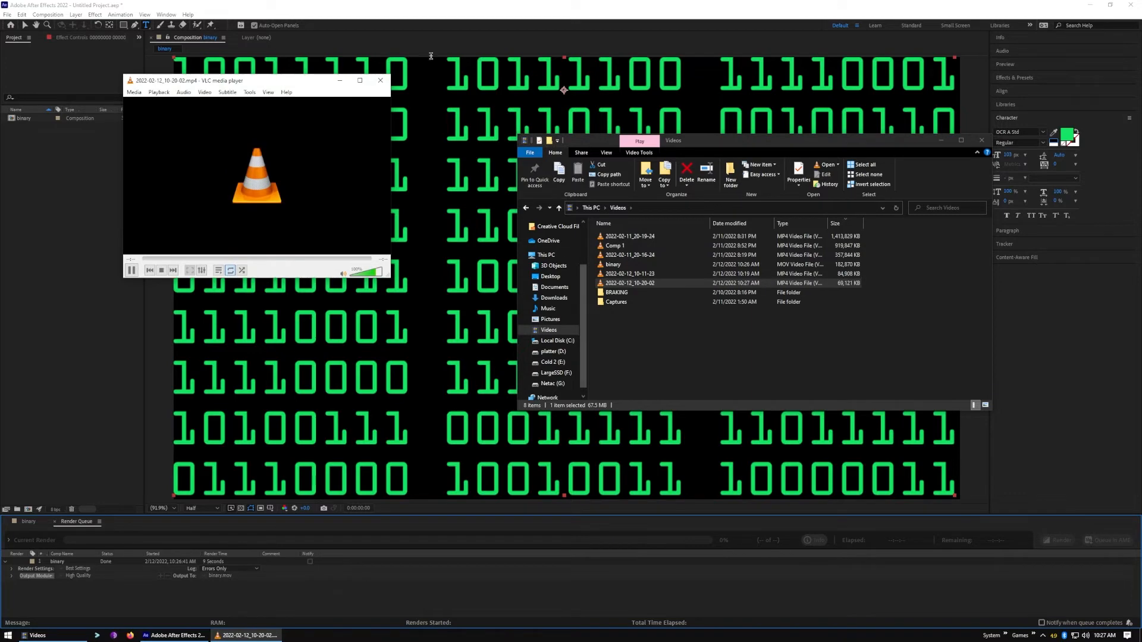
{"action": "left_click", "coordinate": [380, 80]}
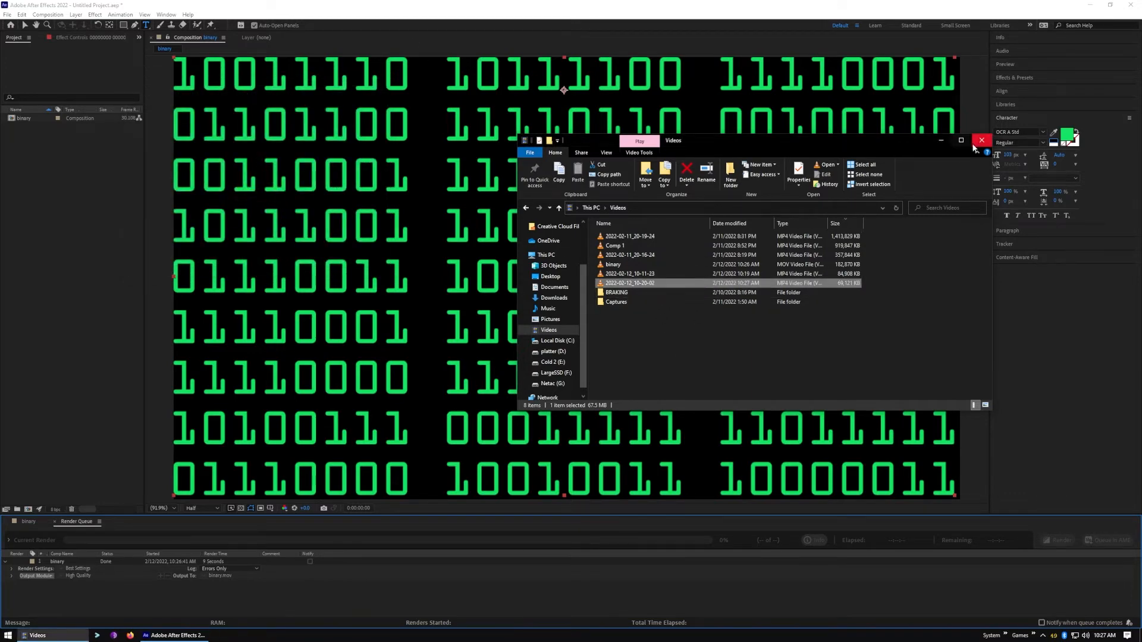
{"action": "left_click", "coordinate": [981, 139]}
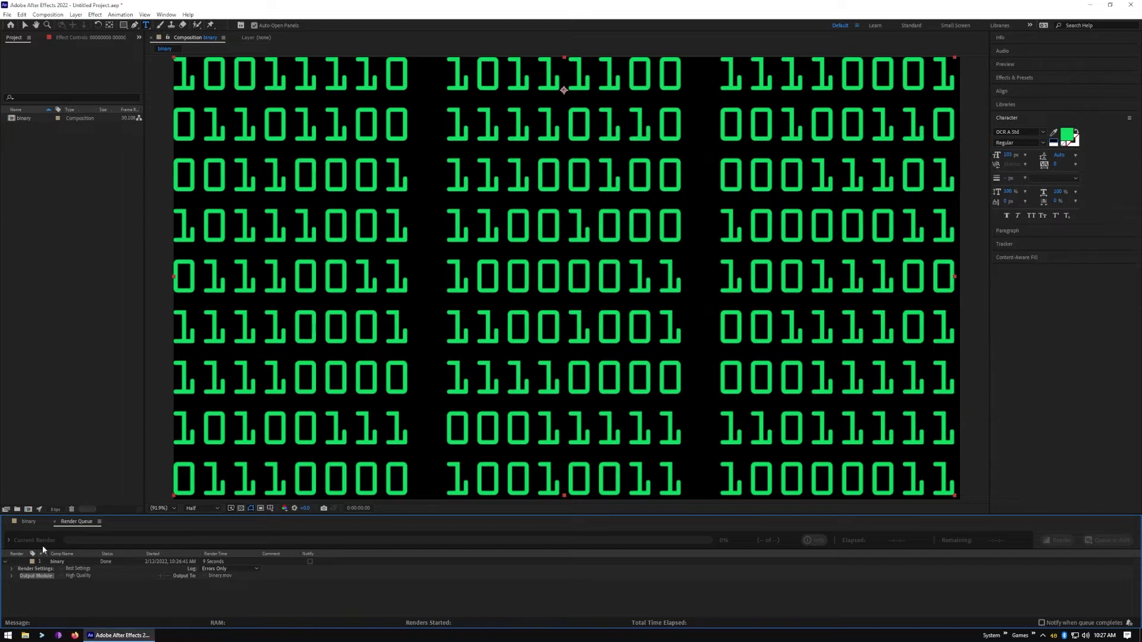
- Return to the binary timeline and add the composition to the Adobe Media Encoder queue
{"action": "left_click", "coordinate": [25, 522]}
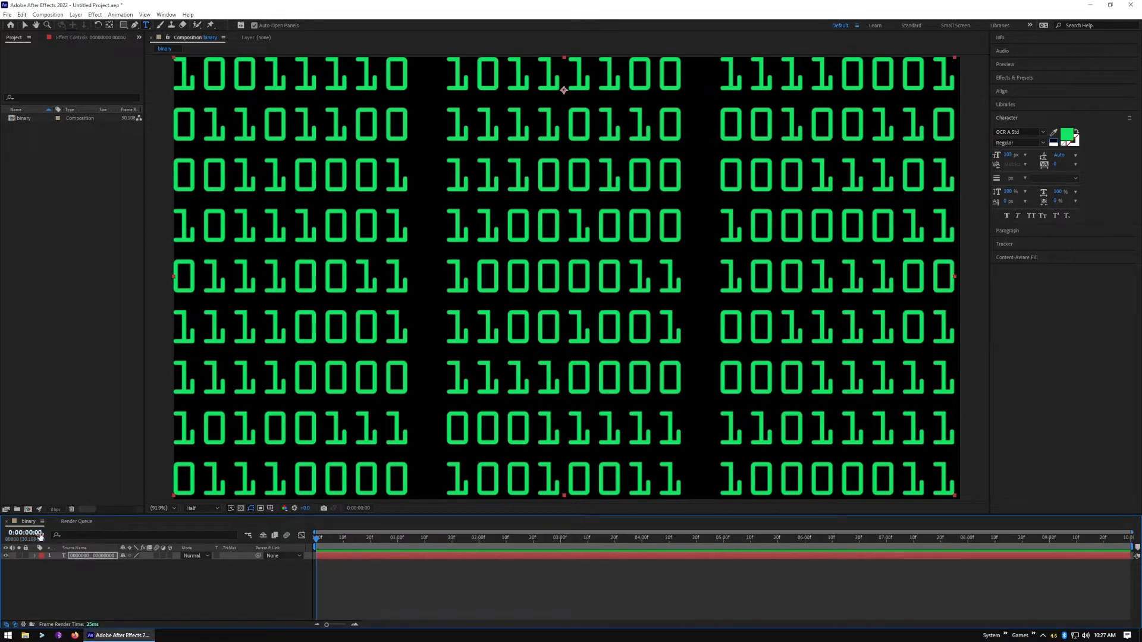
{"action": "left_click", "coordinate": [7, 14]}
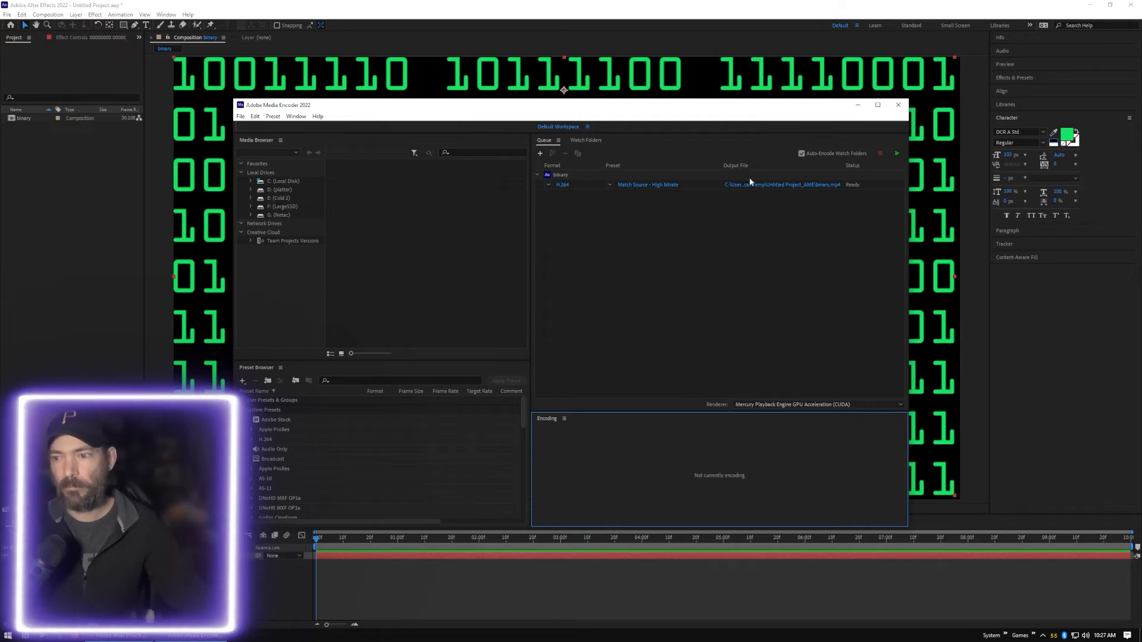
- Point the binary job's output to binary.mp4 in Videos and start the queue
{"action": "left_click", "coordinate": [782, 184]}
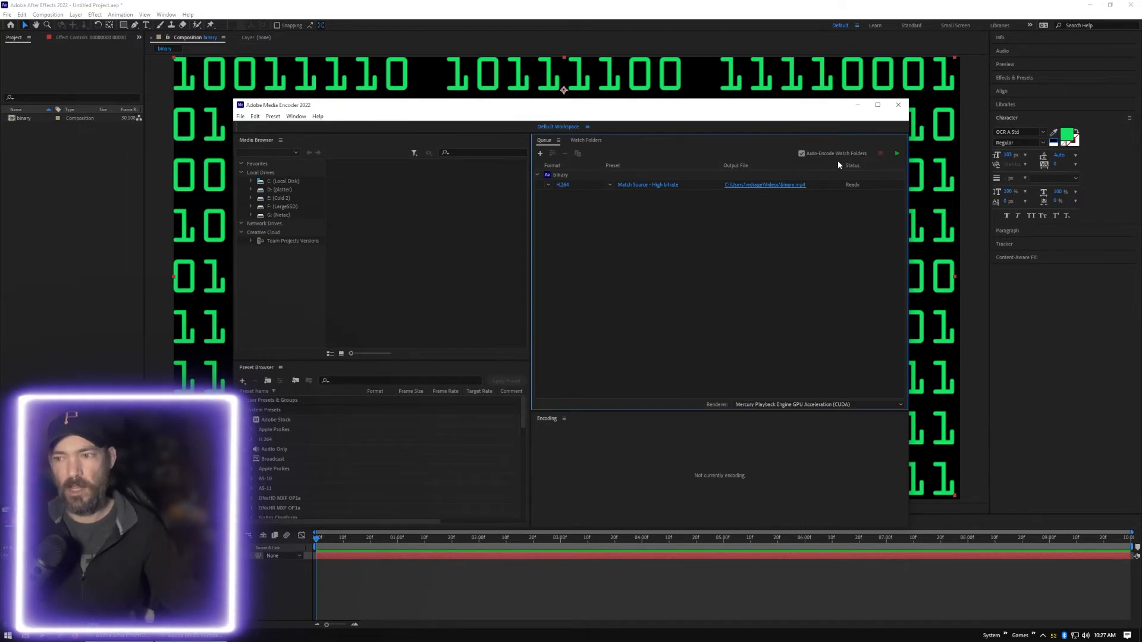
{"action": "left_click", "coordinate": [896, 153]}
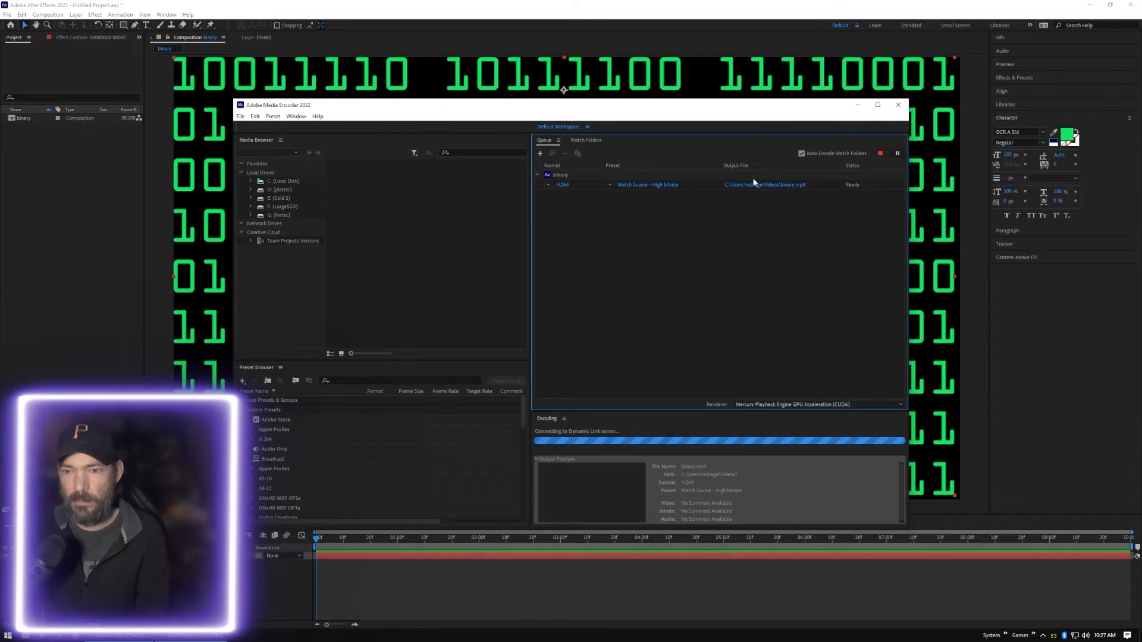
{"action": "mouse_move", "coordinate": [750, 184]}
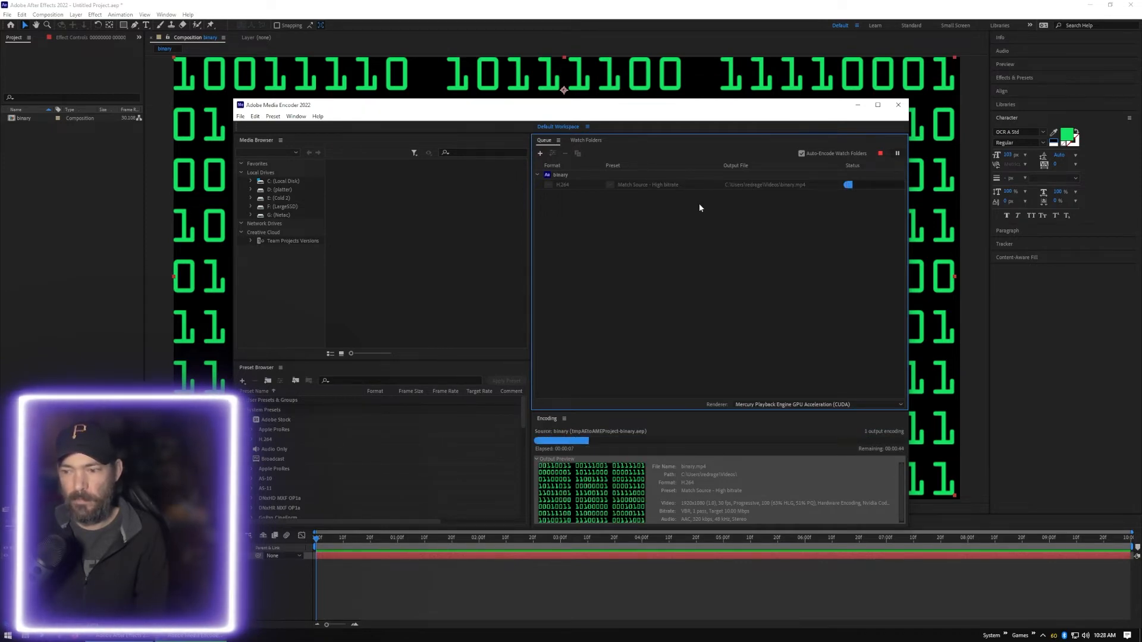
{"action": "mouse_move", "coordinate": [640, 219]}
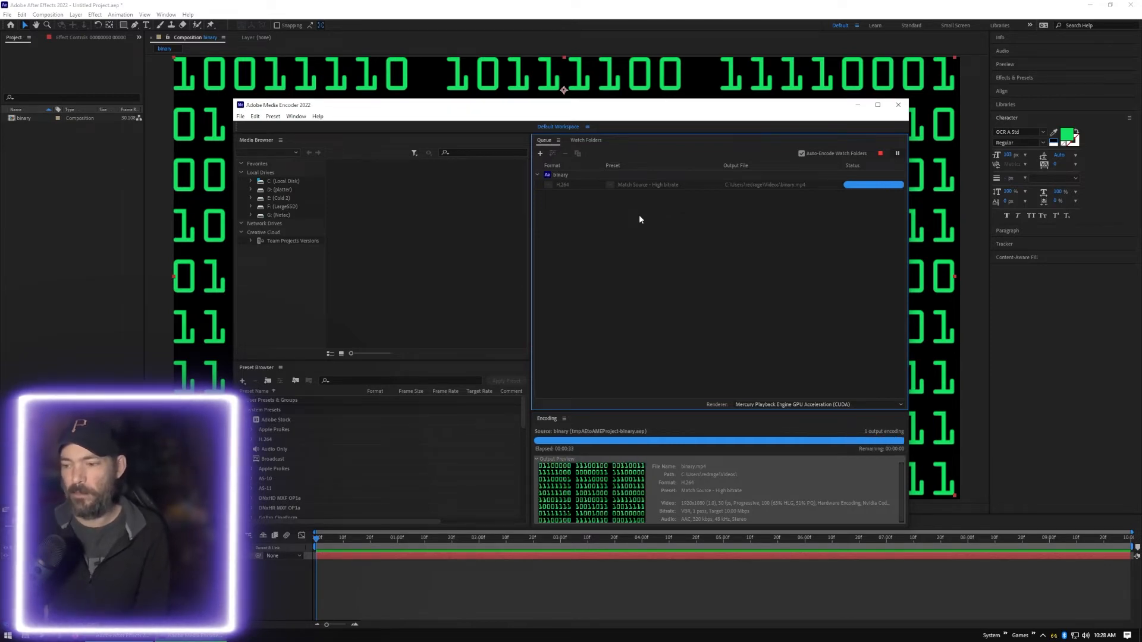
{"action": "mouse_move", "coordinate": [785, 131]}
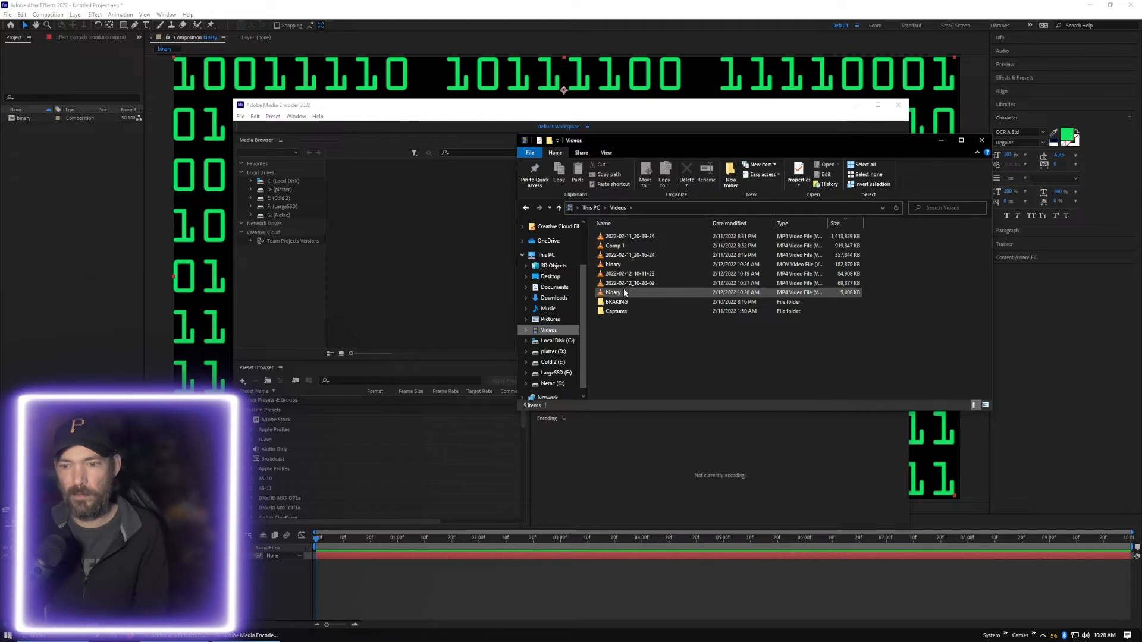
- Select and double-click the rendered binary.mp4 in the Videos folder
{"action": "left_click", "coordinate": [613, 292]}
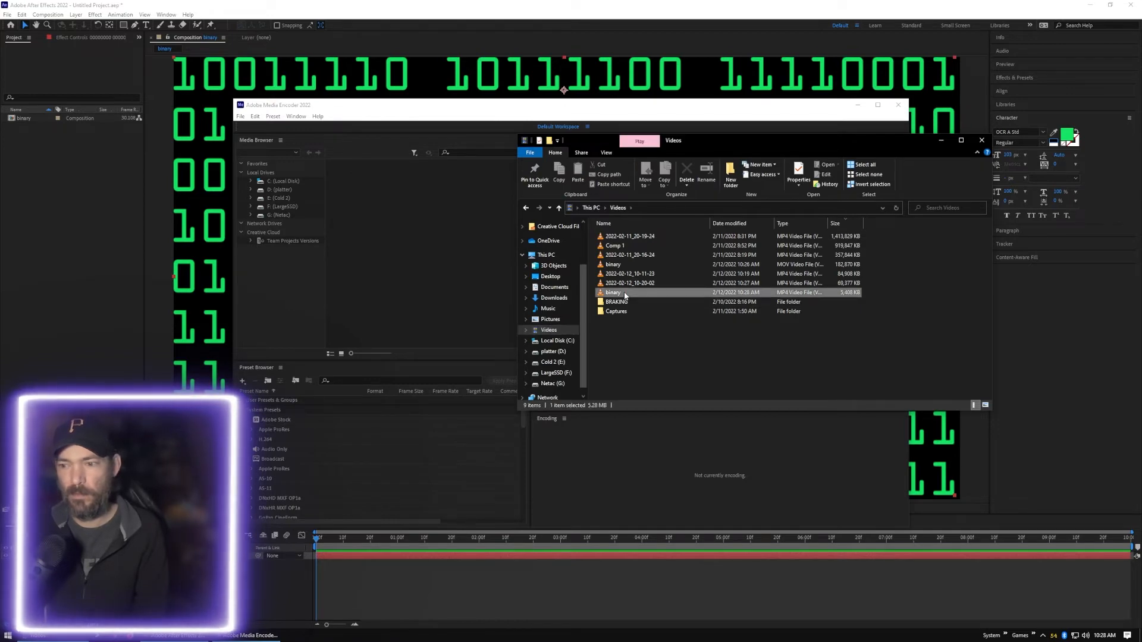
{"action": "double_click", "coordinate": [614, 292]}
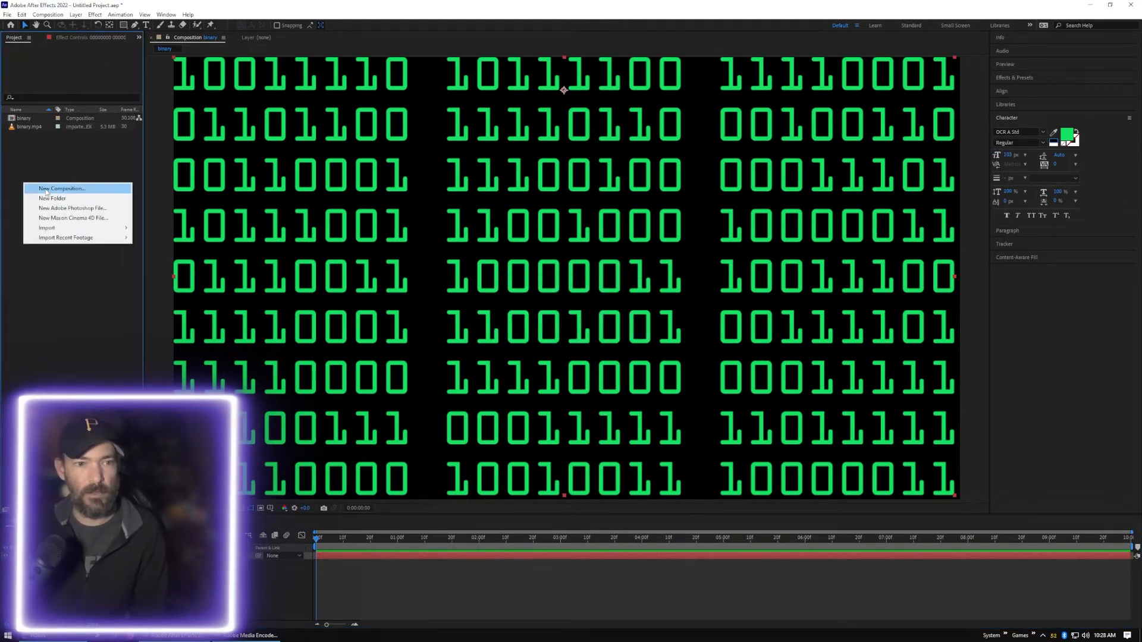
- Create Comp 1 with default settings, place binary.mp4 in it, and add an adjustment layer
{"action": "left_click", "coordinate": [60, 188]}
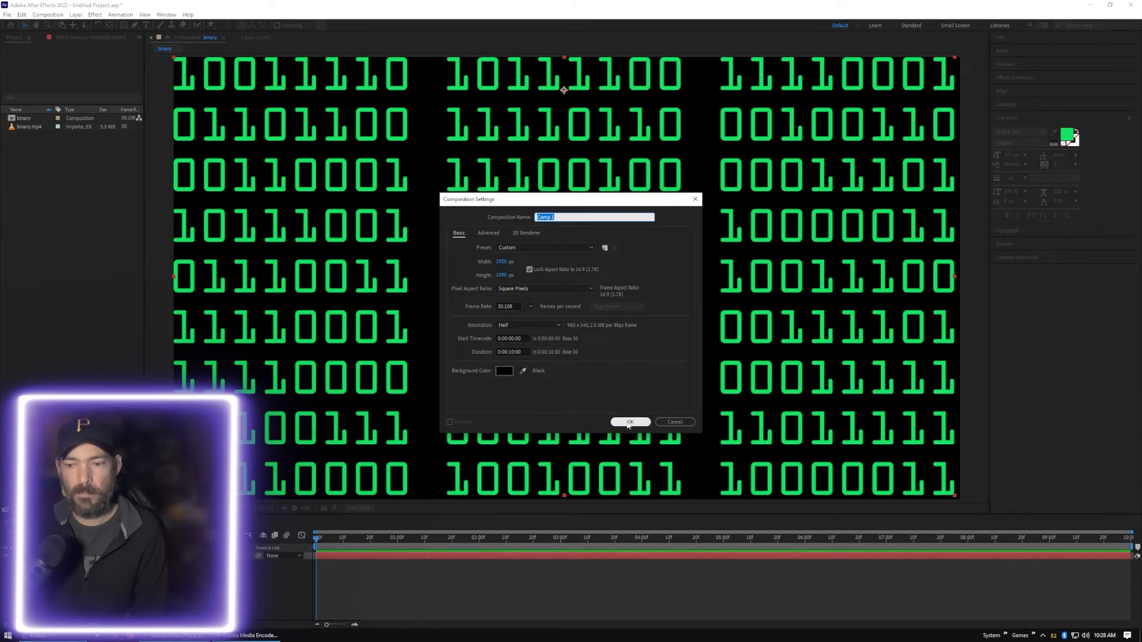
{"action": "left_click", "coordinate": [631, 421]}
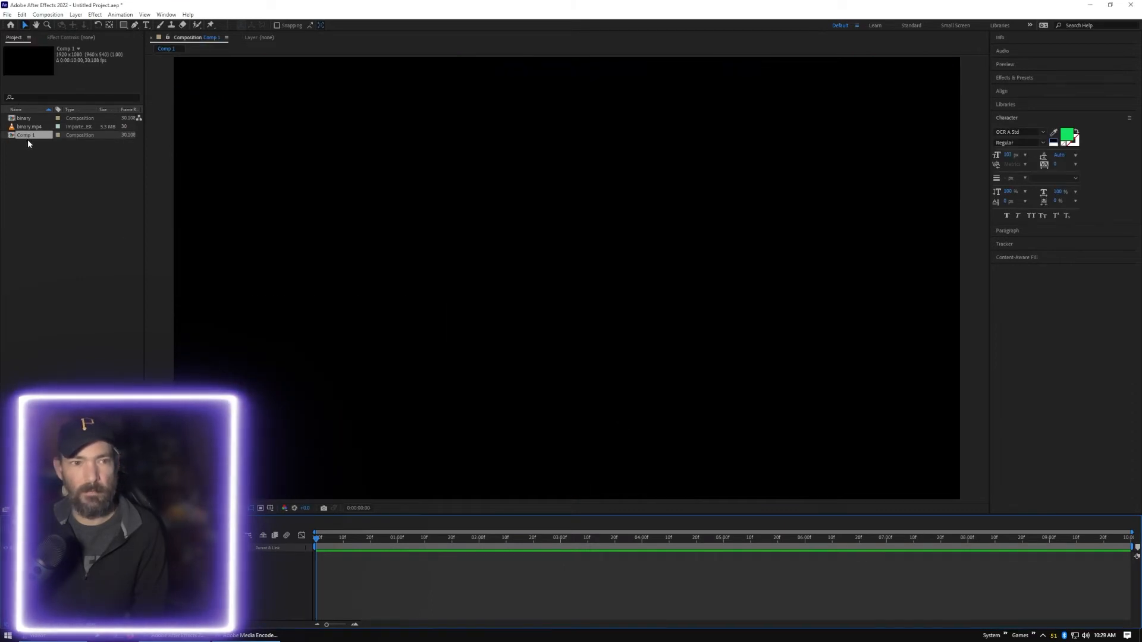
{"action": "left_click", "coordinate": [29, 126]}
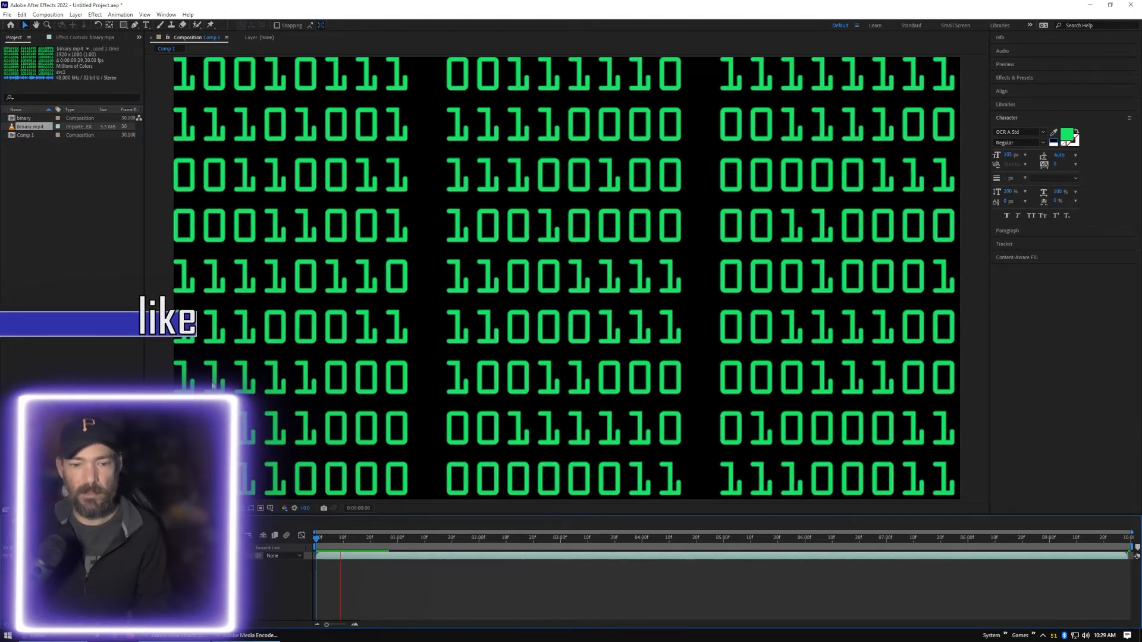
{"action": "left_click", "coordinate": [489, 538]}
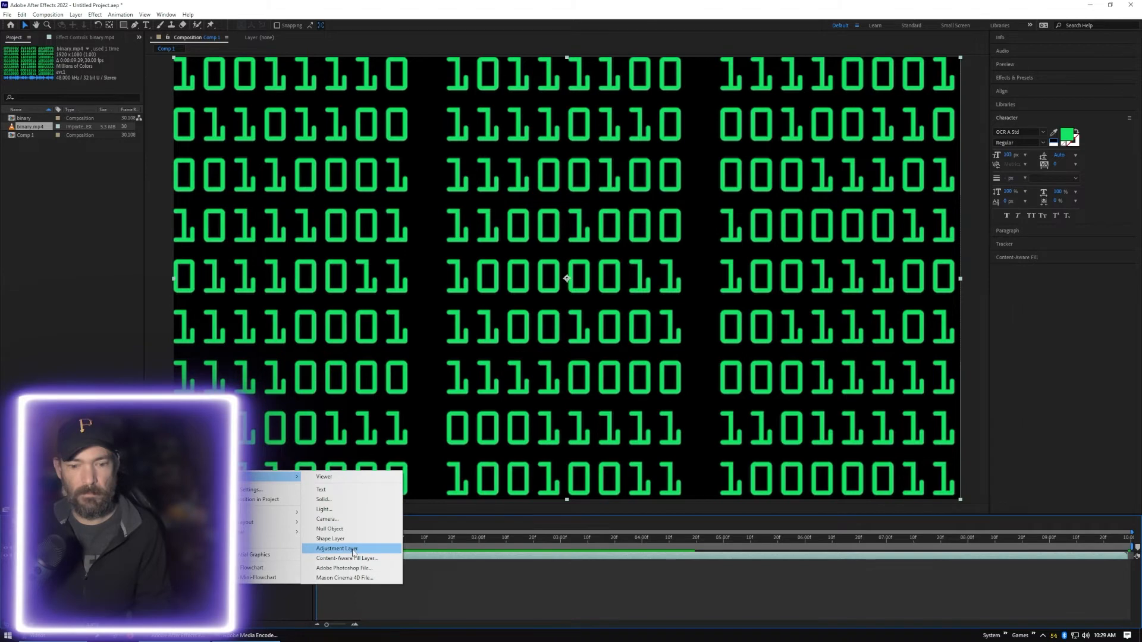
{"action": "left_click", "coordinate": [335, 549]}
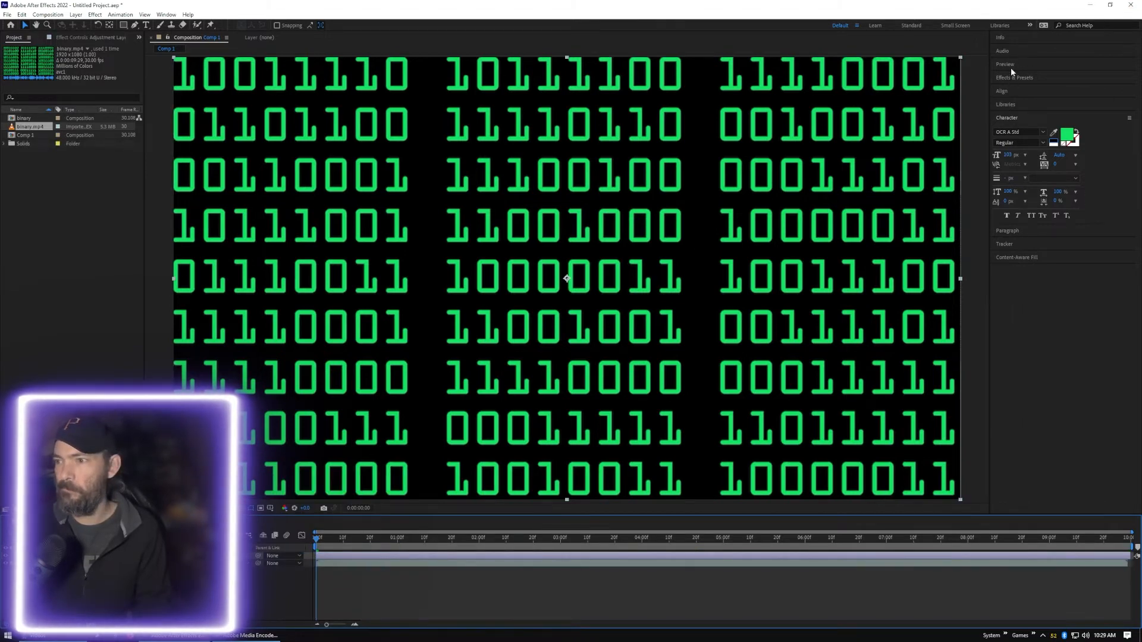
- Search Effects & Presets for 'bulge' and apply Distort > Bulge to the adjustment layer
{"action": "left_click", "coordinate": [1005, 77]}
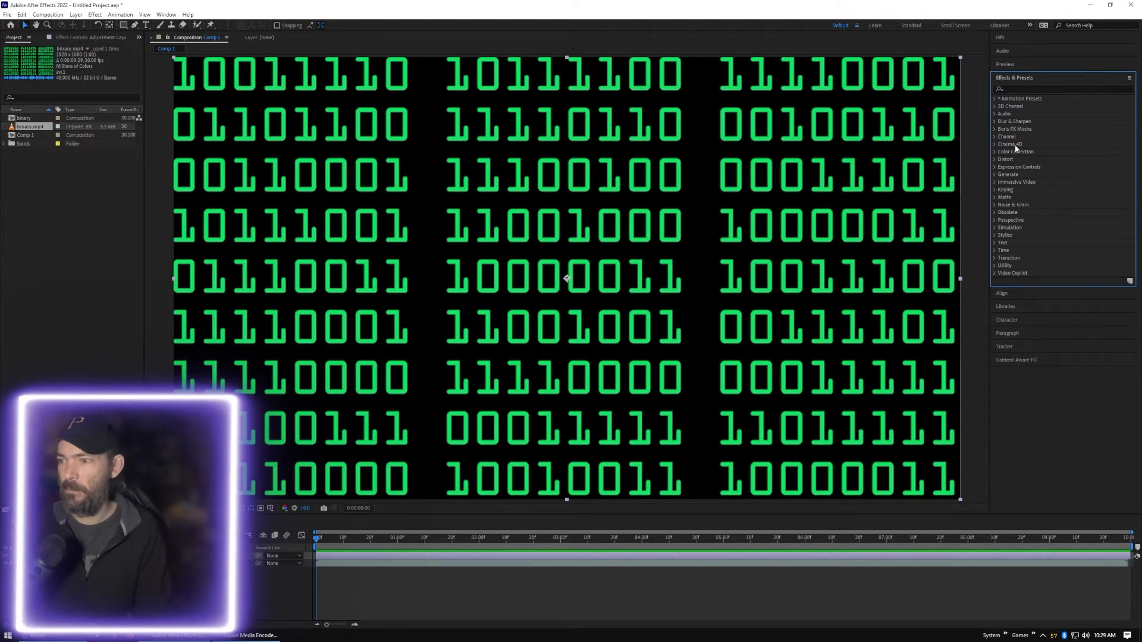
{"action": "left_click", "coordinate": [995, 159]}
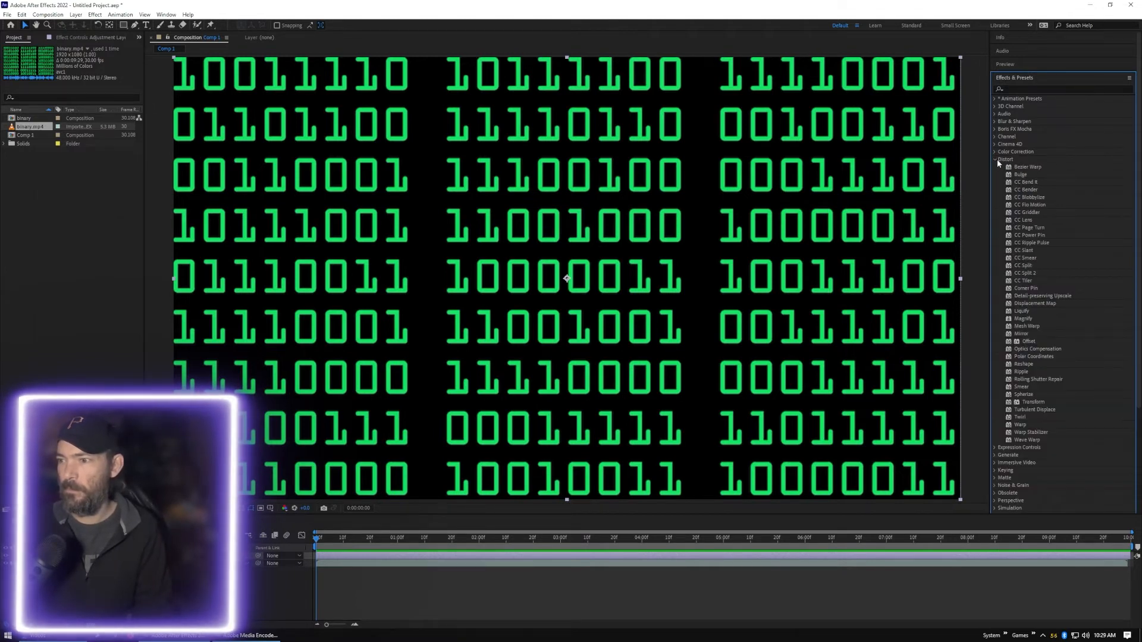
{"action": "type", "text": "bevel"}
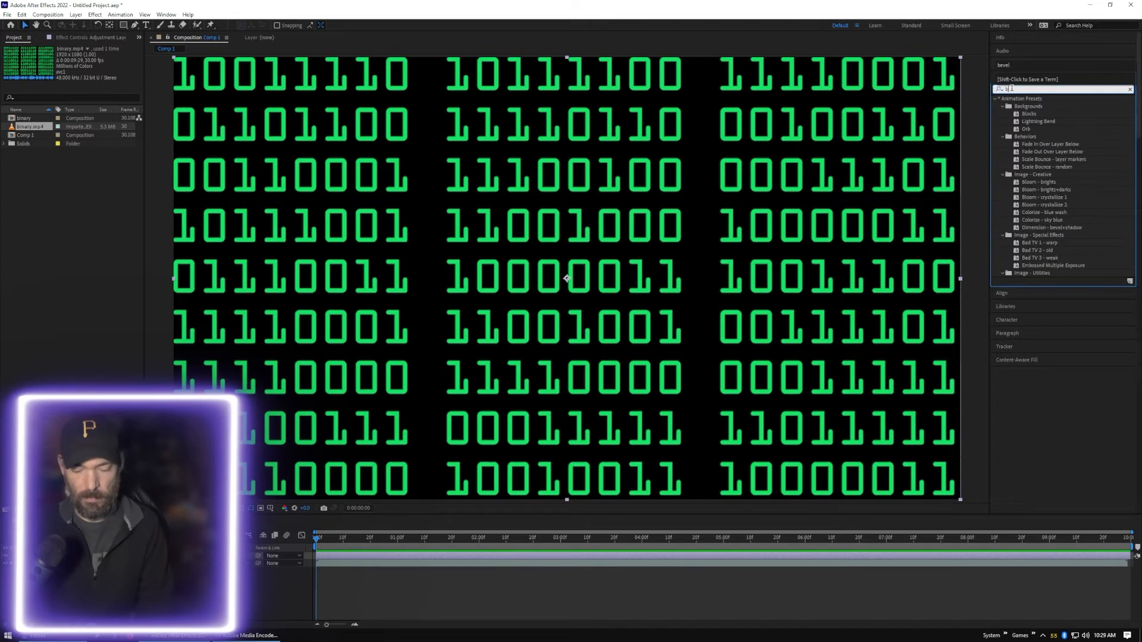
{"action": "type", "text": "bulge"}
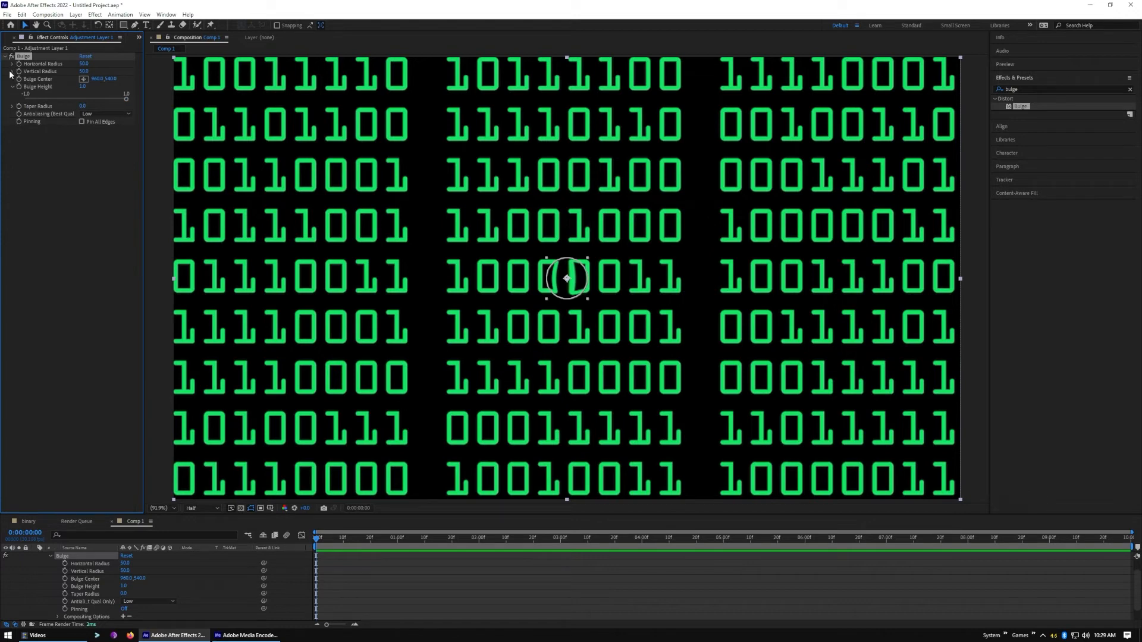
- Preview a larger Bulge radius, then set Horizontal and Vertical Radius to 0 with keyframes
{"action": "left_click", "coordinate": [12, 71]}
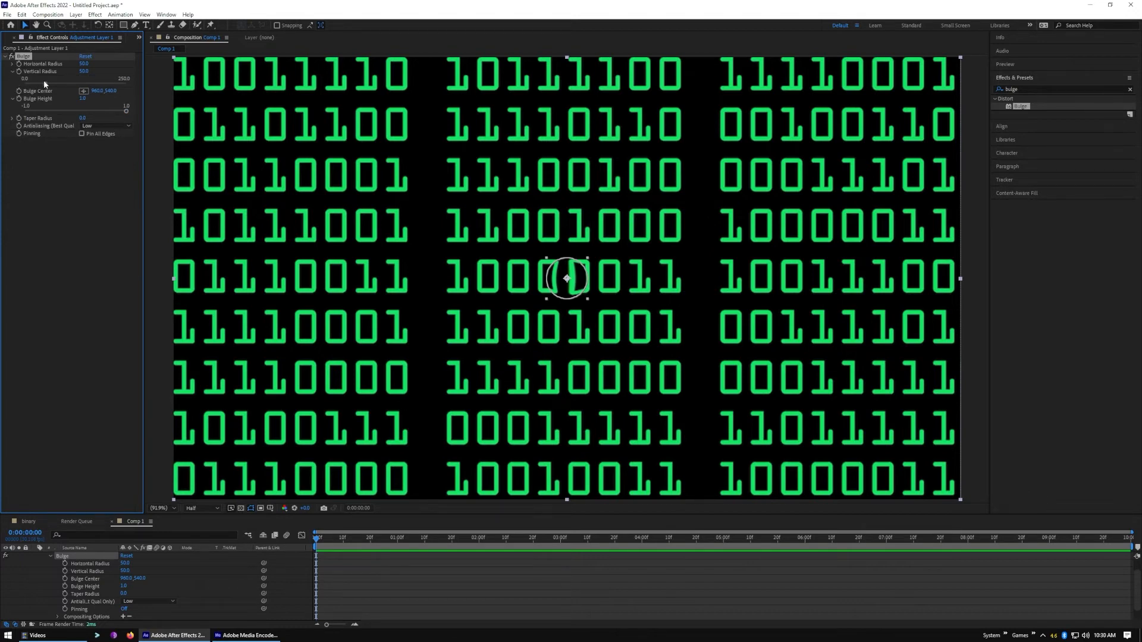
{"action": "left_click_drag", "start_coordinate": [84, 71], "coordinate": [90, 71]}
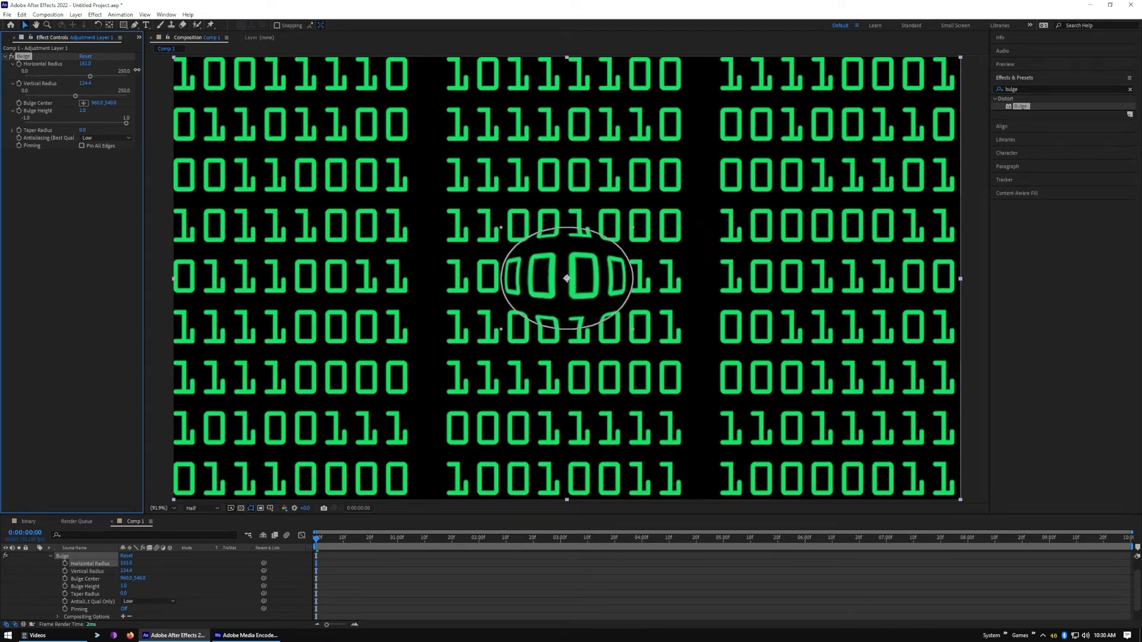
{"action": "left_click_drag", "start_coordinate": [85, 75], "coordinate": [47, 78]}
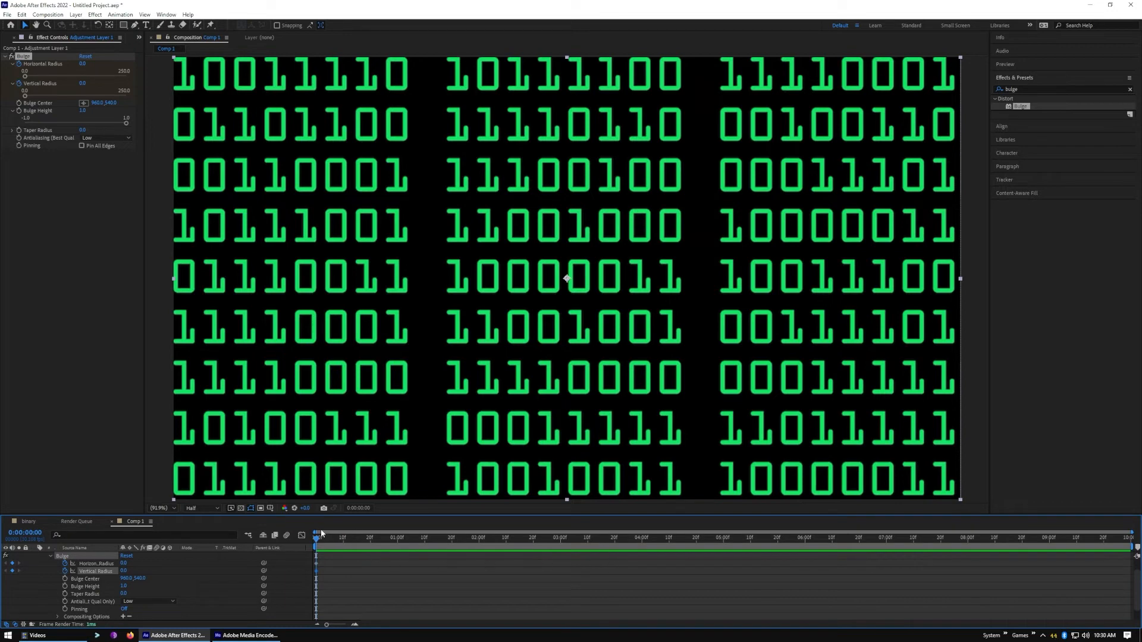
{"action": "mouse_move", "coordinate": [316, 538]}
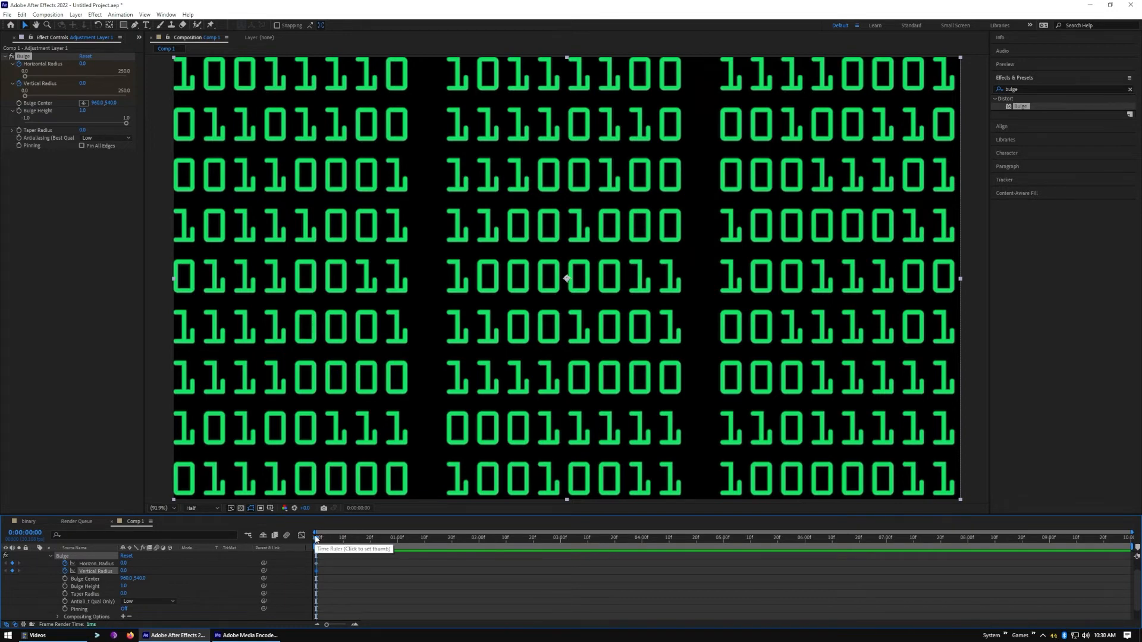
- Add later Bulge radius keyframes, return to frame 0, and collapse the adjustment layer
{"action": "left_click", "coordinate": [467, 538]}
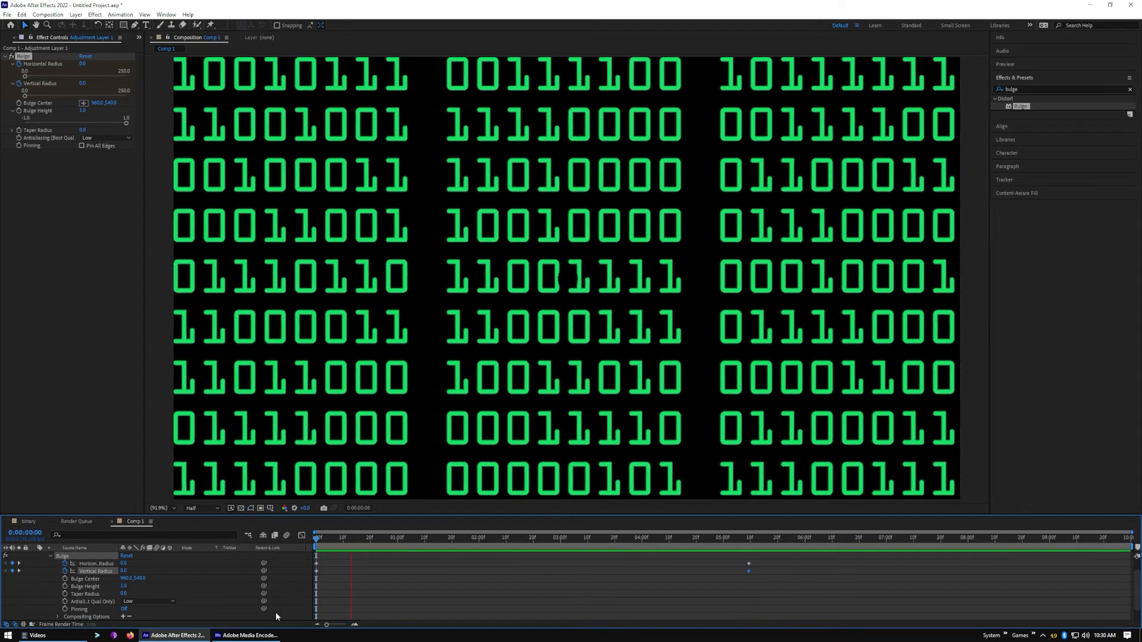
{"action": "left_click", "coordinate": [515, 550]}
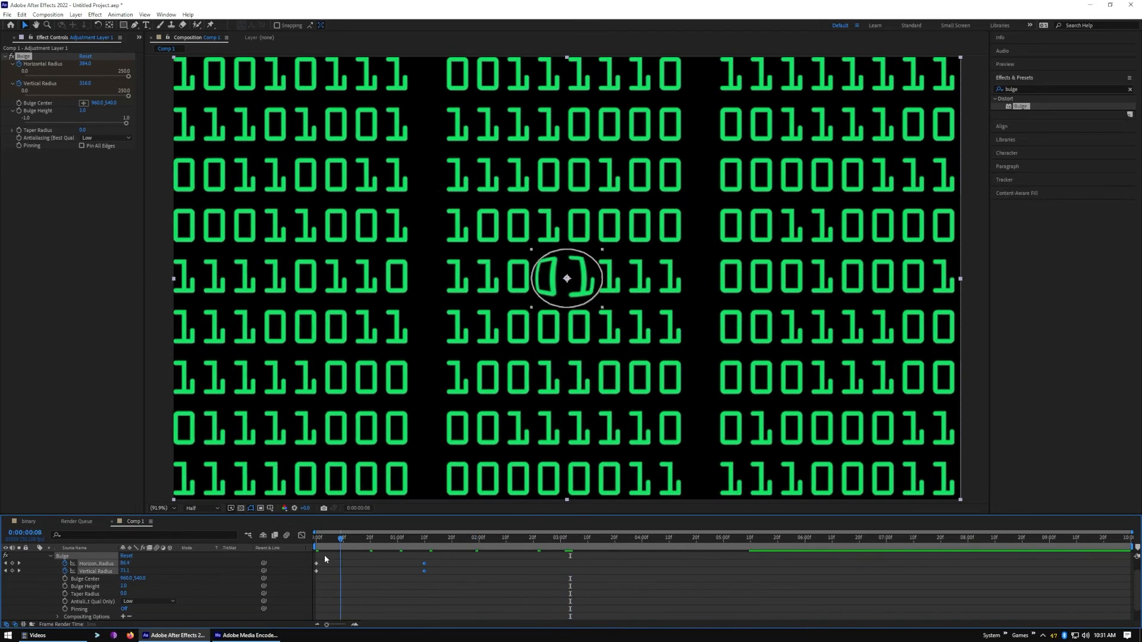
{"action": "left_click", "coordinate": [315, 538]}
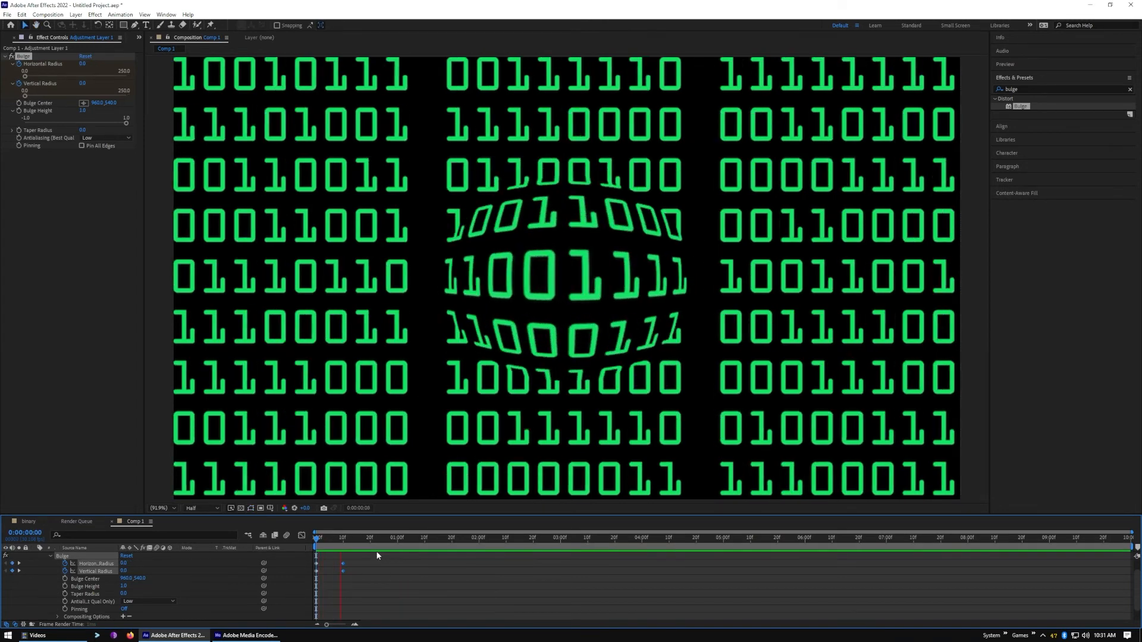
{"action": "left_click", "coordinate": [371, 552]}
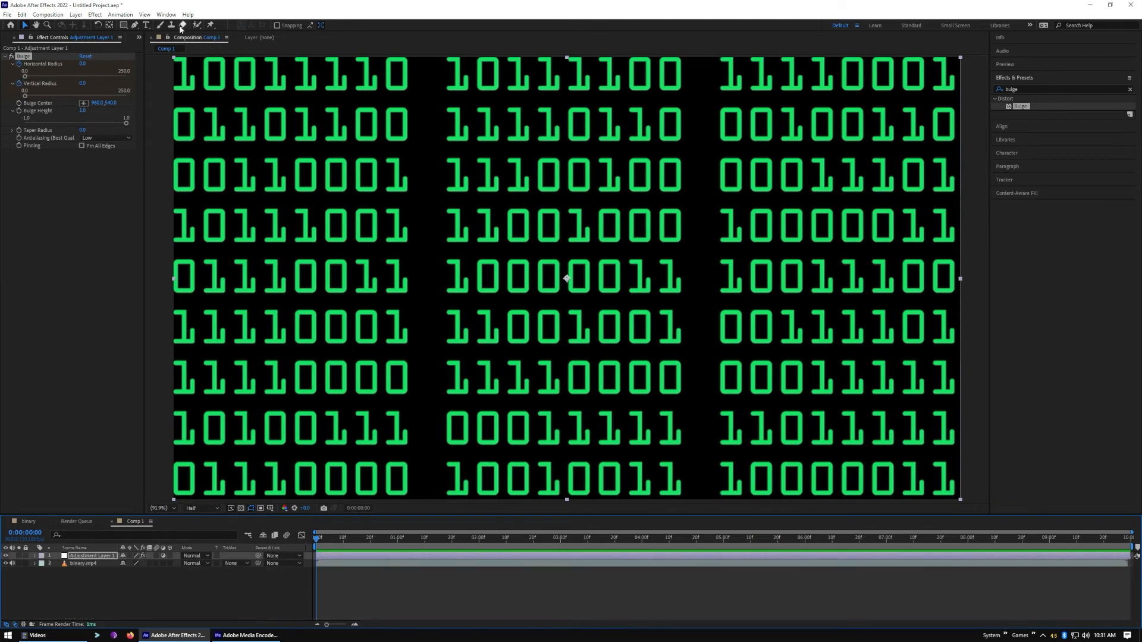
- Type the INTRO title with the Type tool and set its fill colour to red
{"action": "left_click", "coordinate": [143, 26]}
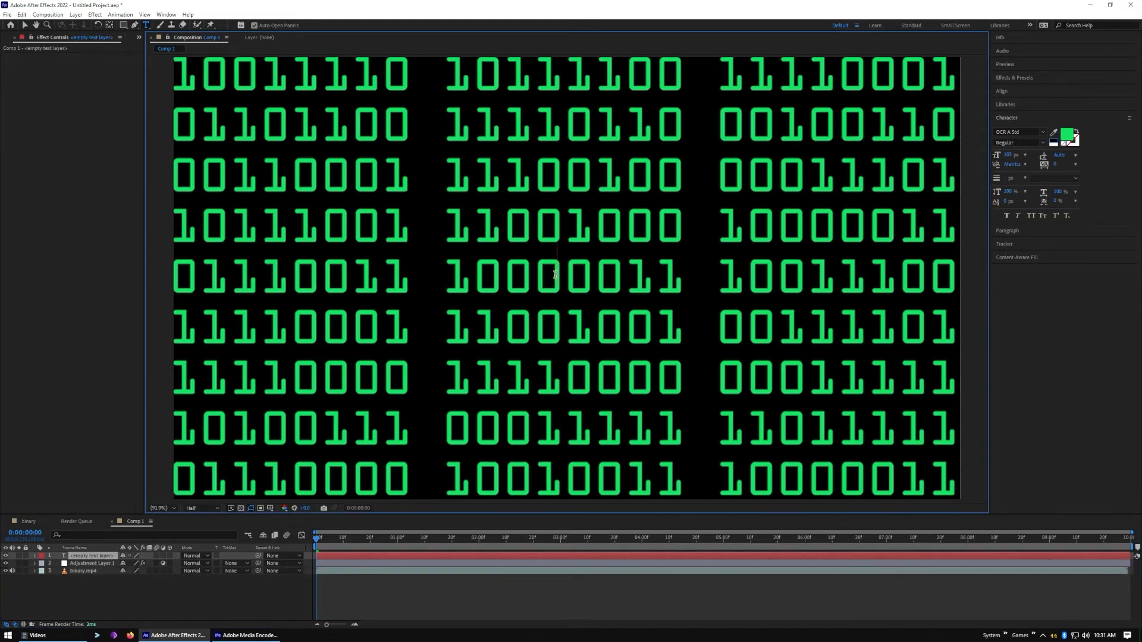
{"action": "type", "text": "INTRO"}
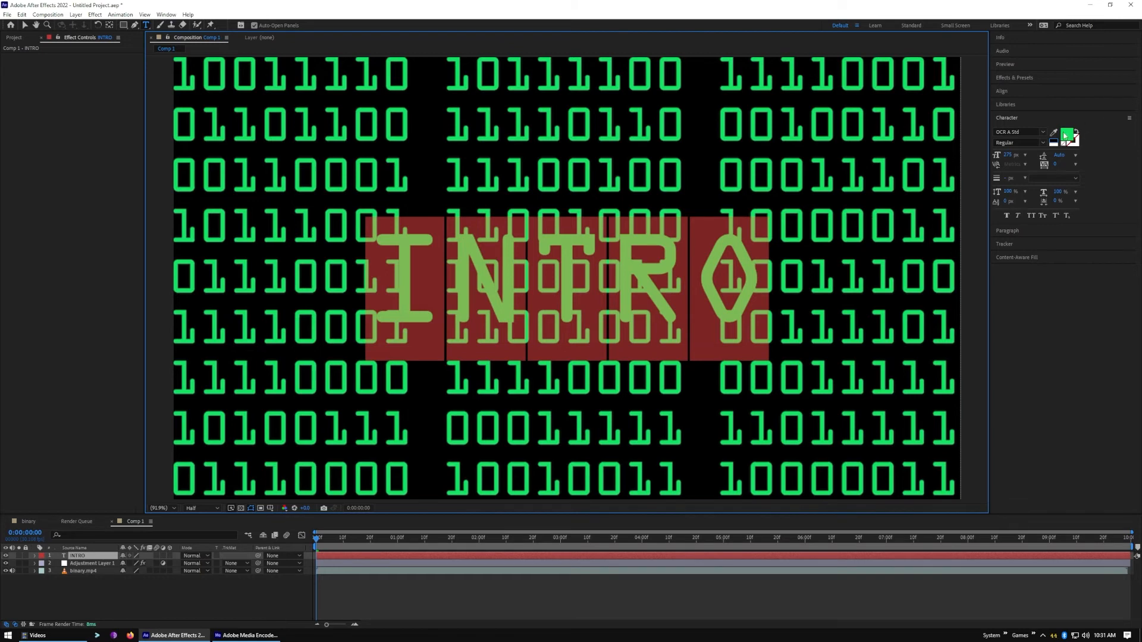
{"action": "left_click", "coordinate": [1070, 133]}
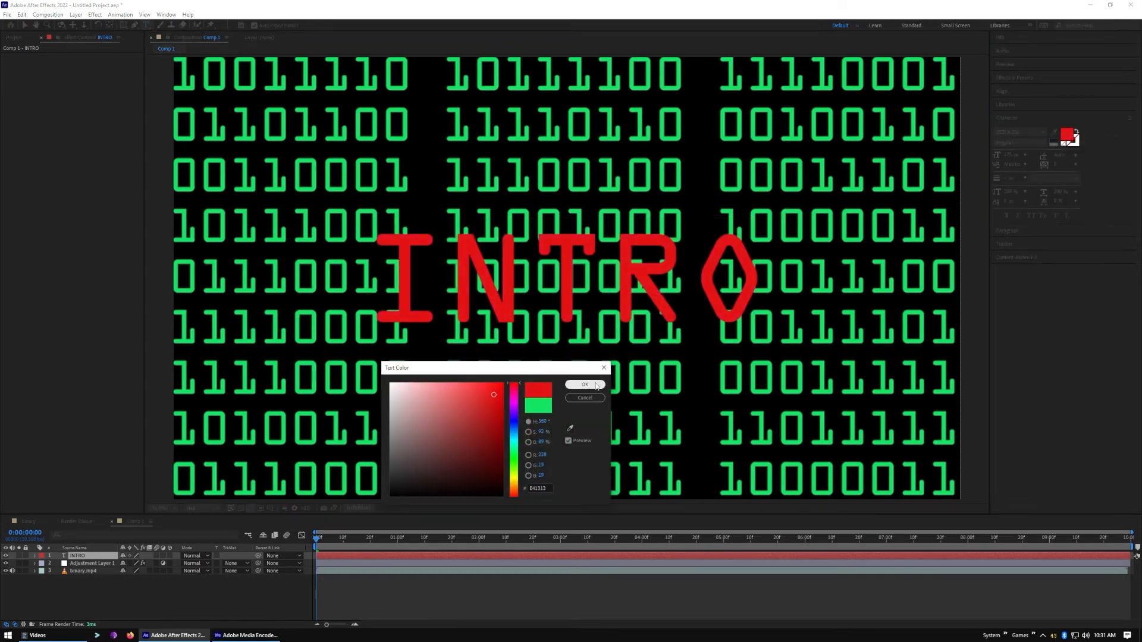
{"action": "left_click", "coordinate": [585, 384]}
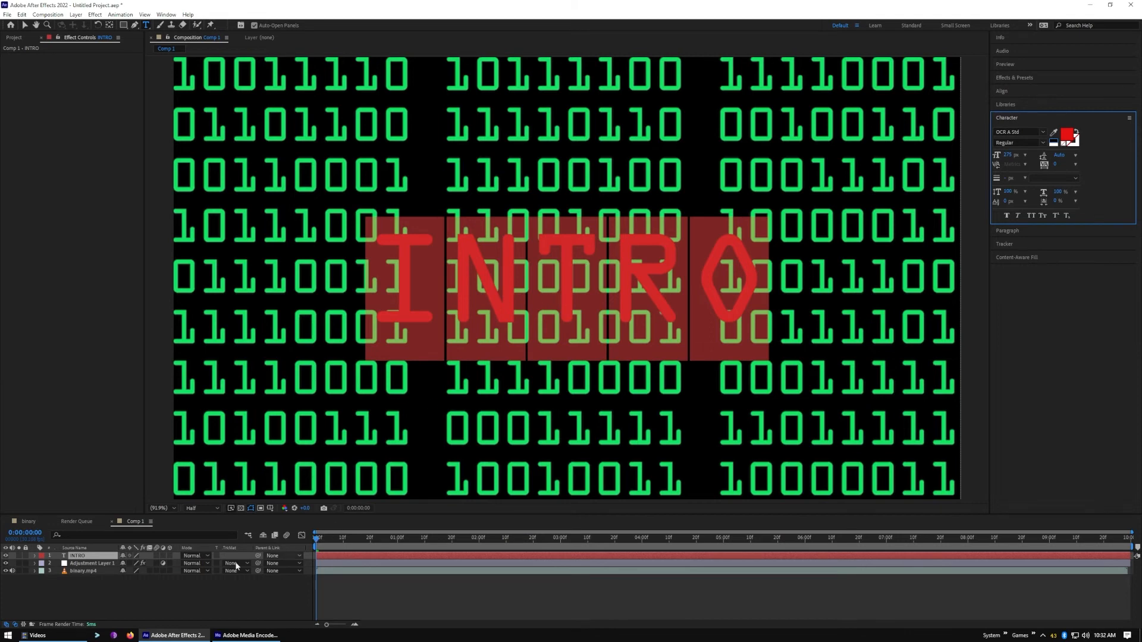
- Keyframe INTRO's Scale from 0% at frame 0 to 100% around one second
{"action": "left_click", "coordinate": [34, 555]}
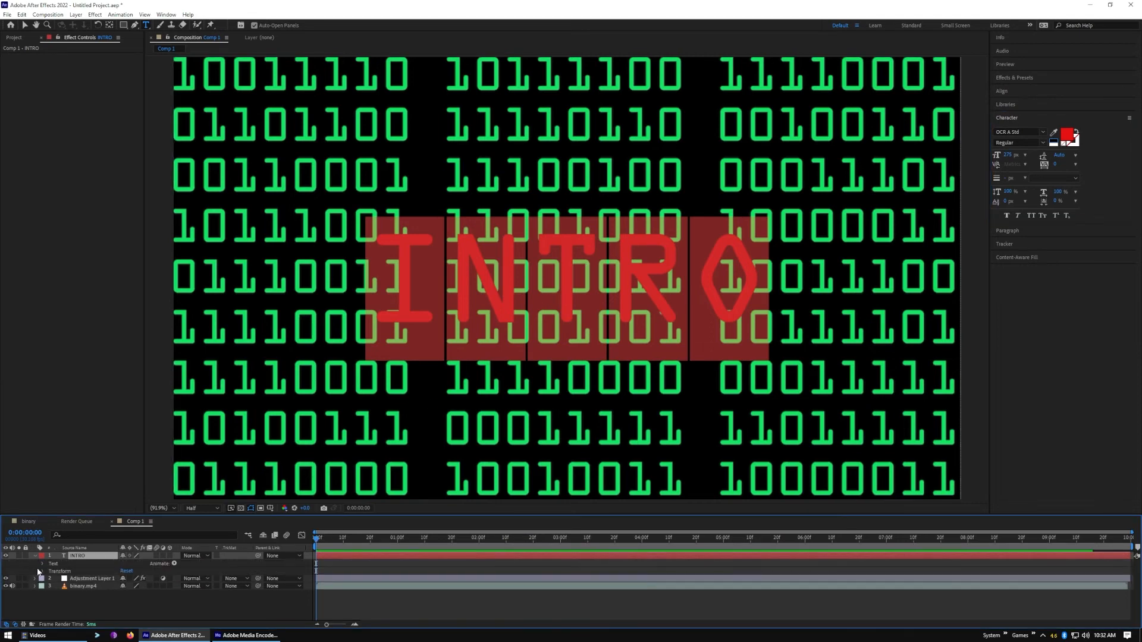
{"action": "left_click", "coordinate": [47, 571]}
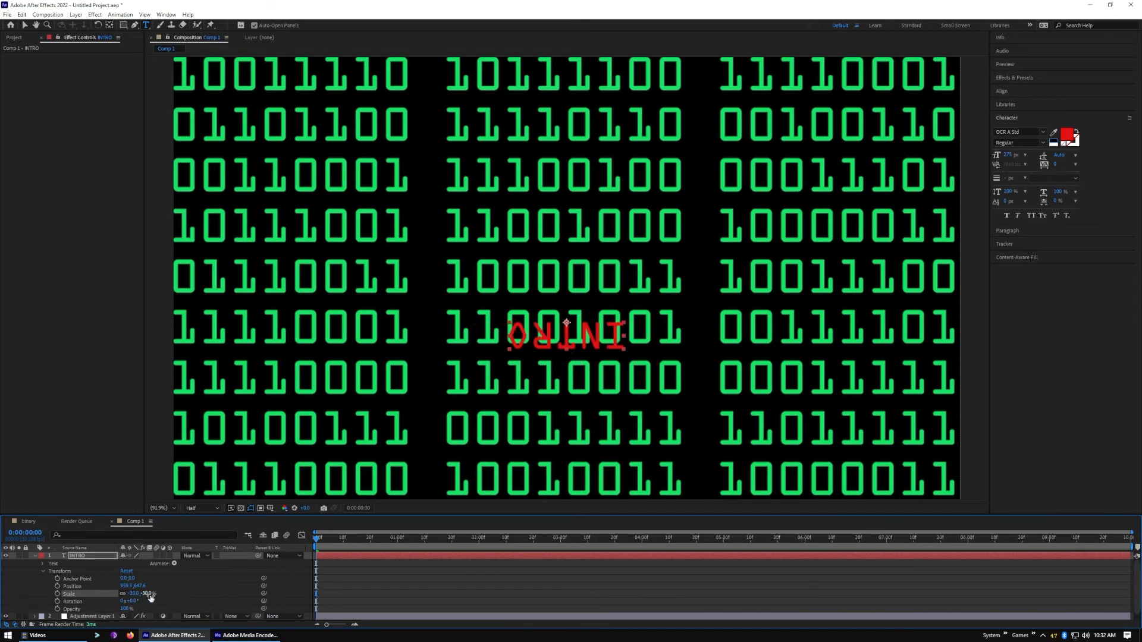
{"action": "left_click_drag", "start_coordinate": [135, 593], "coordinate": [153, 593]}
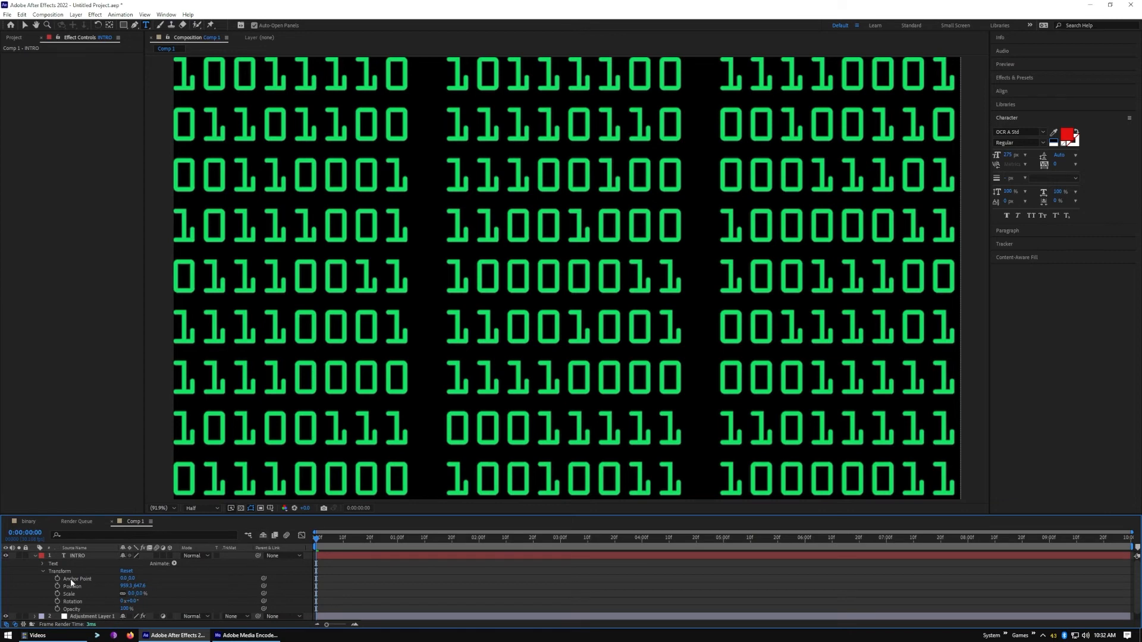
{"action": "mouse_move", "coordinate": [56, 593]}
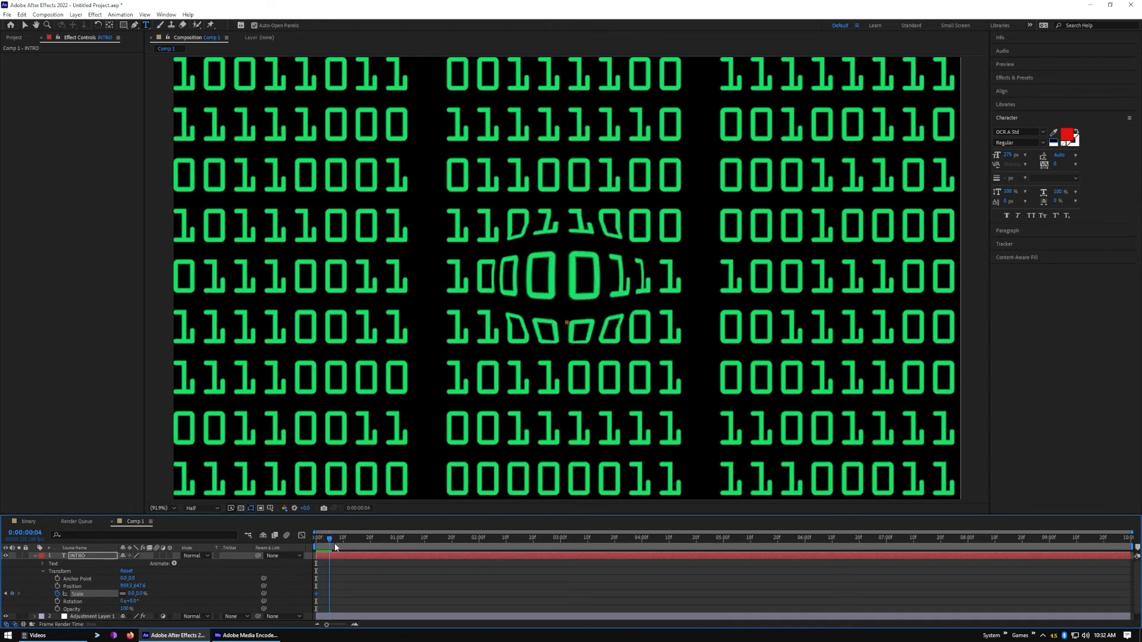
{"action": "left_click_drag", "start_coordinate": [329, 538], "coordinate": [342, 538]}
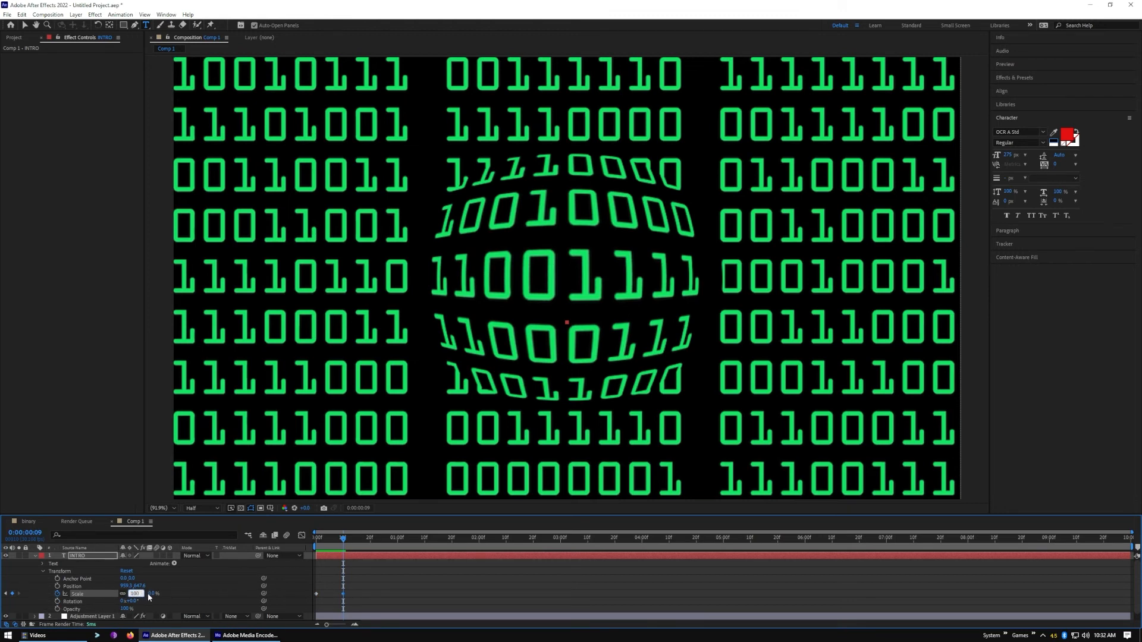
{"action": "type", "text": "100"}
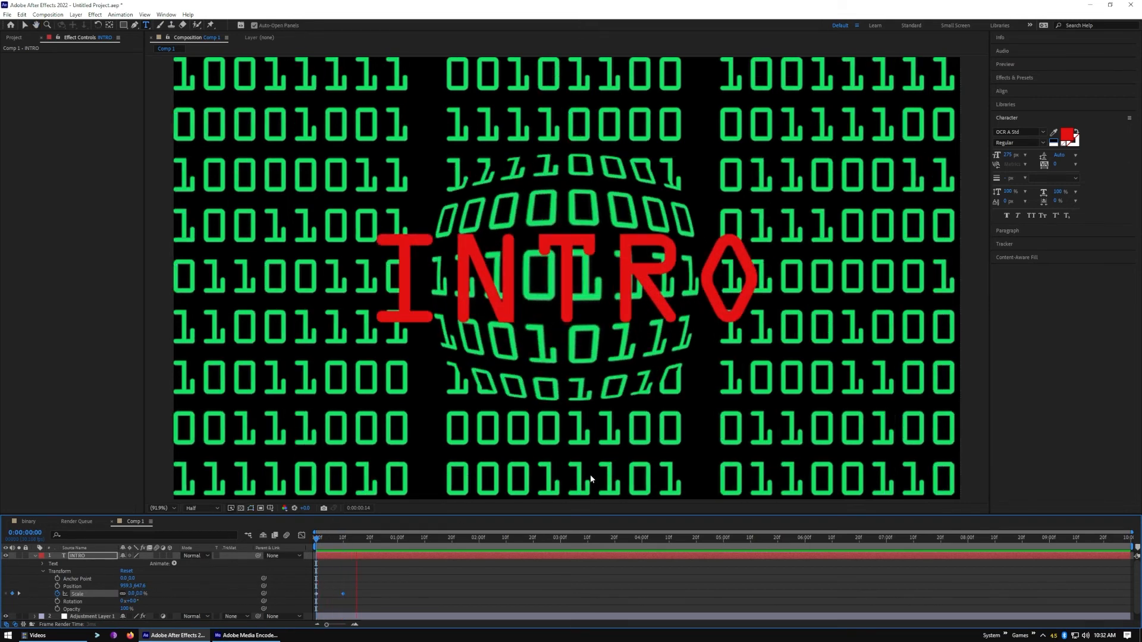
{"action": "left_click", "coordinate": [401, 537]}
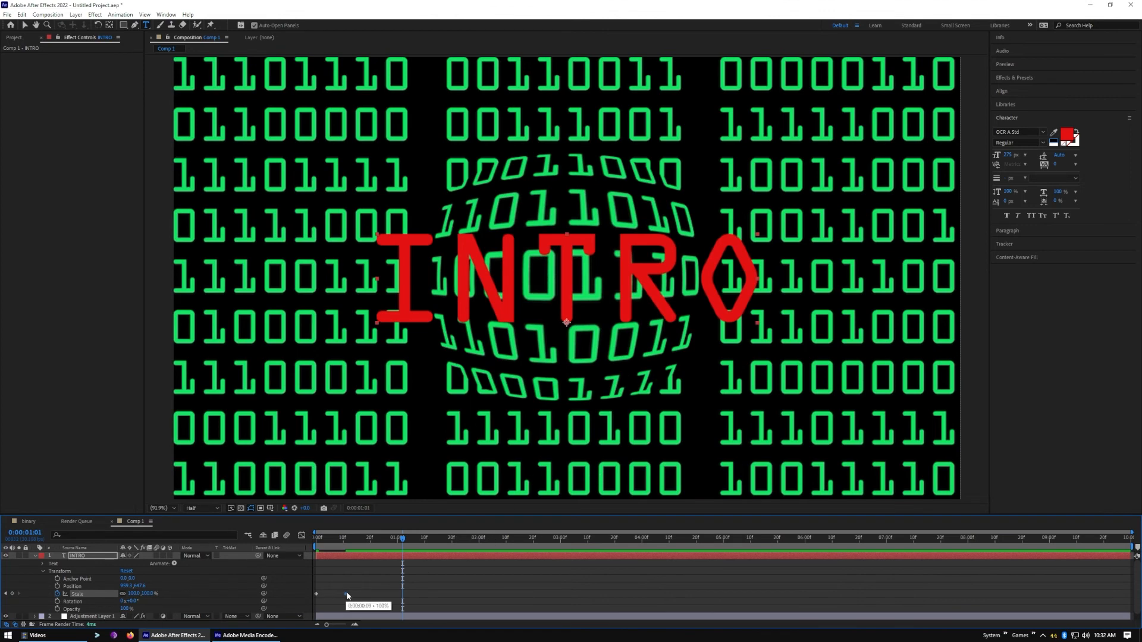
{"action": "mouse_move", "coordinate": [411, 538]}
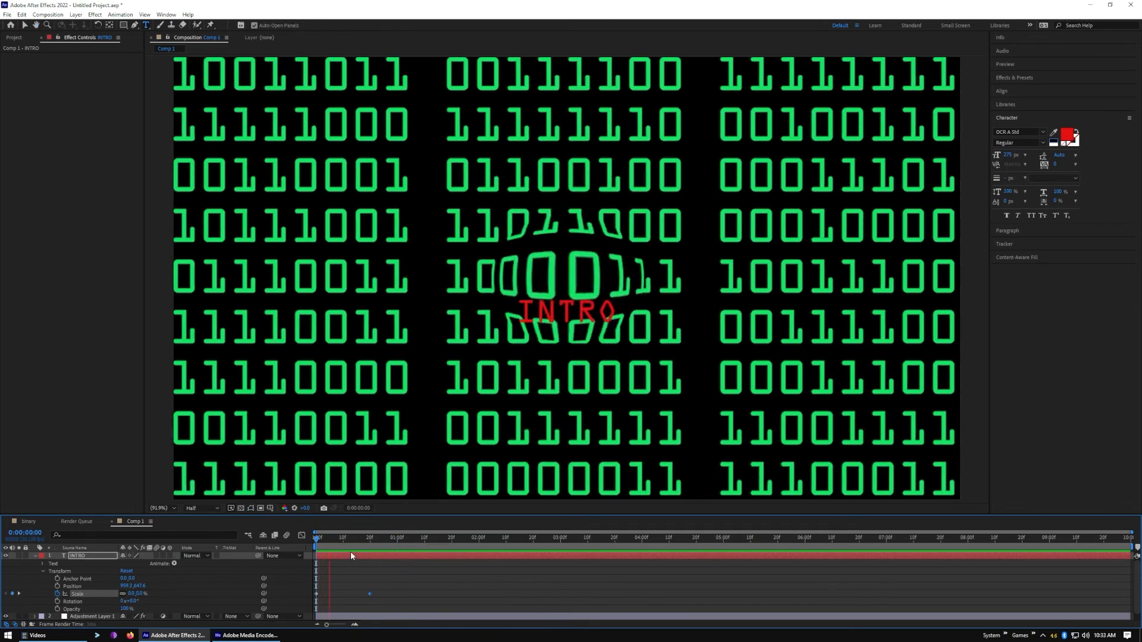
{"action": "left_click", "coordinate": [479, 537]}
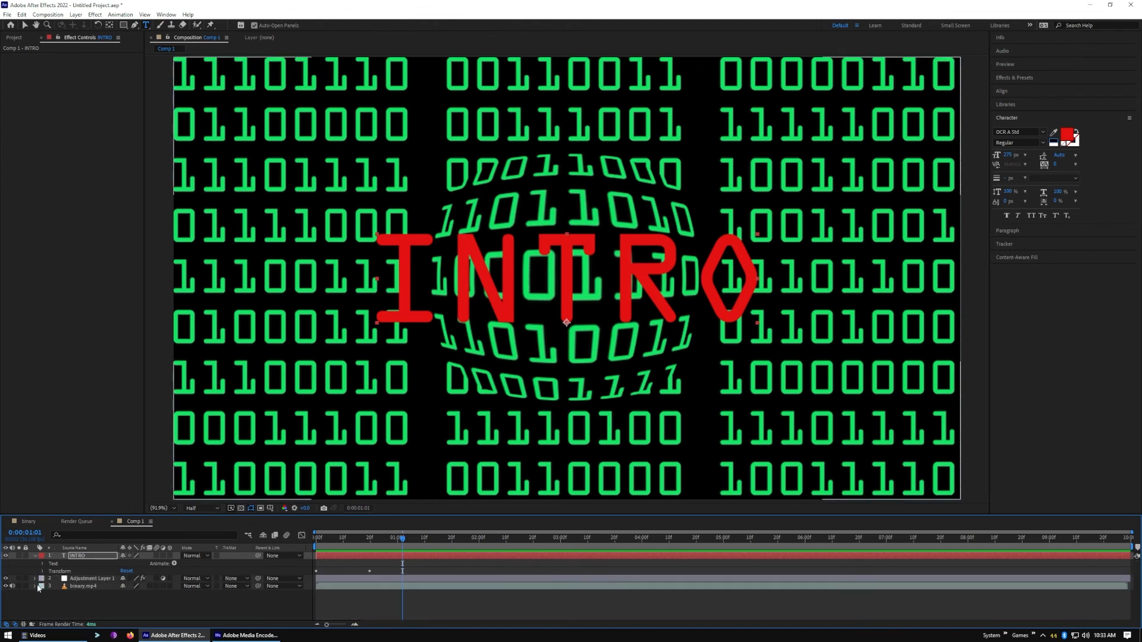
- Reveal the Bulge radius keyframes and move the final ones earlier, inside Comp 1's first second
{"action": "left_click", "coordinate": [37, 586]}
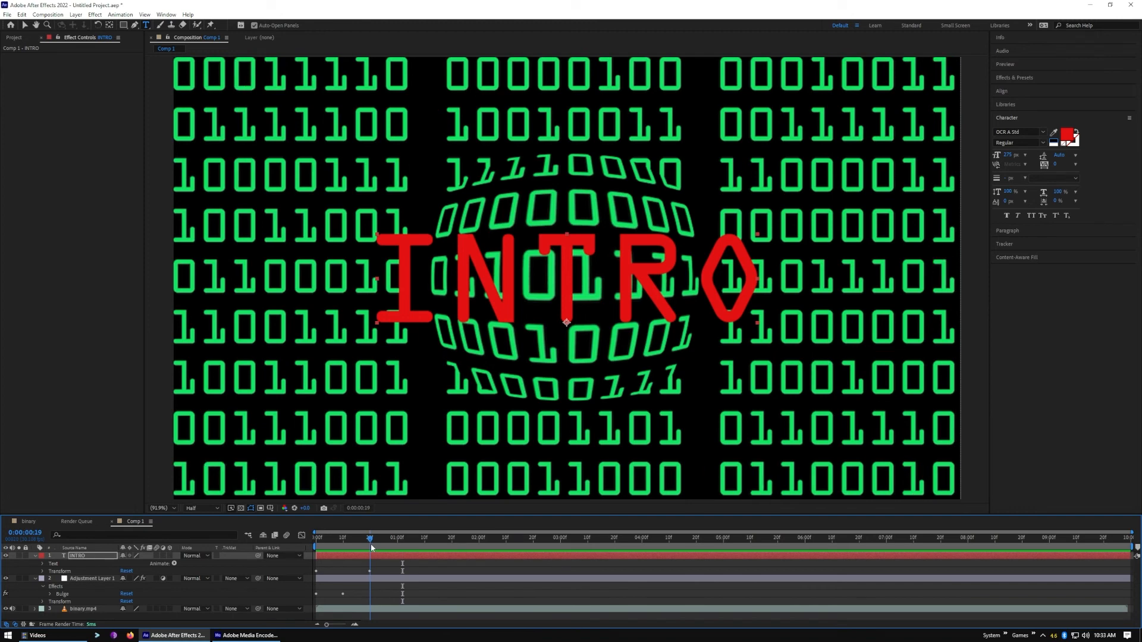
{"action": "left_click_drag", "start_coordinate": [370, 538], "coordinate": [419, 537]}
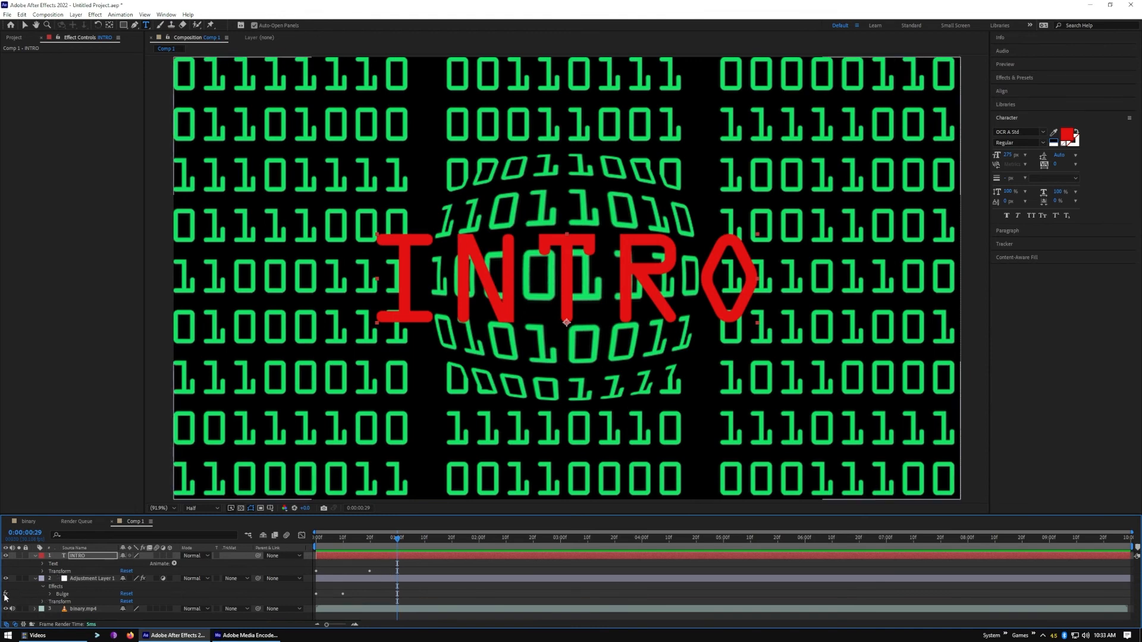
{"action": "left_click", "coordinate": [52, 593]}
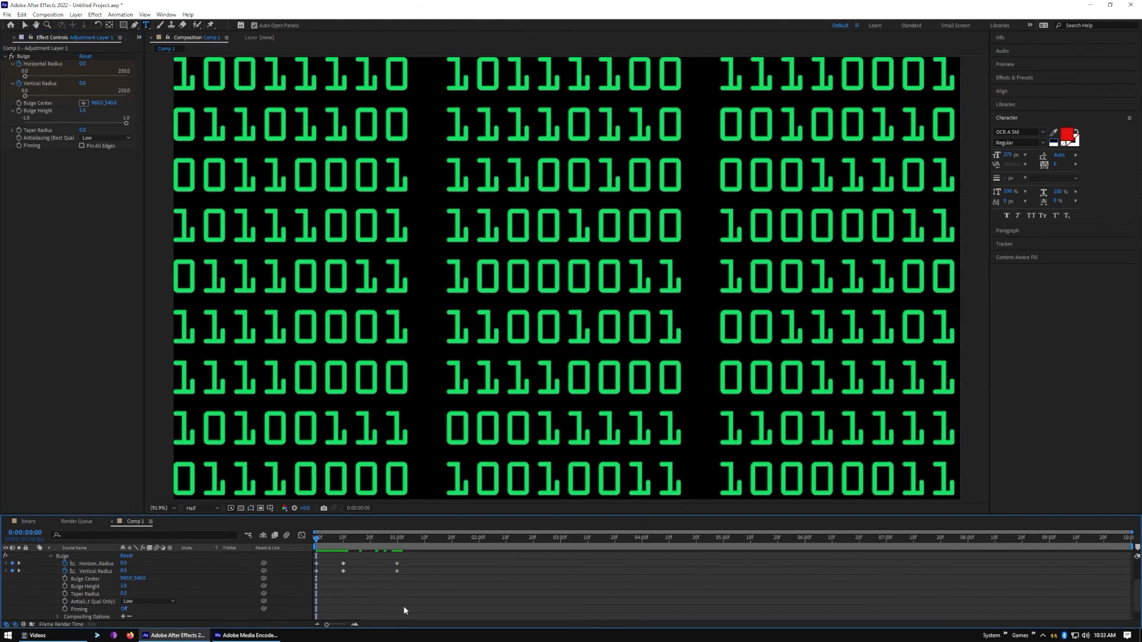
{"action": "left_click", "coordinate": [470, 551]}
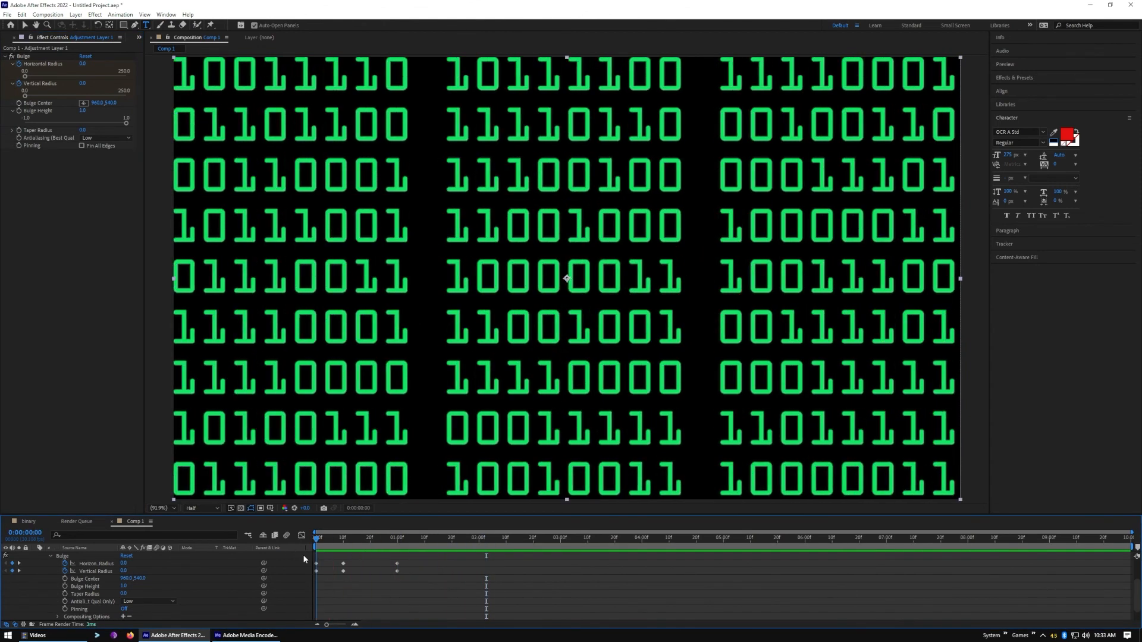
{"action": "left_click", "coordinate": [413, 538]}
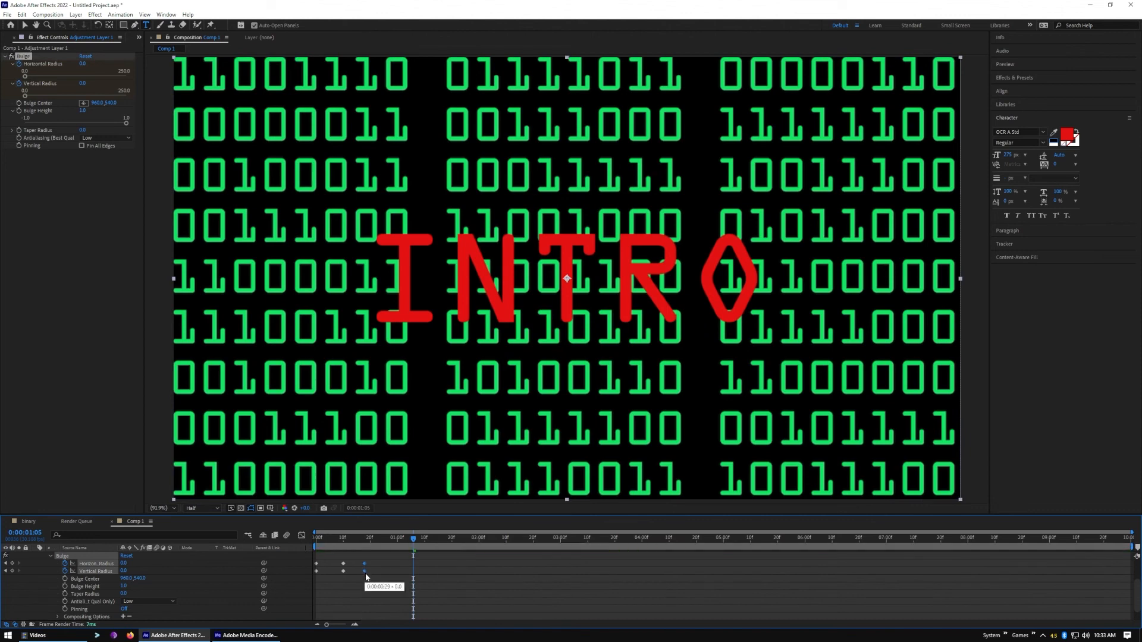
{"action": "left_click", "coordinate": [352, 537]}
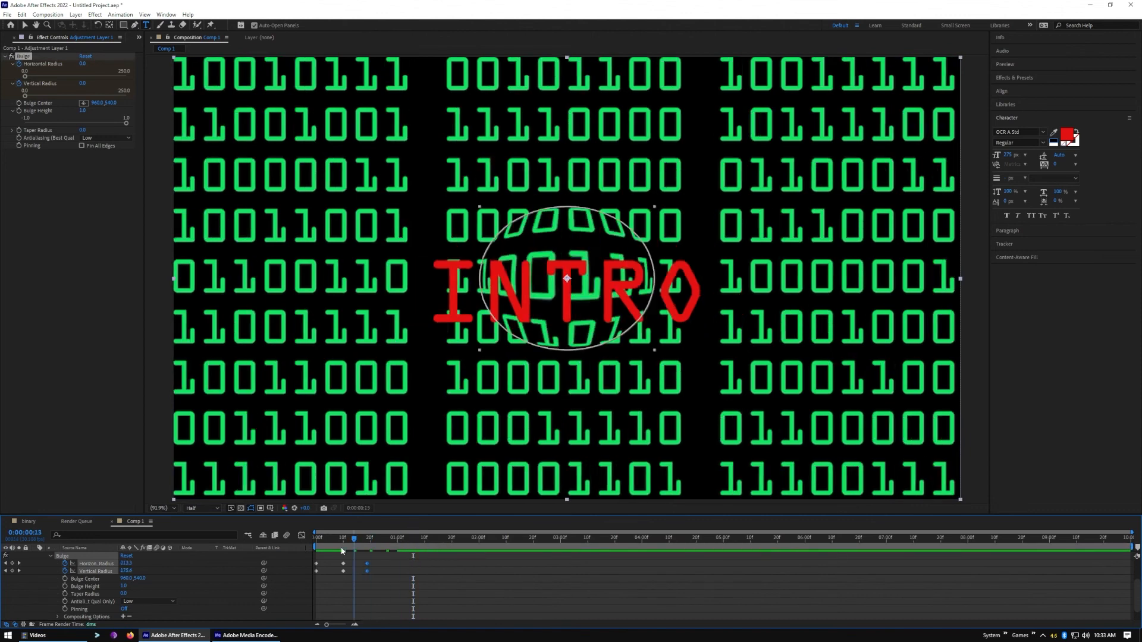
{"action": "left_click", "coordinate": [314, 545]}
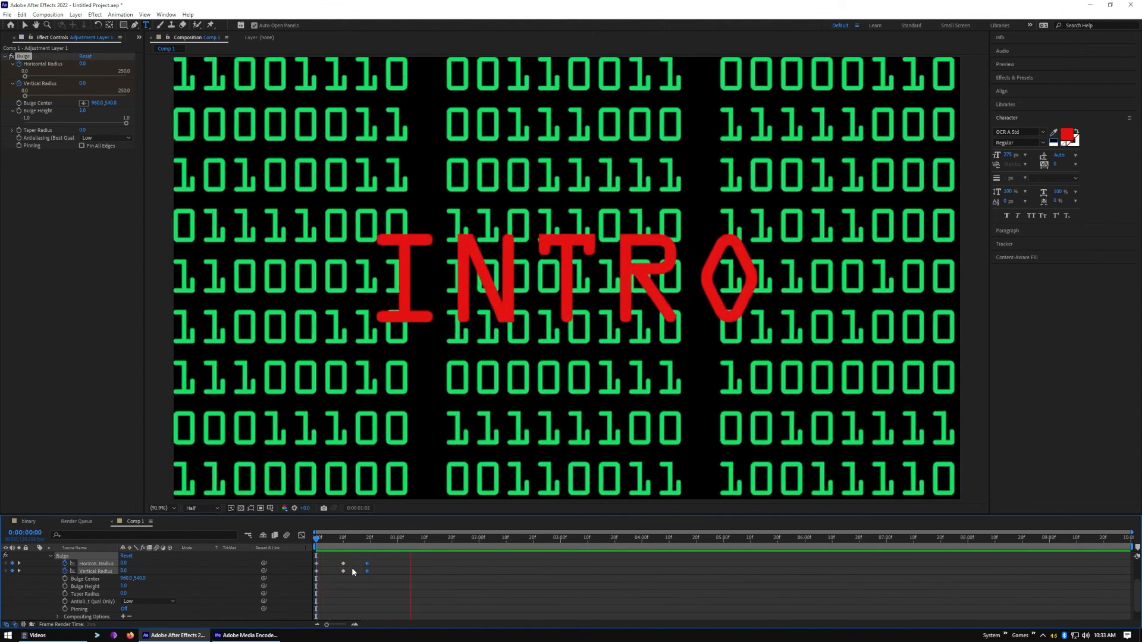